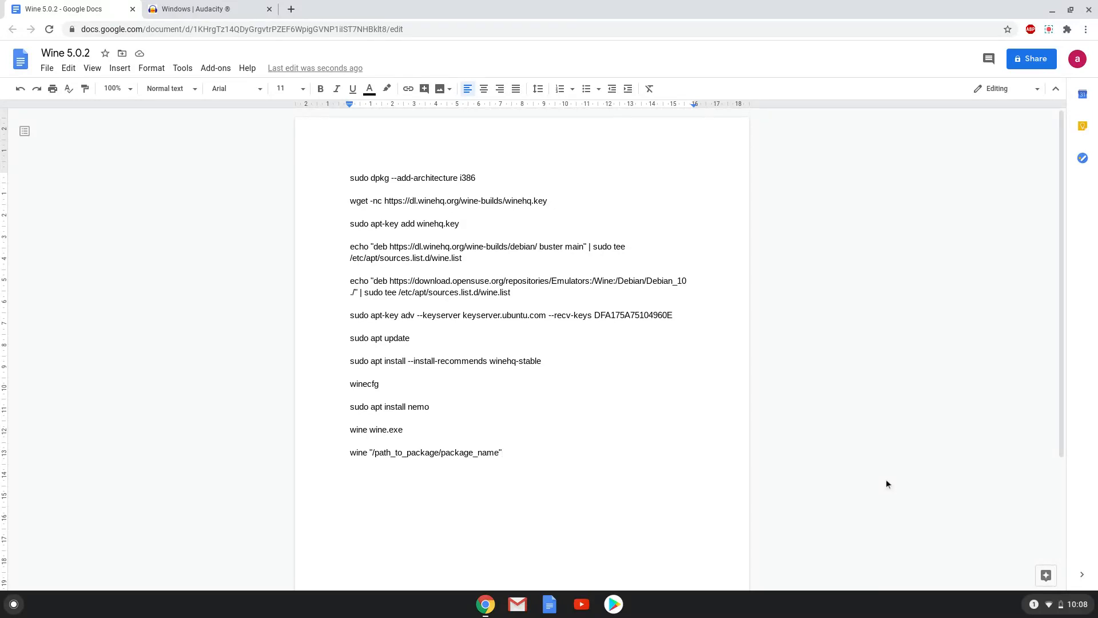
Place the cursor after the last command line and bring up the ChromeOS quick settings panel
{"action": "left_click", "coordinate": [501, 452]}
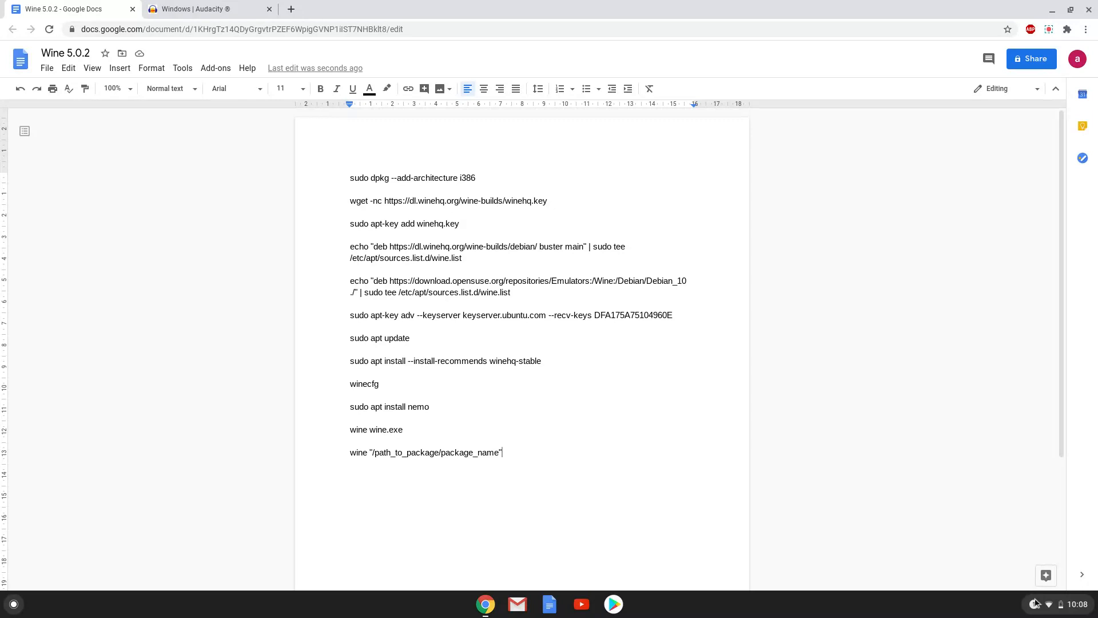
{"action": "left_click", "coordinate": [1047, 605]}
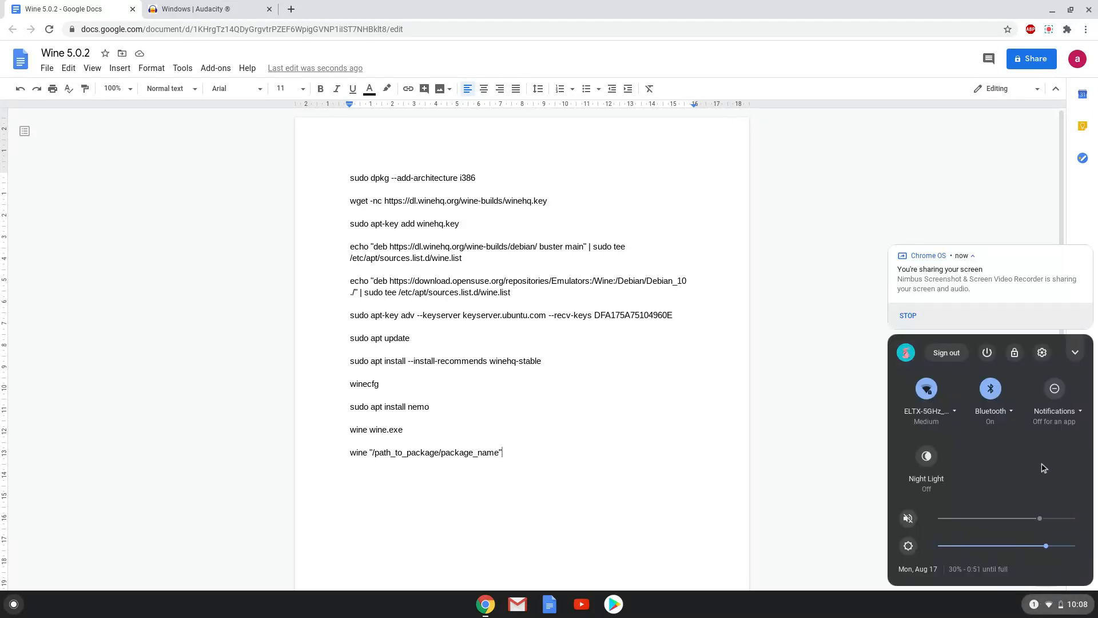
{"action": "mouse_move", "coordinate": [1044, 355]}
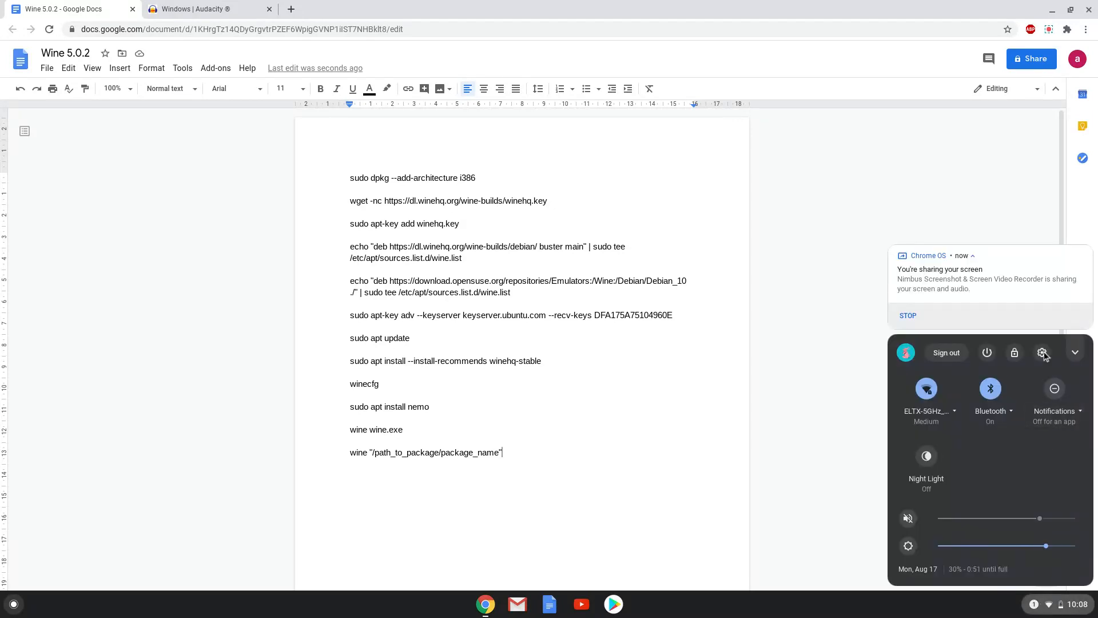
Reach the Linux (Beta) page in ChromeOS Settings
{"action": "left_click", "coordinate": [1043, 352]}
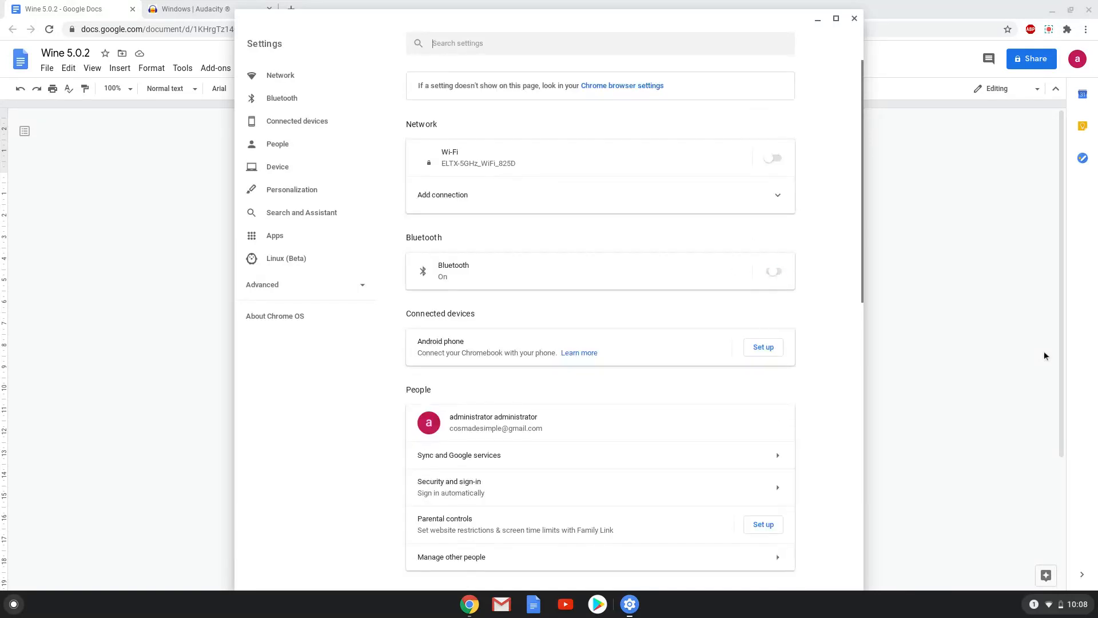
{"action": "left_click", "coordinate": [773, 158]}
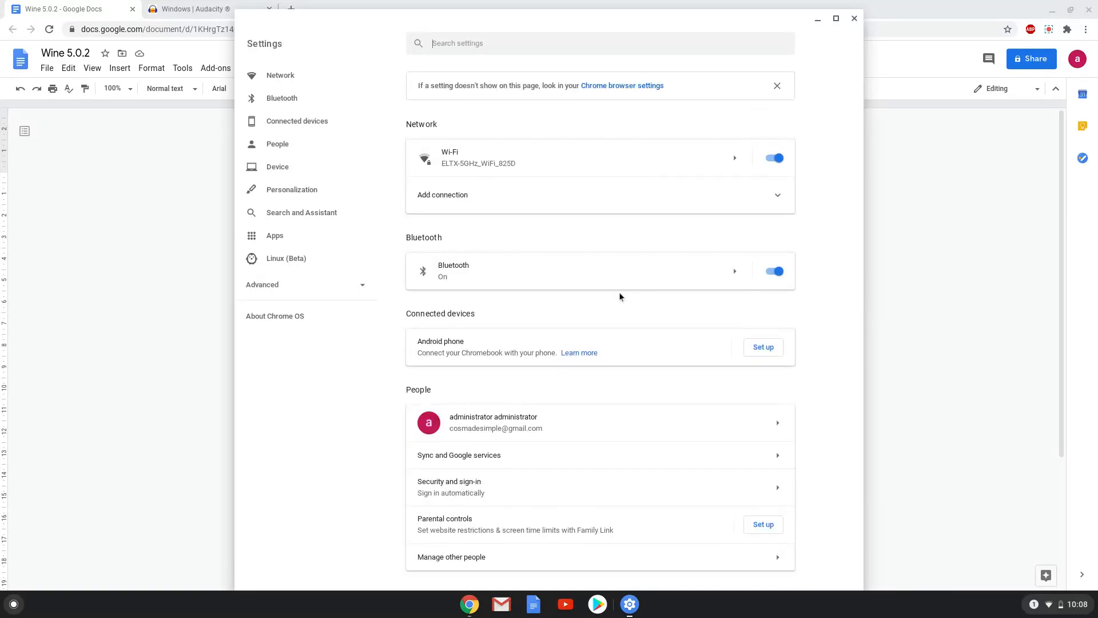
{"action": "mouse_move", "coordinate": [378, 268]}
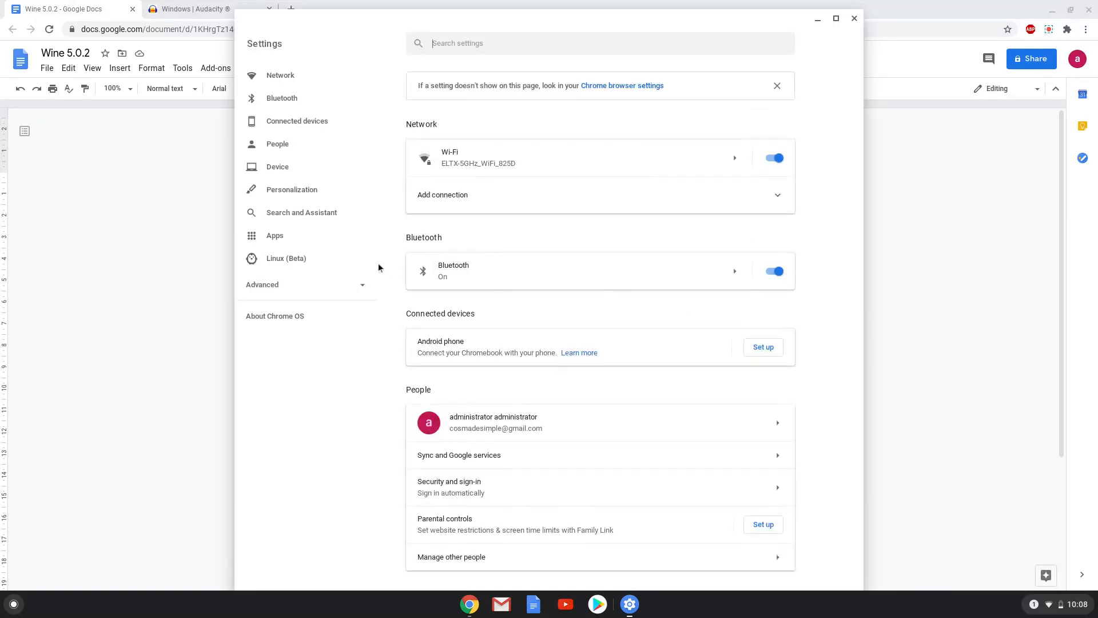
{"action": "left_click", "coordinate": [286, 258]}
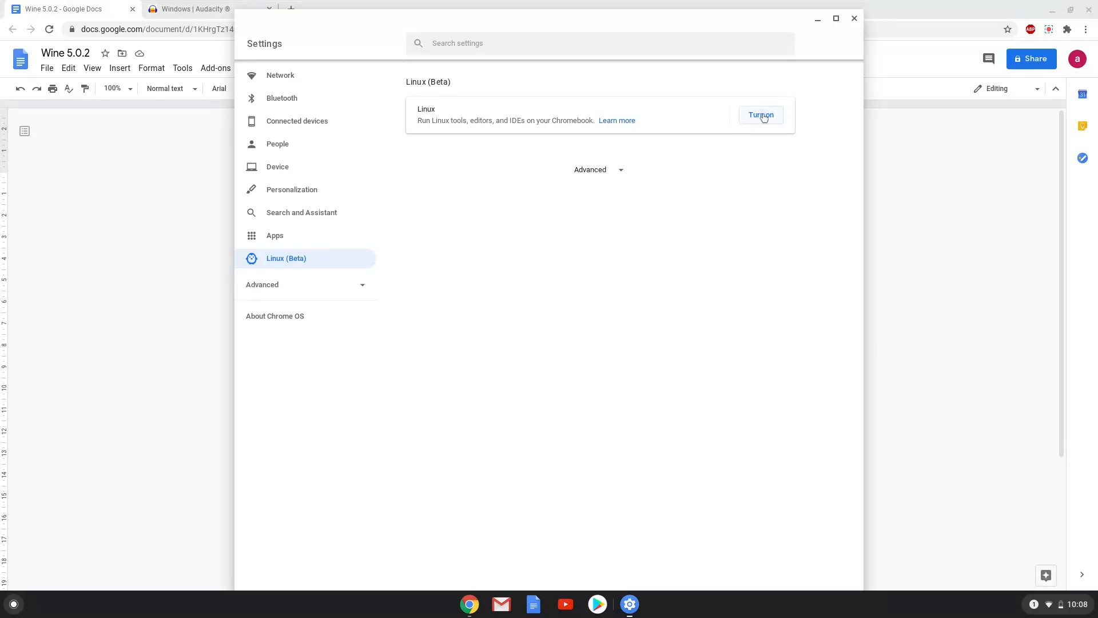
Turn on Linux (Beta) with an increased disk size and start its installation
{"action": "left_click", "coordinate": [760, 114]}
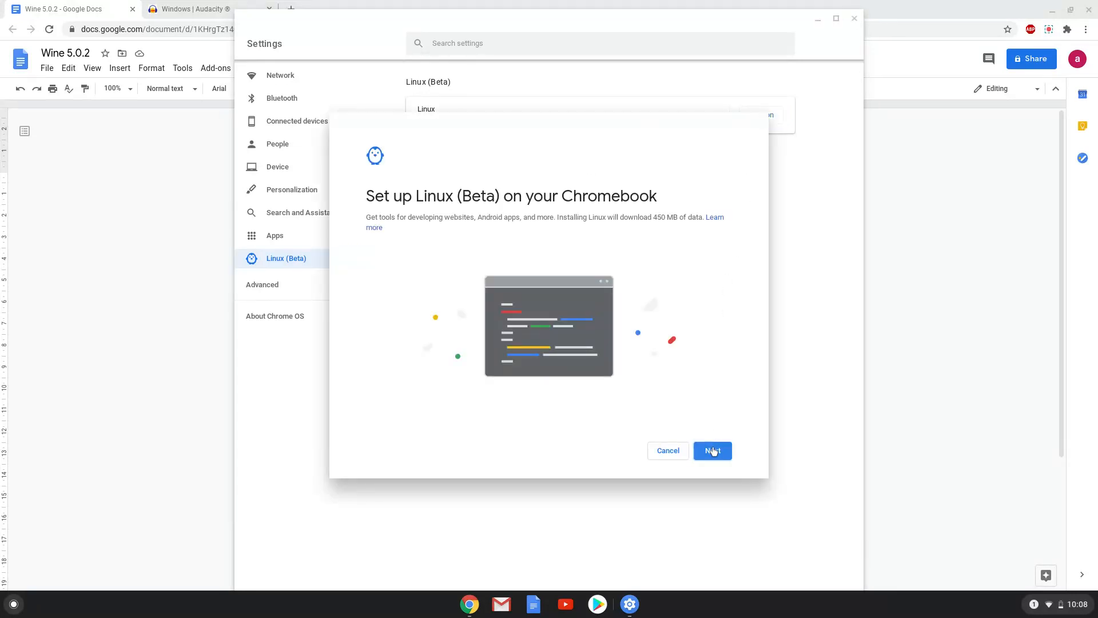
{"action": "left_click", "coordinate": [712, 450]}
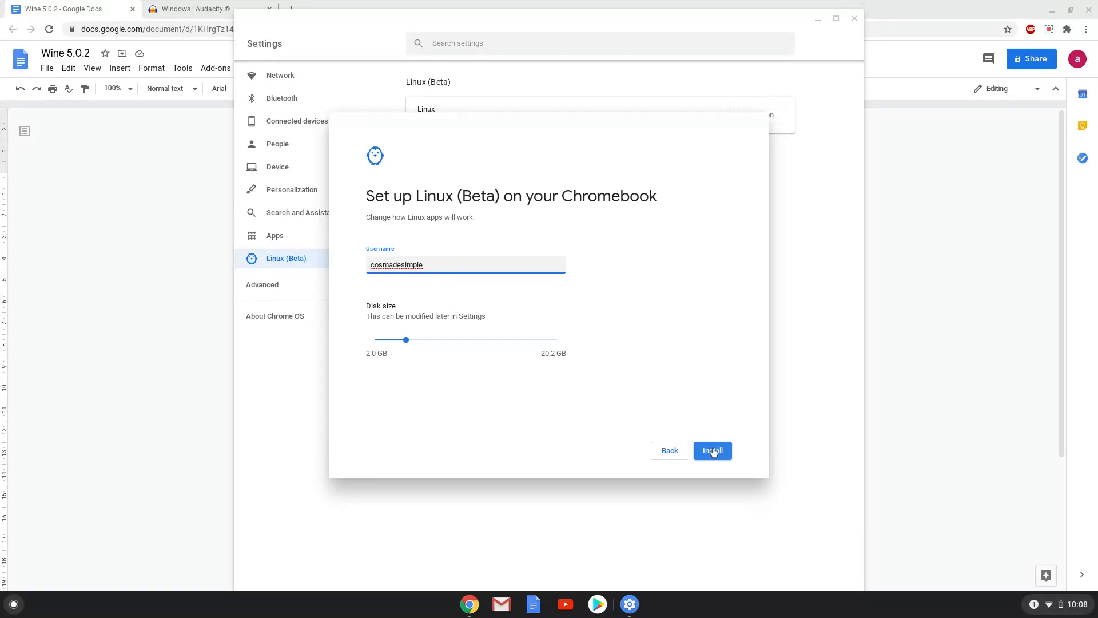
{"action": "mouse_move", "coordinate": [495, 351]}
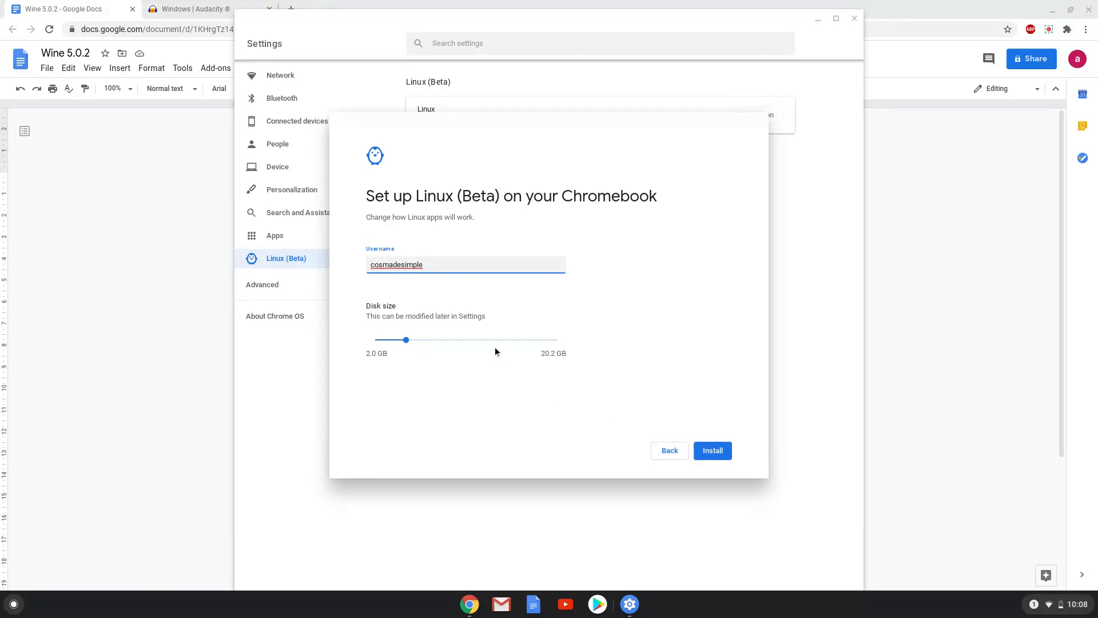
{"action": "left_click_drag", "start_coordinate": [405, 340], "coordinate": [483, 340]}
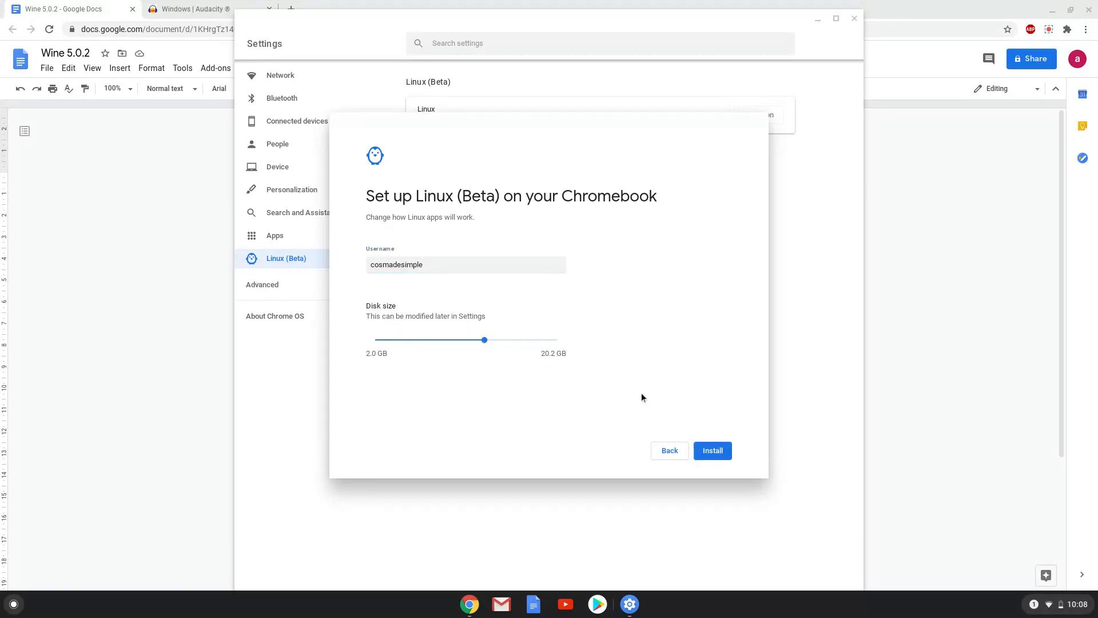
{"action": "left_click", "coordinate": [711, 451]}
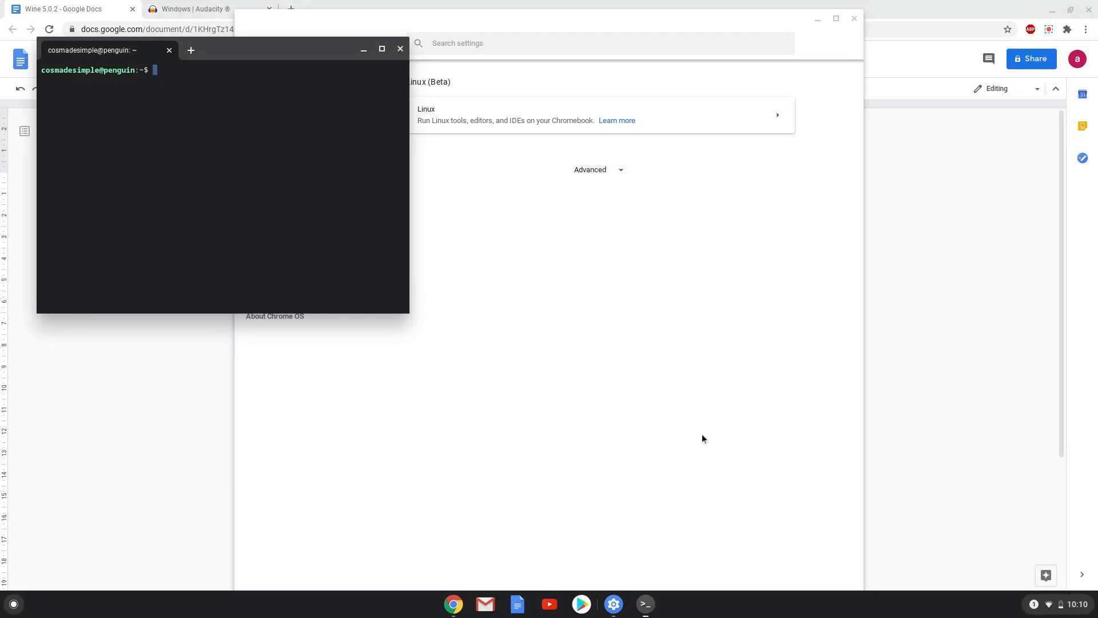
{"action": "mouse_move", "coordinate": [490, 148]}
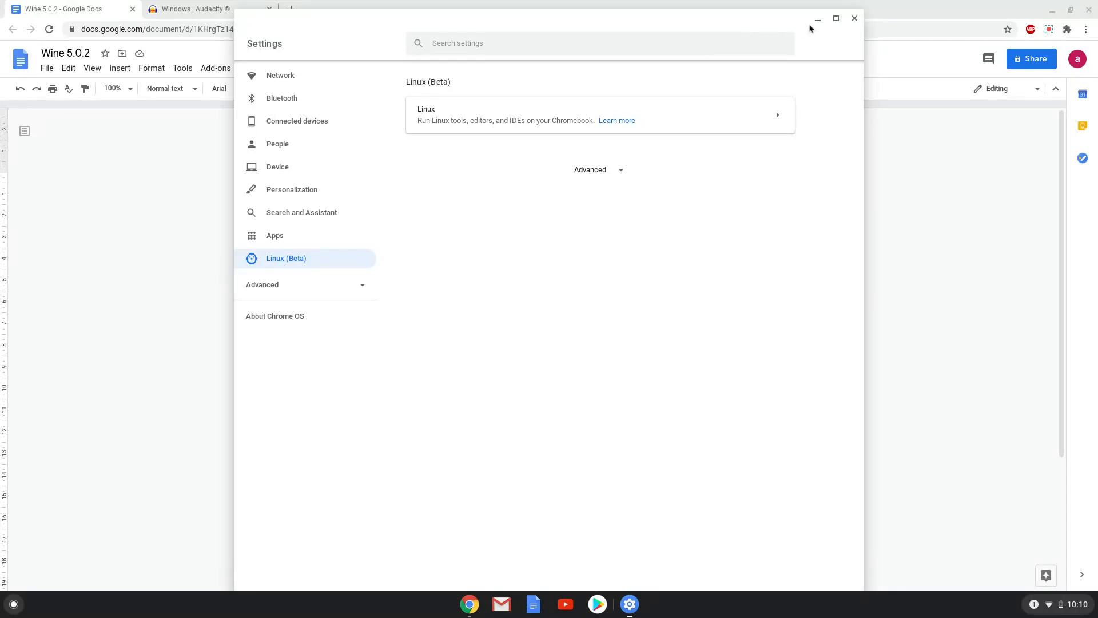
Hide Settings and copy the sudo dpkg i386 architecture command from the document
{"action": "left_click", "coordinate": [854, 19]}
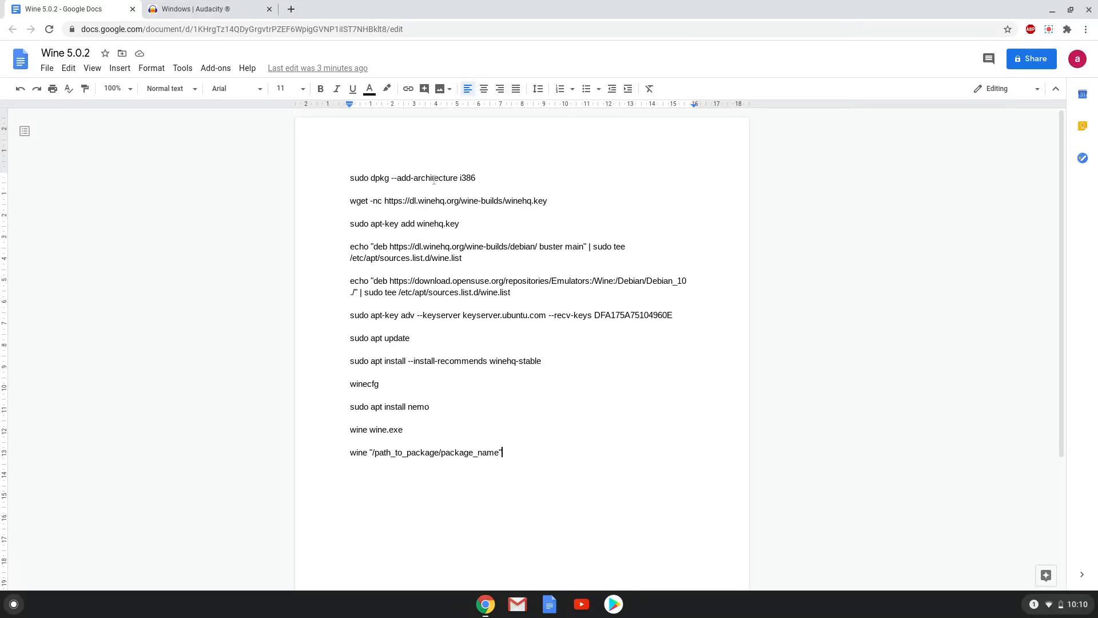
{"action": "right_click", "coordinate": [413, 178]}
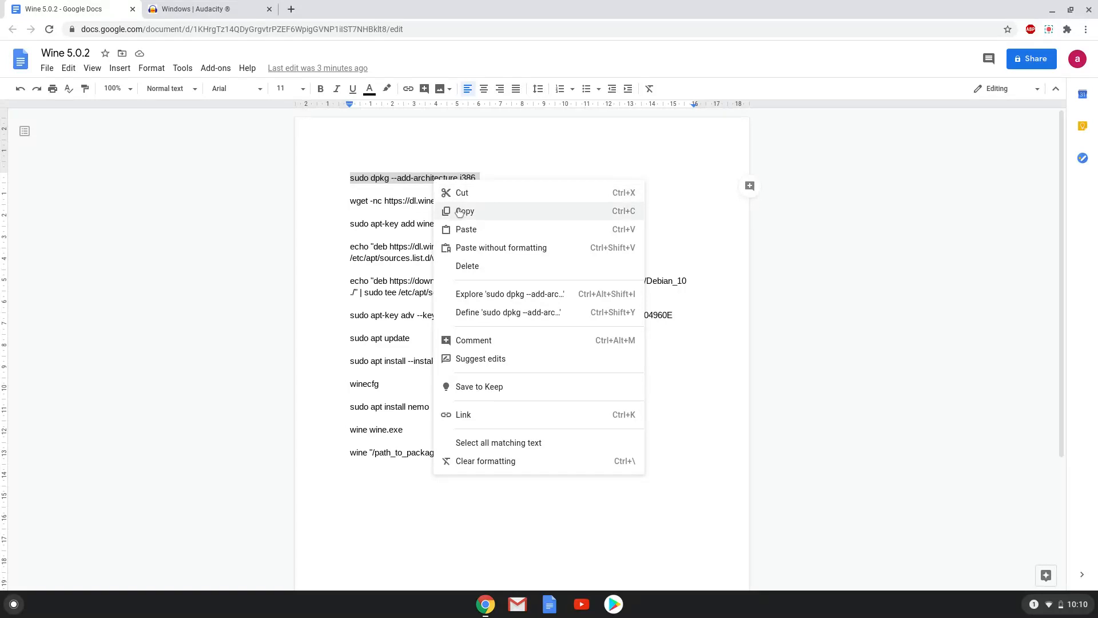
{"action": "left_click", "coordinate": [465, 210]}
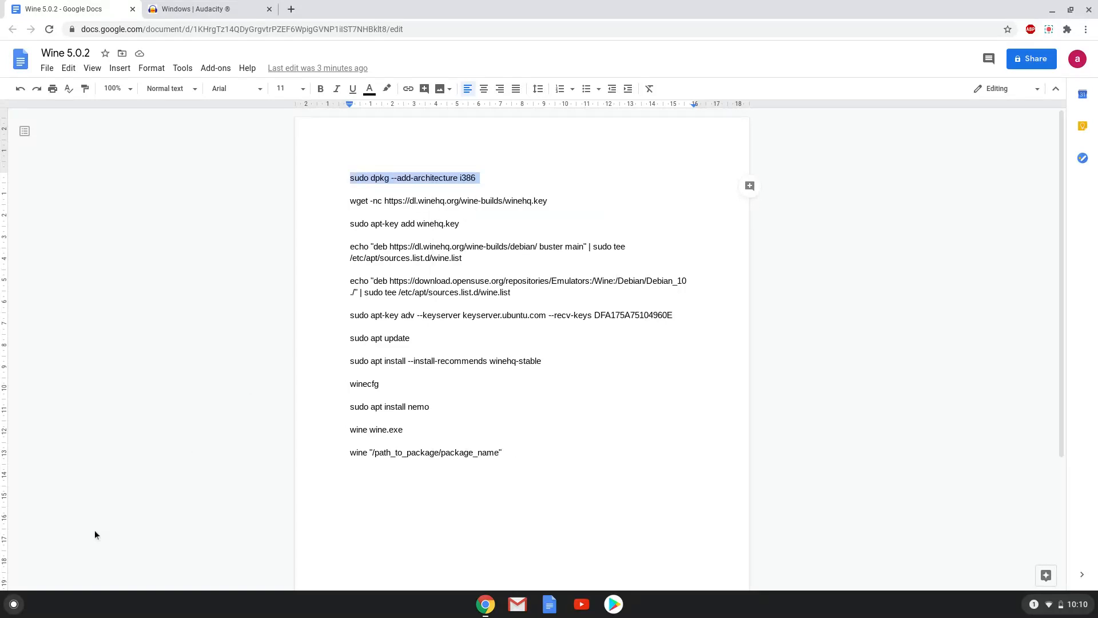
Launch the Terminal app from the launcher search for 'terminal'
{"action": "left_click", "coordinate": [12, 603]}
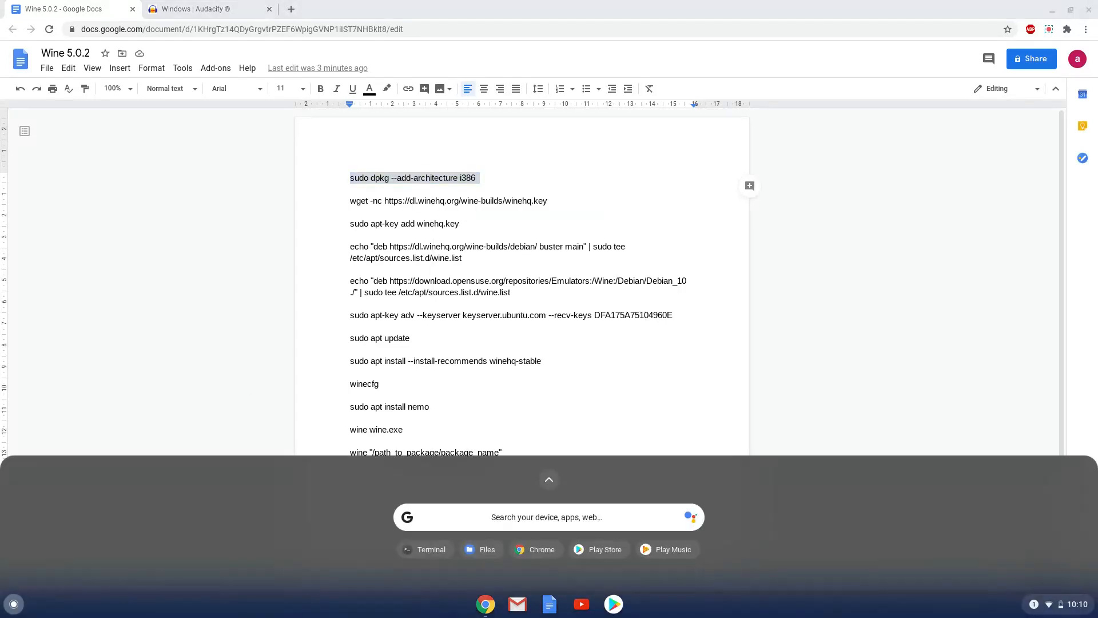
{"action": "type", "text": "terminal"}
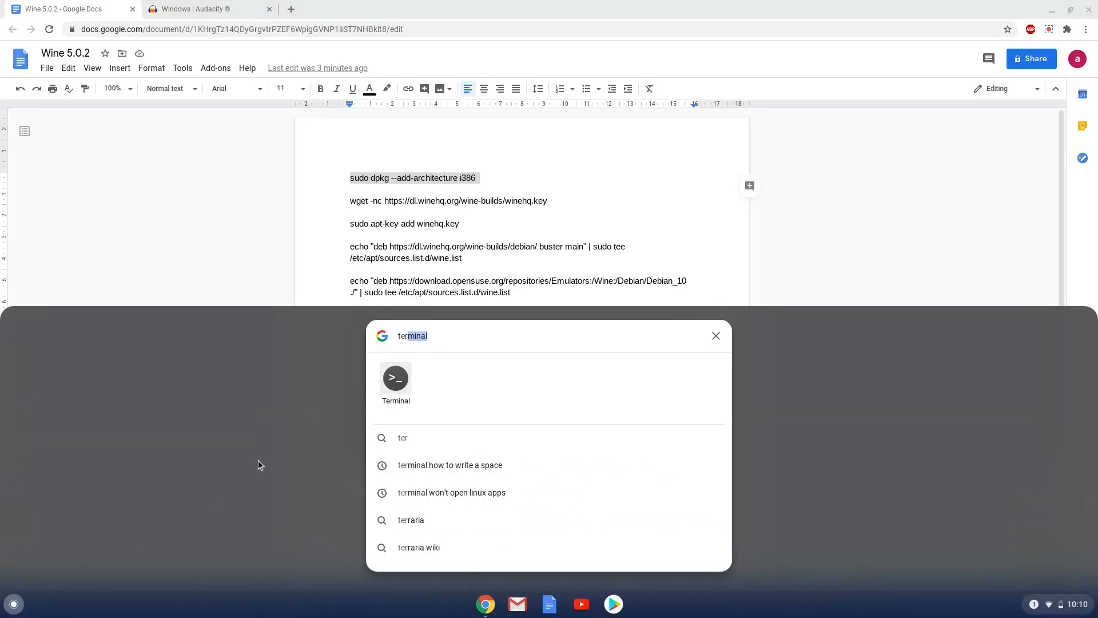
{"action": "left_click", "coordinate": [394, 378]}
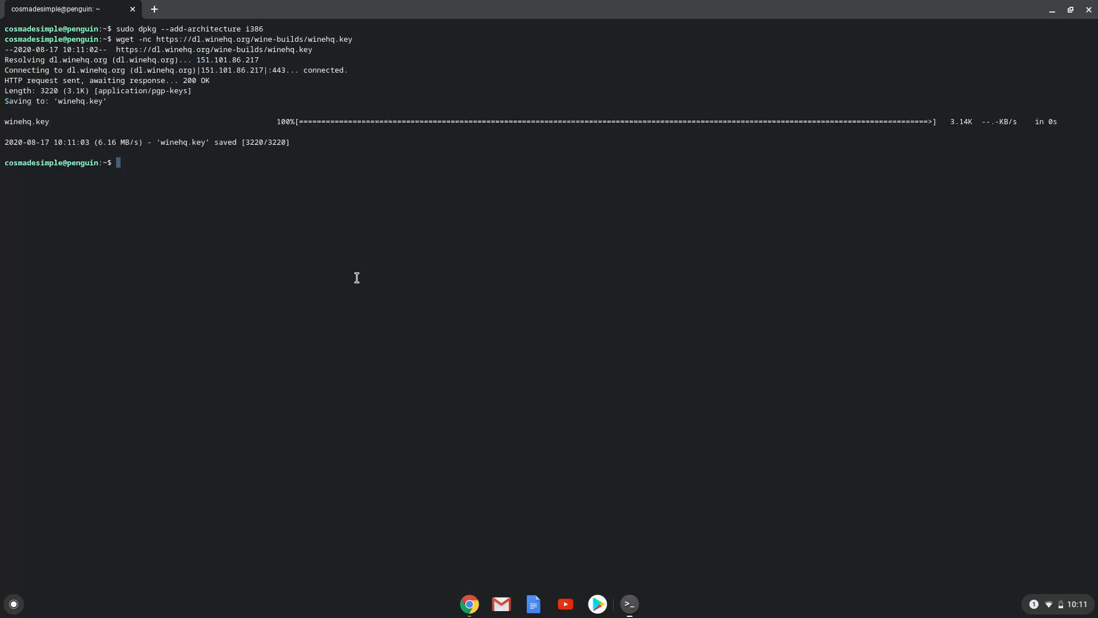
{"action": "mouse_move", "coordinate": [416, 447]}
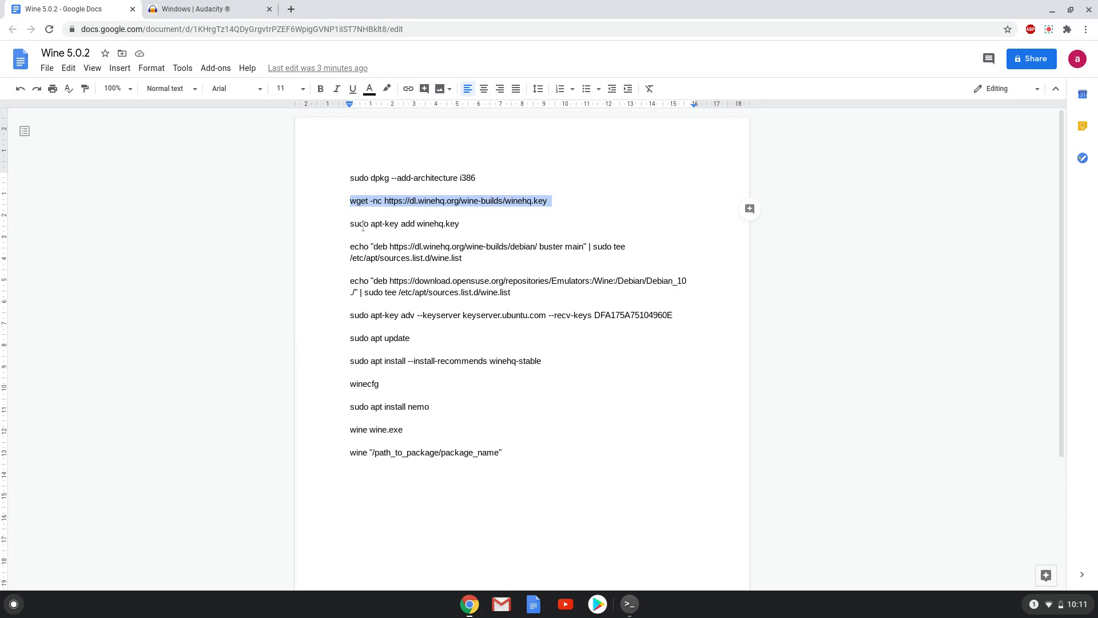
Run 'sudo apt-key add winehq.key' in Terminal to add the WineHQ signing key
{"action": "right_click", "coordinate": [405, 223]}
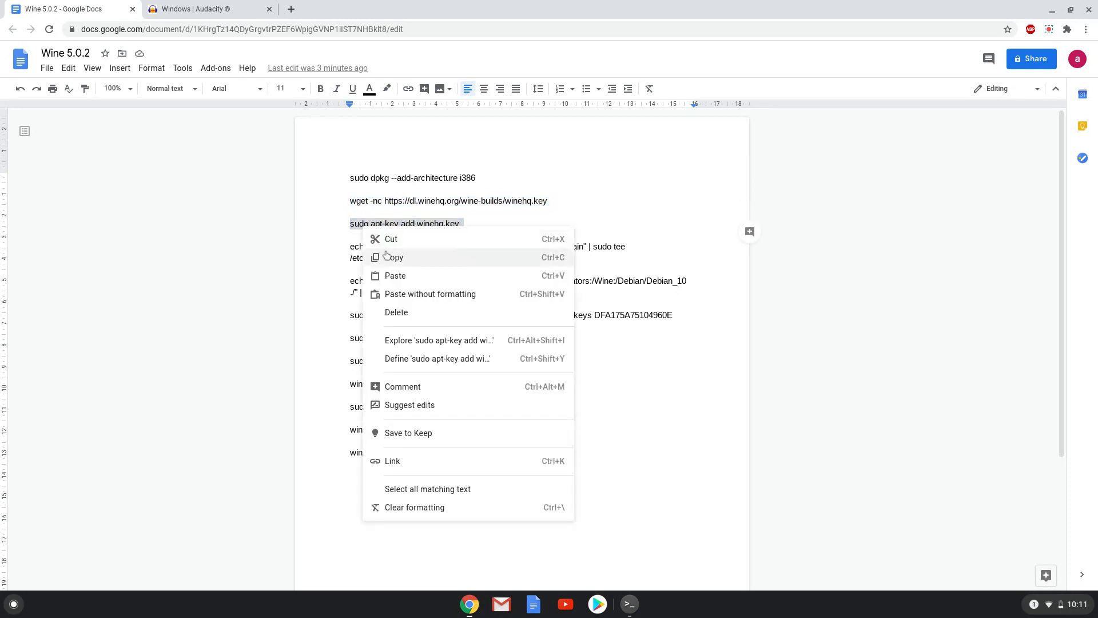
{"action": "left_click", "coordinate": [544, 510]}
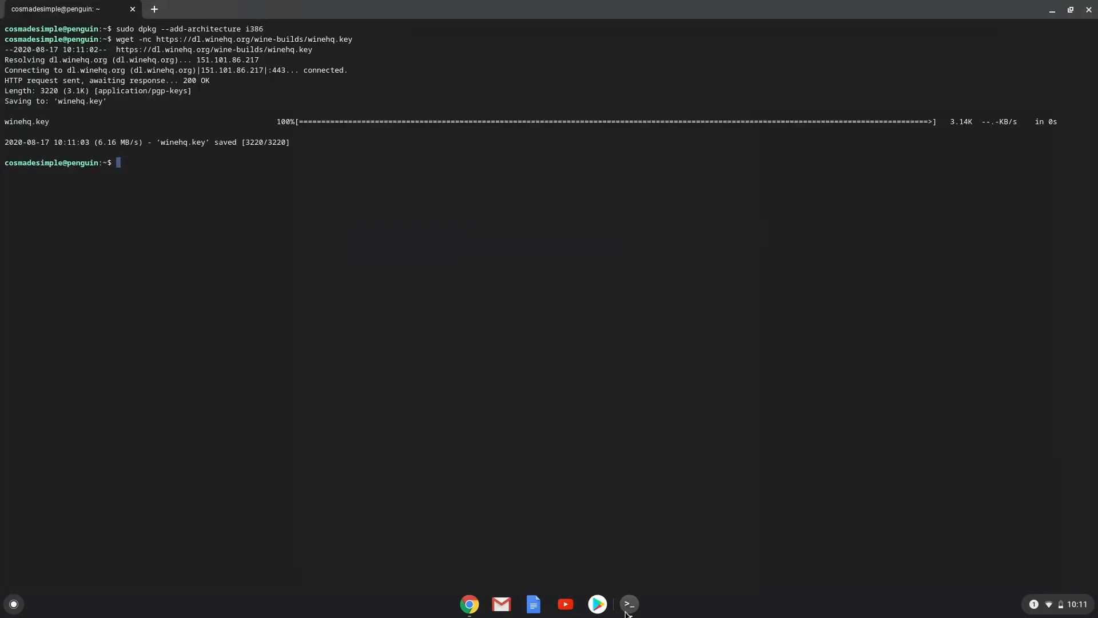
{"action": "type", "text": "sudo apt-key add winehq.key"}
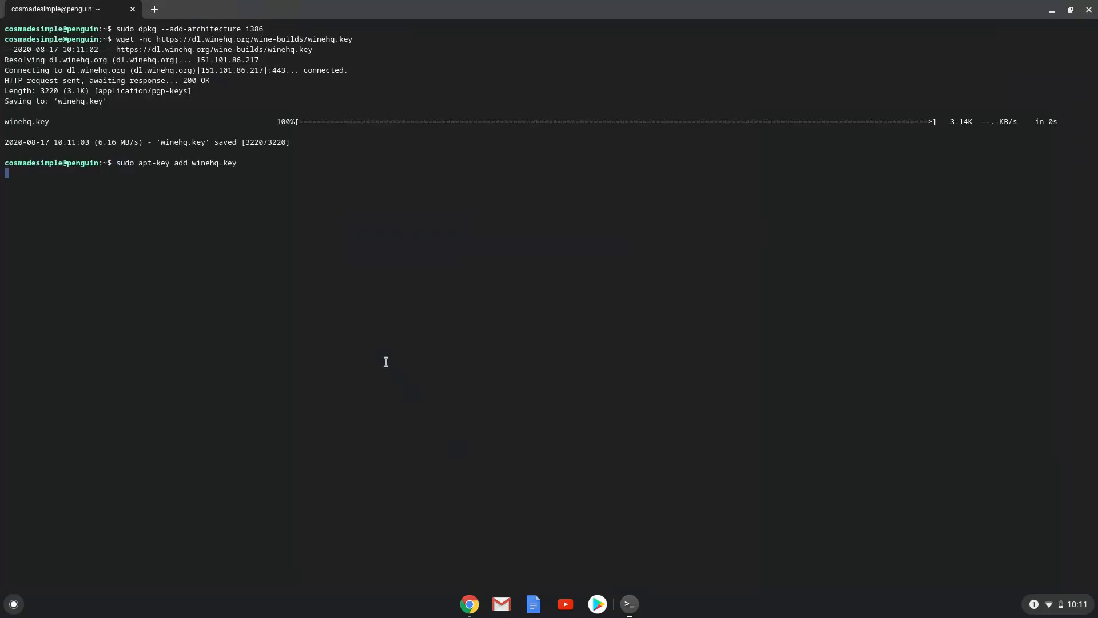
{"action": "key", "text": "Return"}
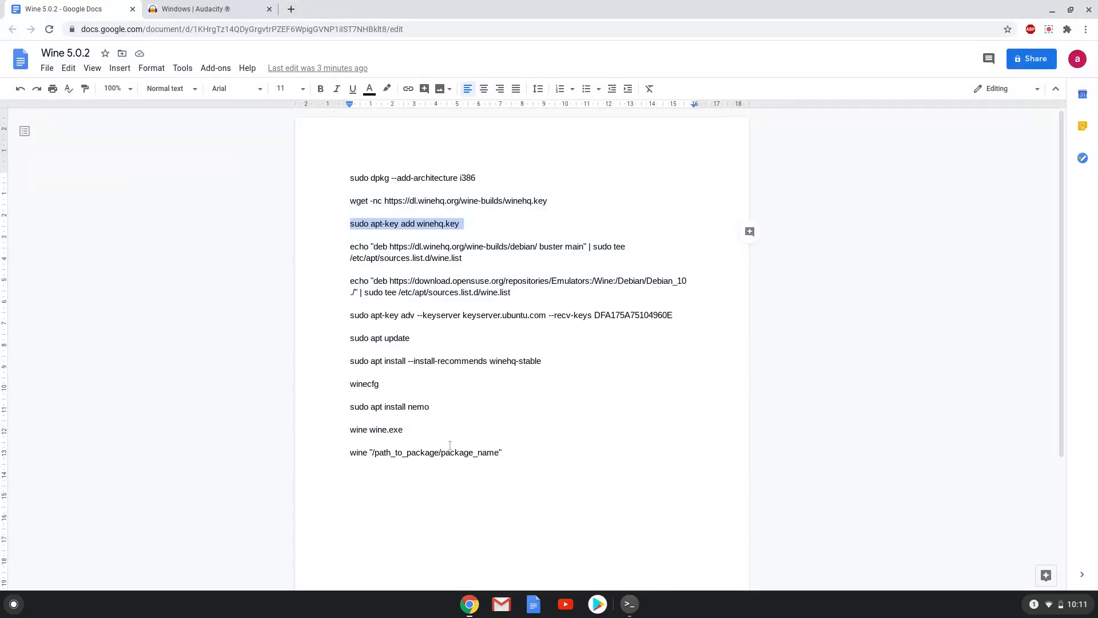
{"action": "mouse_move", "coordinate": [390, 242]}
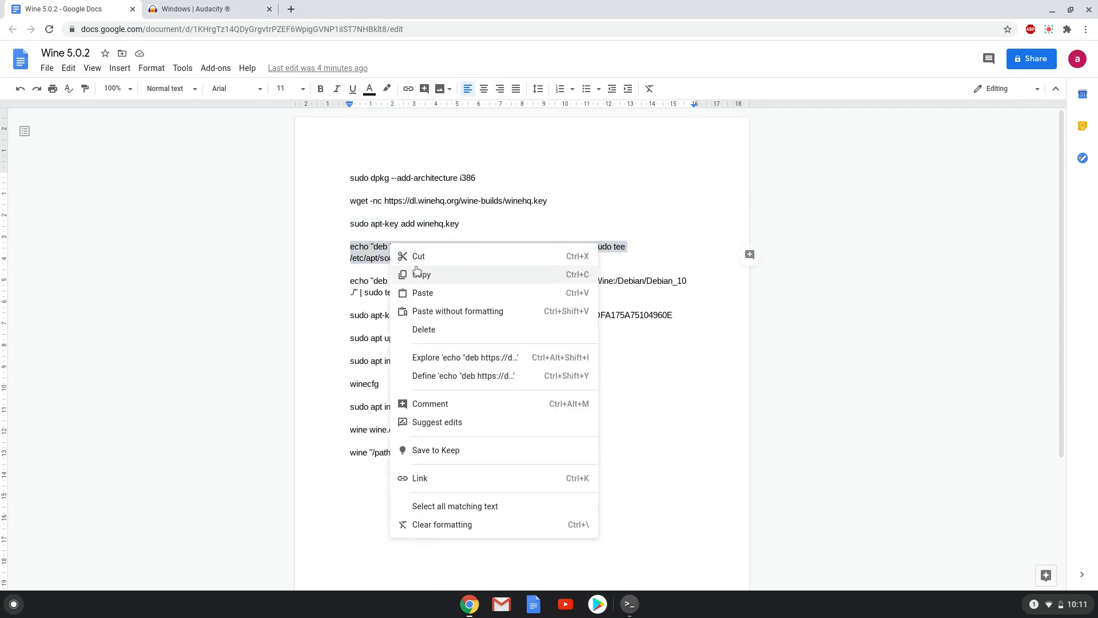
Run the echo/tee command adding the WineHQ buster repository to wine.list
{"action": "left_click", "coordinate": [423, 273]}
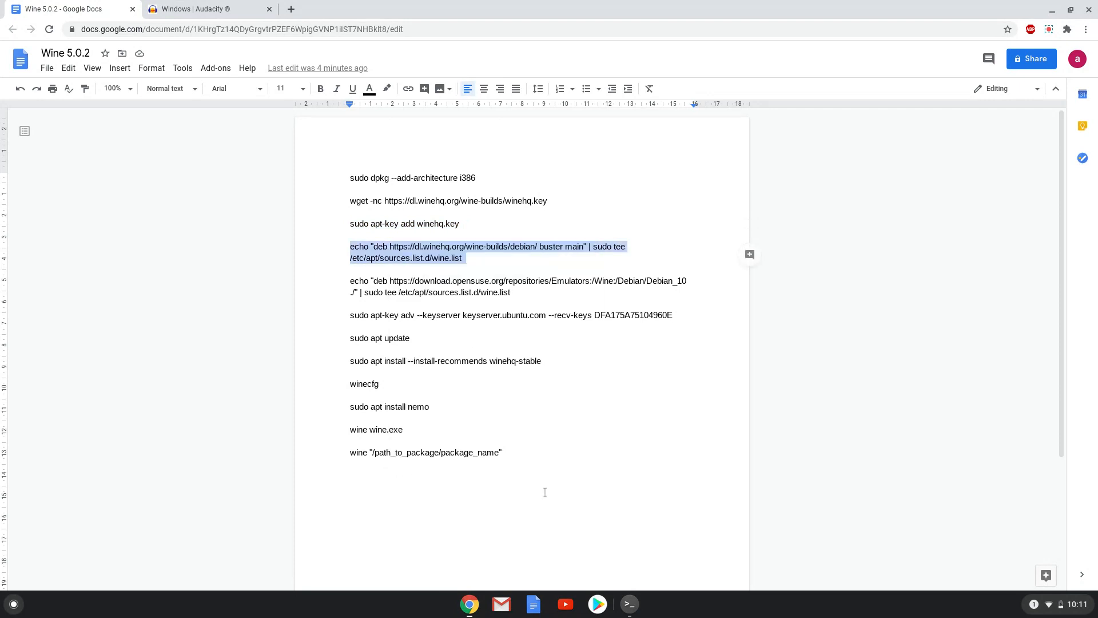
{"action": "left_click", "coordinate": [629, 604]}
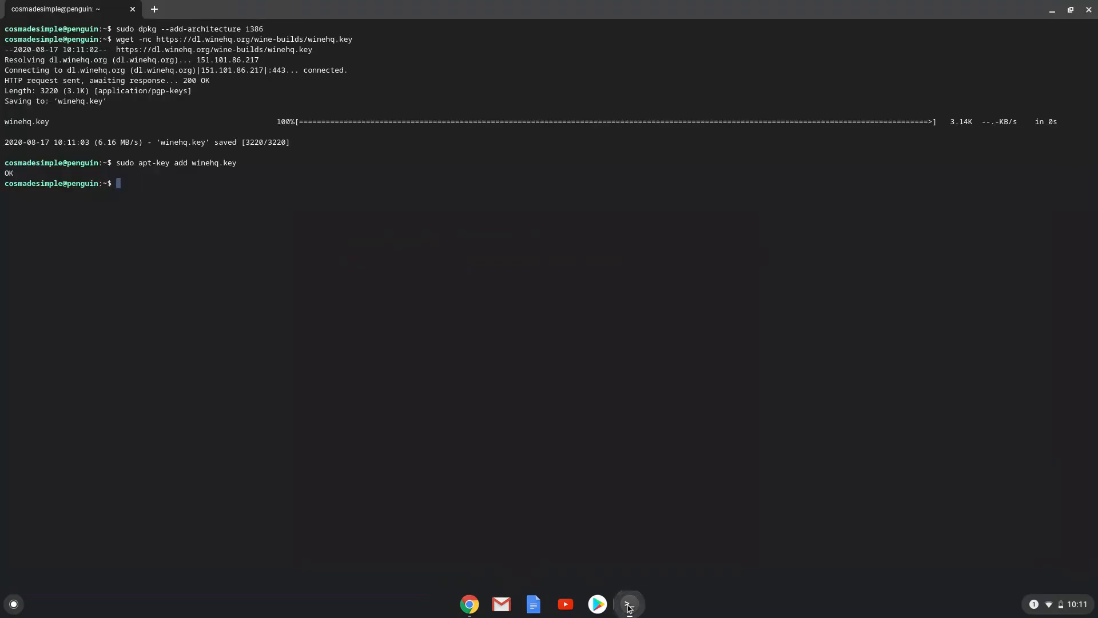
{"action": "type", "text": "echo \"deb https://dl.winehq.org/wine-builds/debian/ buster main\" | sudo tee /etc/apt/sources.list.d/wine.list"}
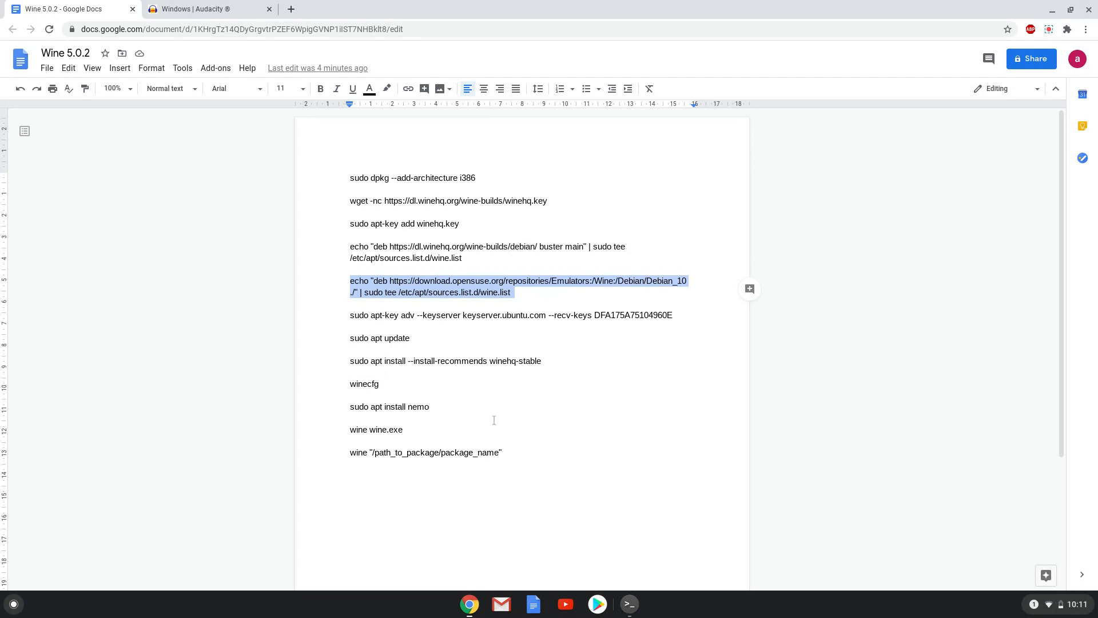
Copy the openSUSE repository line and its key import command for the terminal
{"action": "left_click", "coordinate": [628, 604]}
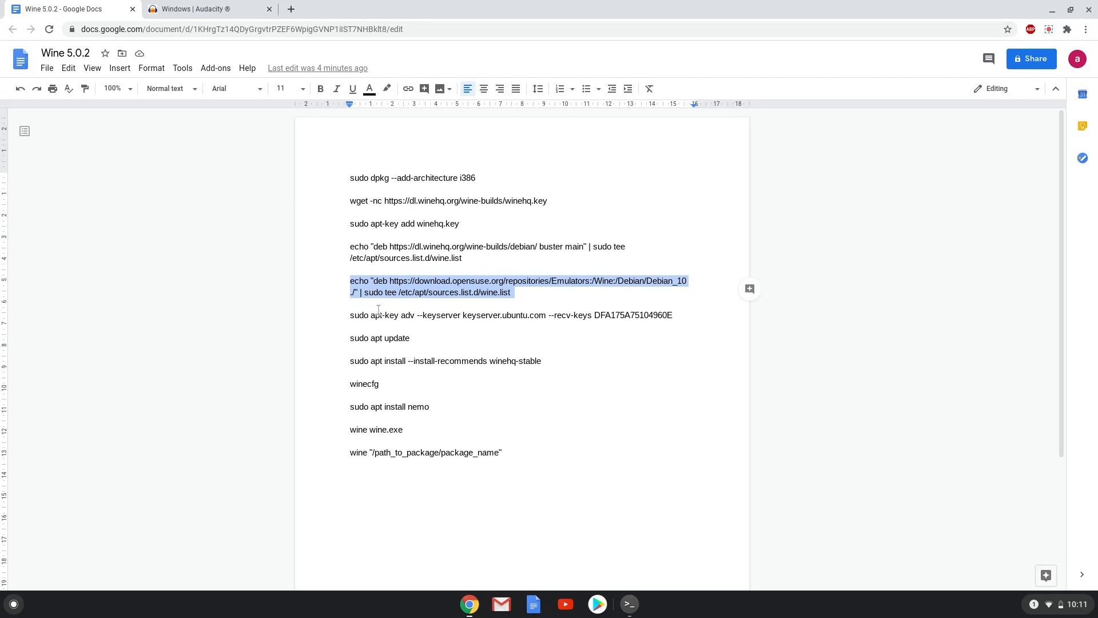
{"action": "right_click", "coordinate": [379, 314]}
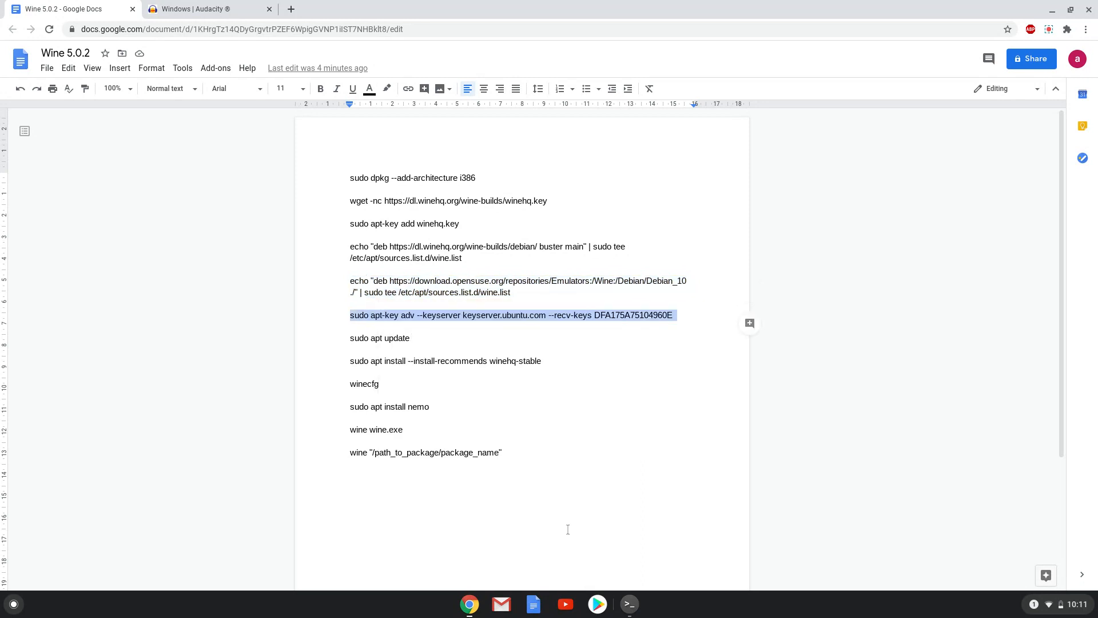
{"action": "left_click", "coordinate": [628, 604]}
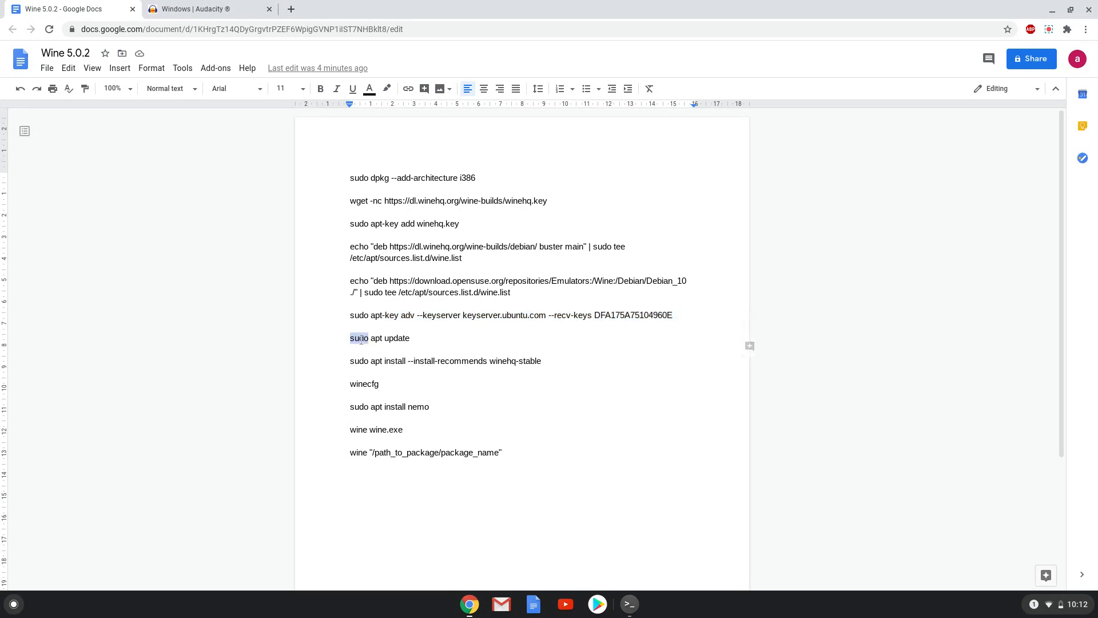
Import the repository key, run 'sudo apt update' and install winehq-stable with recommended packages
{"action": "right_click", "coordinate": [380, 337]}
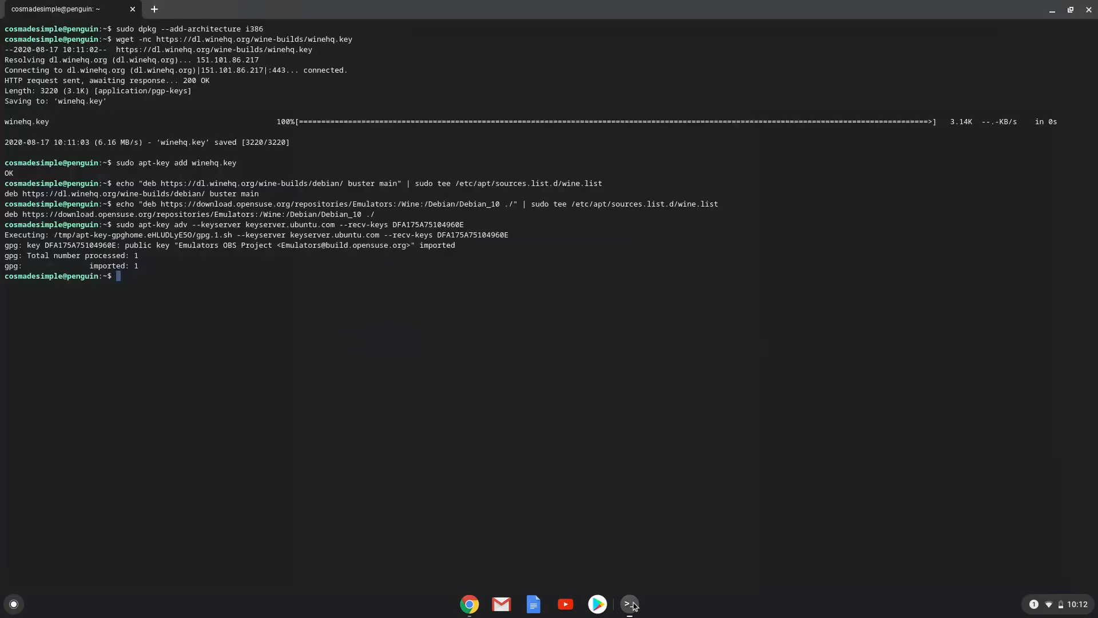
{"action": "type", "text": "sudo apt update"}
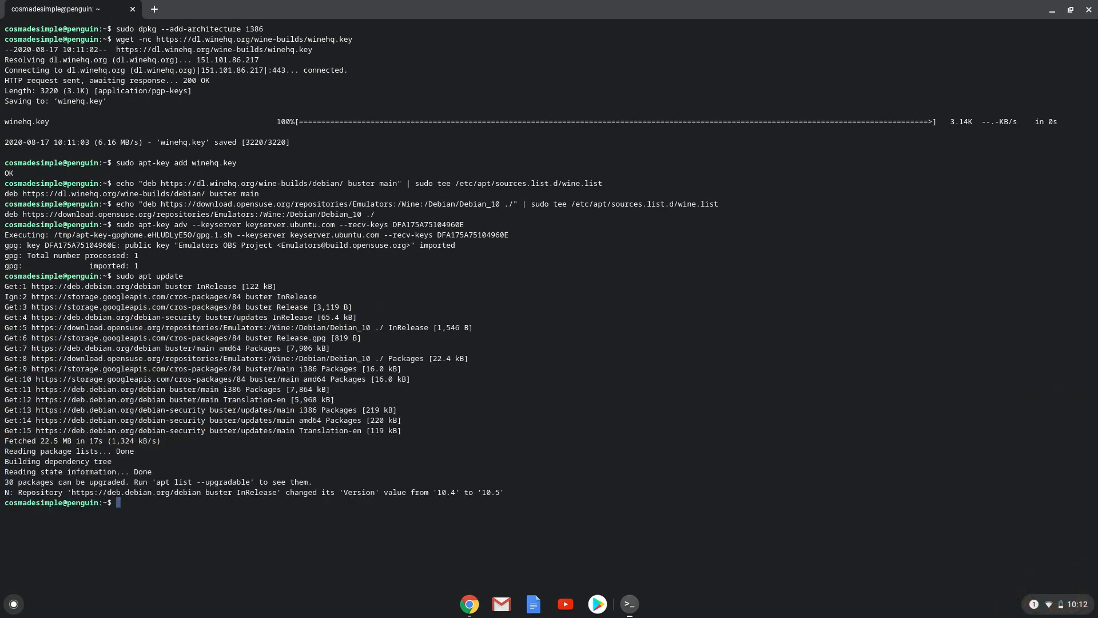
{"action": "mouse_move", "coordinate": [460, 536]}
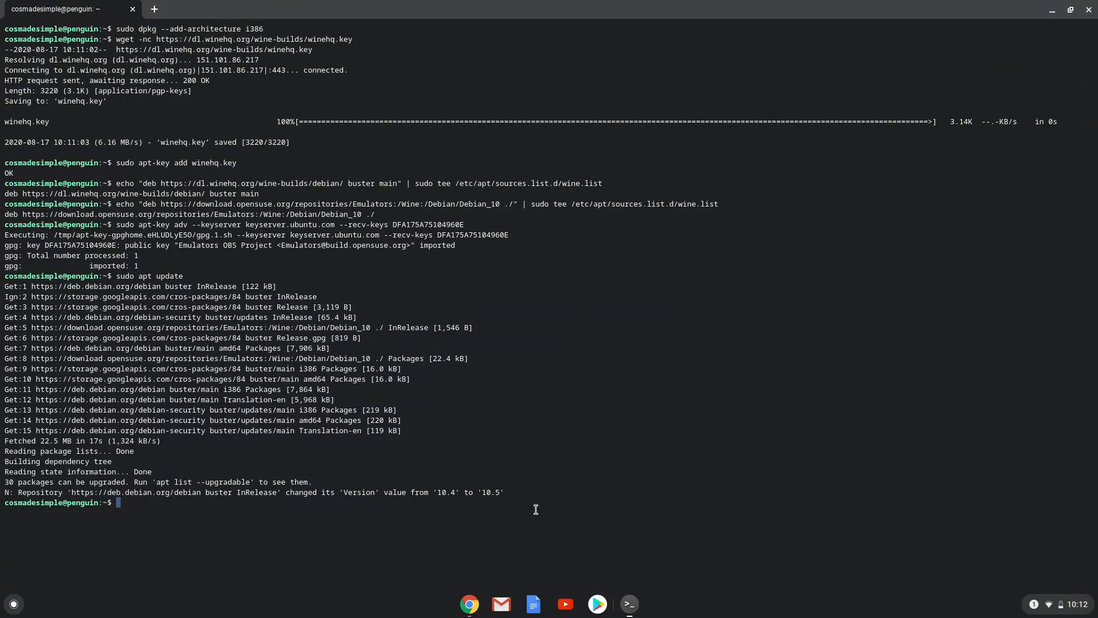
{"action": "type", "text": "sudo apt install --install-recommends winehq-stable"}
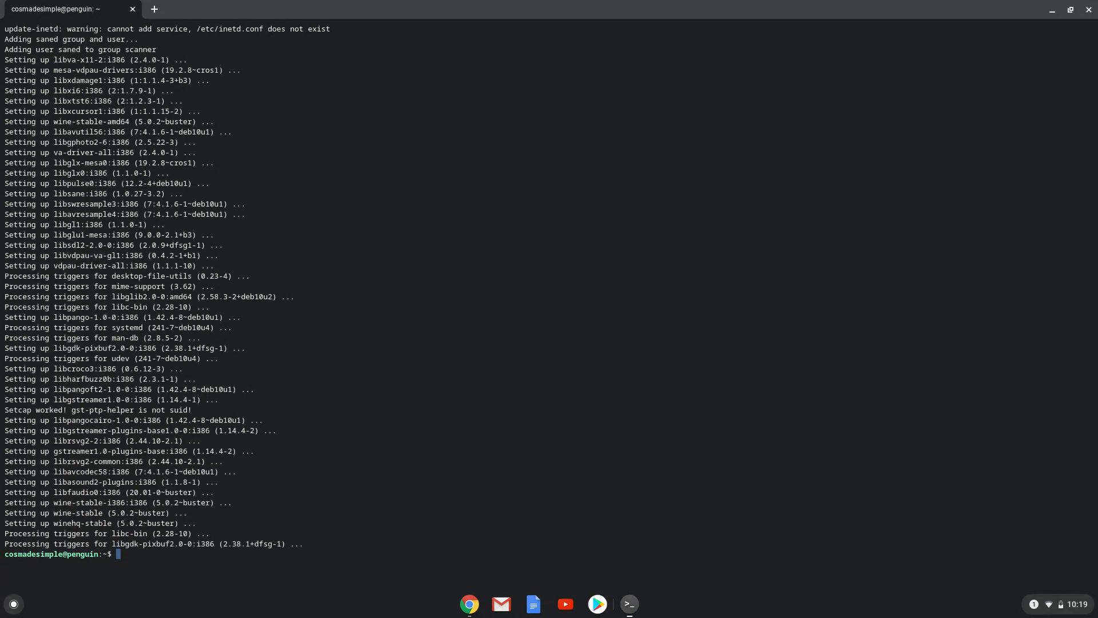
Copy the winecfg command from the document and run it in the terminal
{"action": "left_click", "coordinate": [469, 604]}
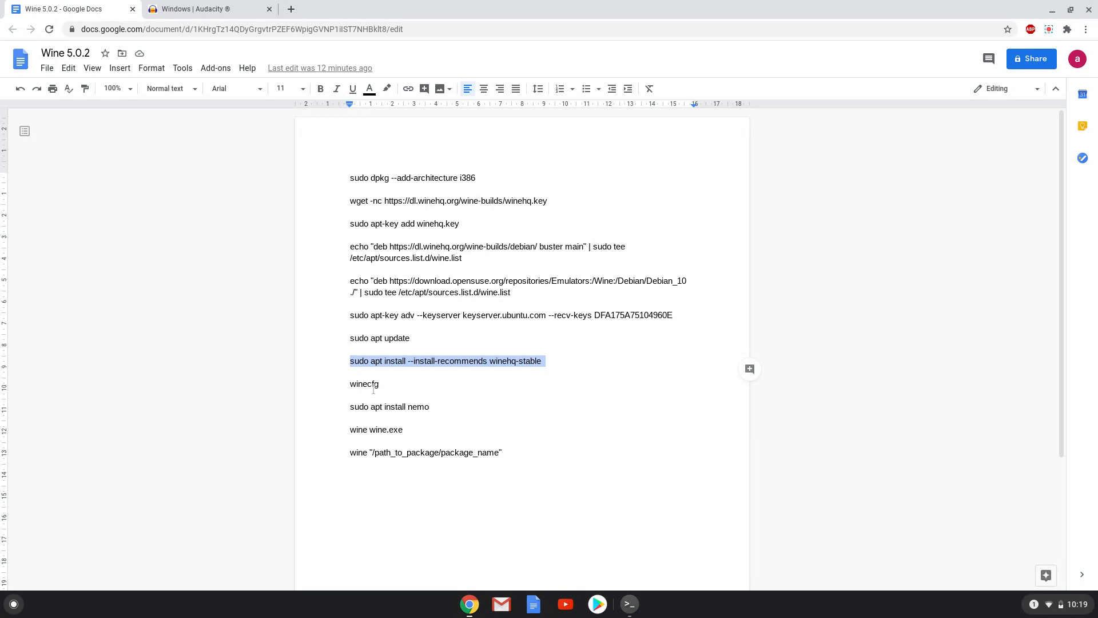
{"action": "right_click", "coordinate": [364, 383]}
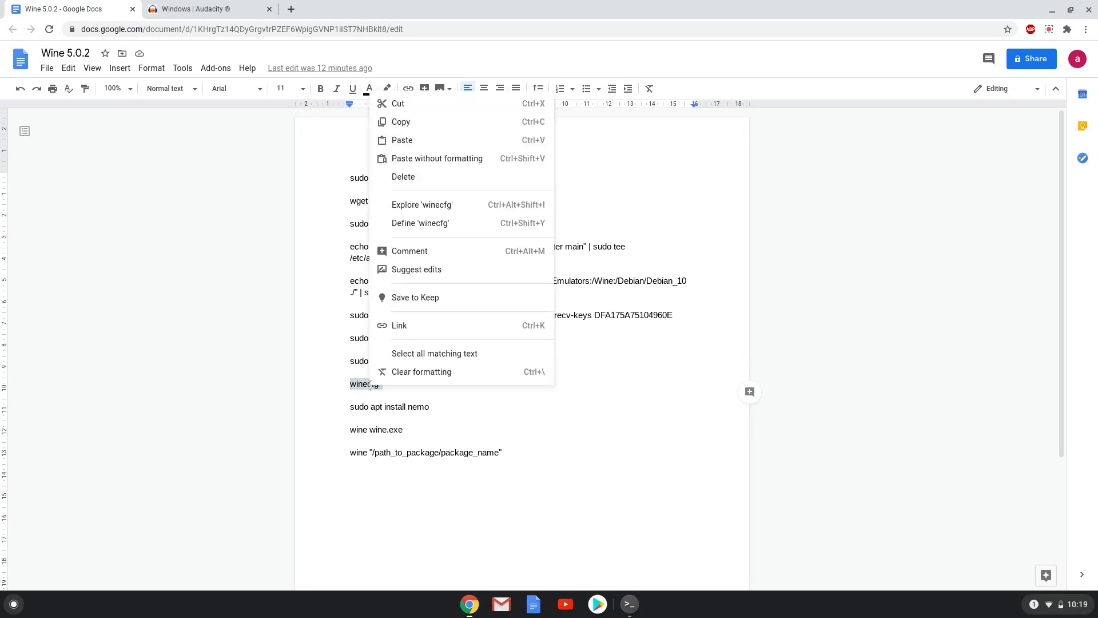
{"action": "mouse_move", "coordinate": [420, 140]}
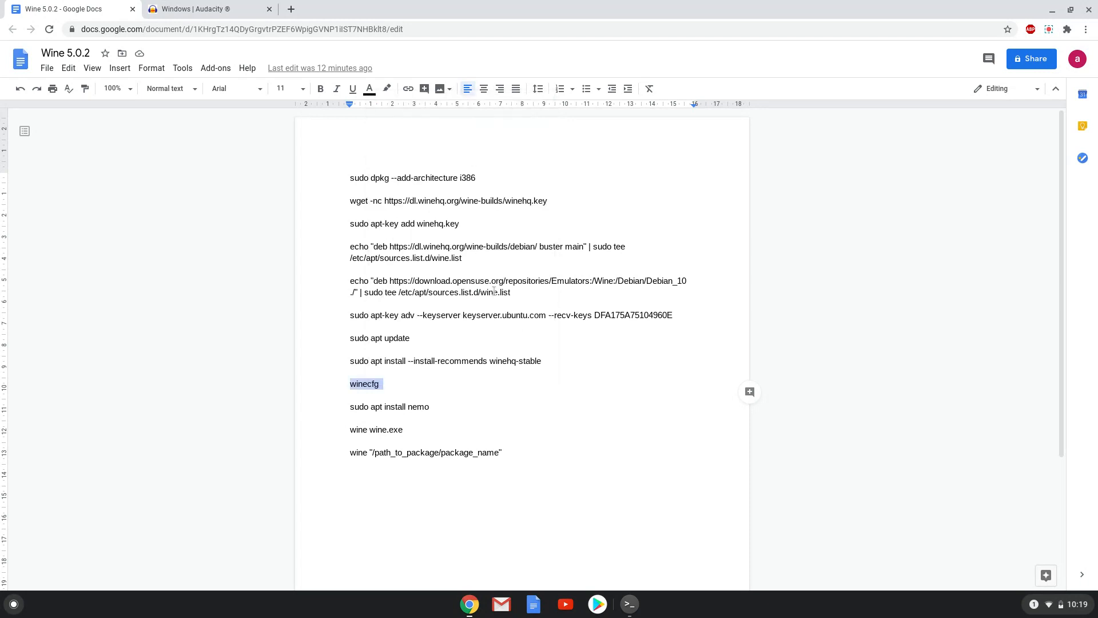
{"action": "mouse_move", "coordinate": [625, 603]}
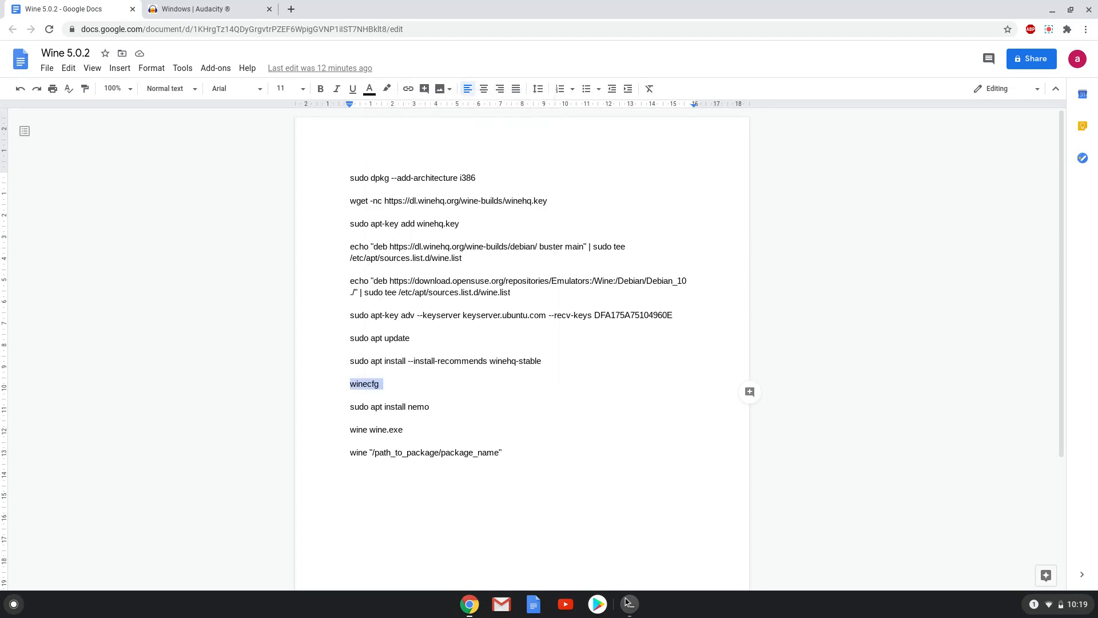
{"action": "left_click", "coordinate": [628, 604]}
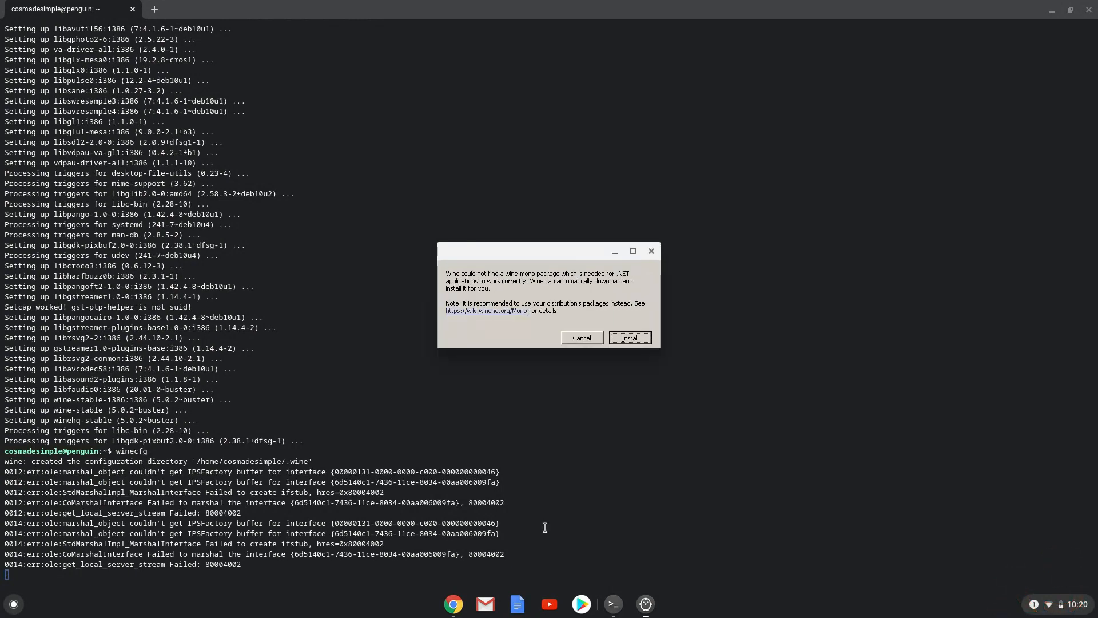
{"action": "mouse_move", "coordinate": [582, 456]}
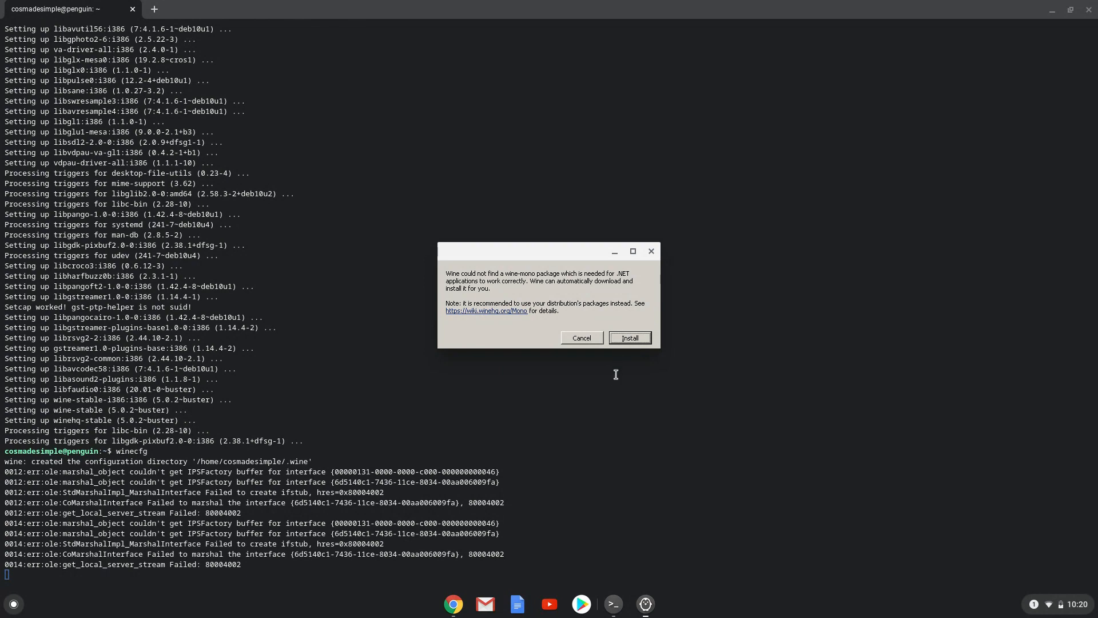
Install the missing Mono and Gecko packages and accept the Wine configuration dialog
{"action": "left_click", "coordinate": [628, 337]}
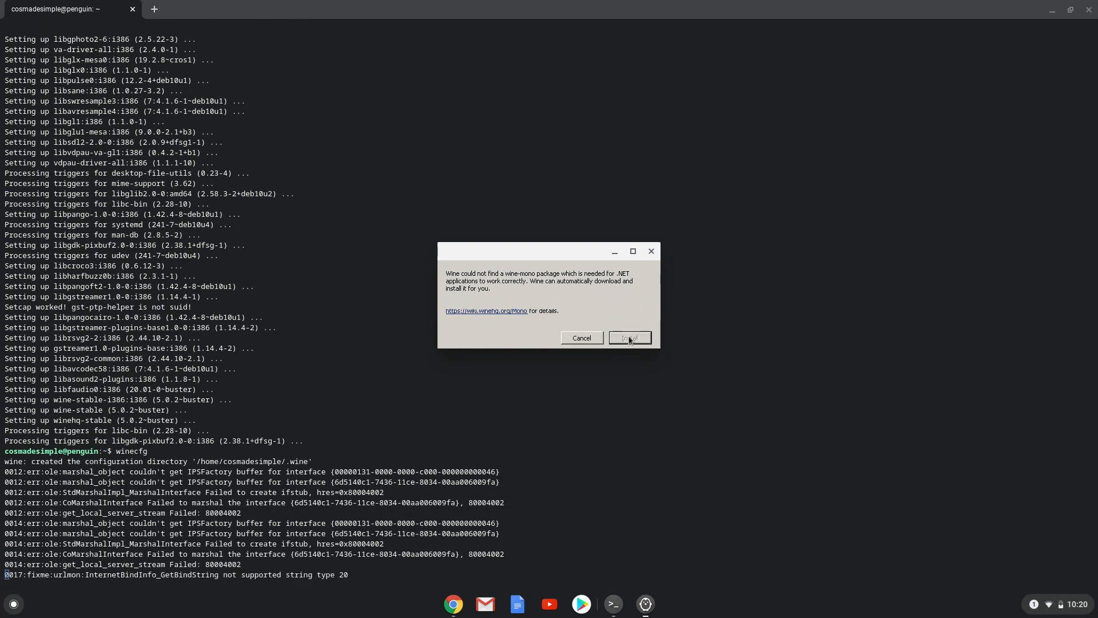
{"action": "left_click", "coordinate": [630, 338]}
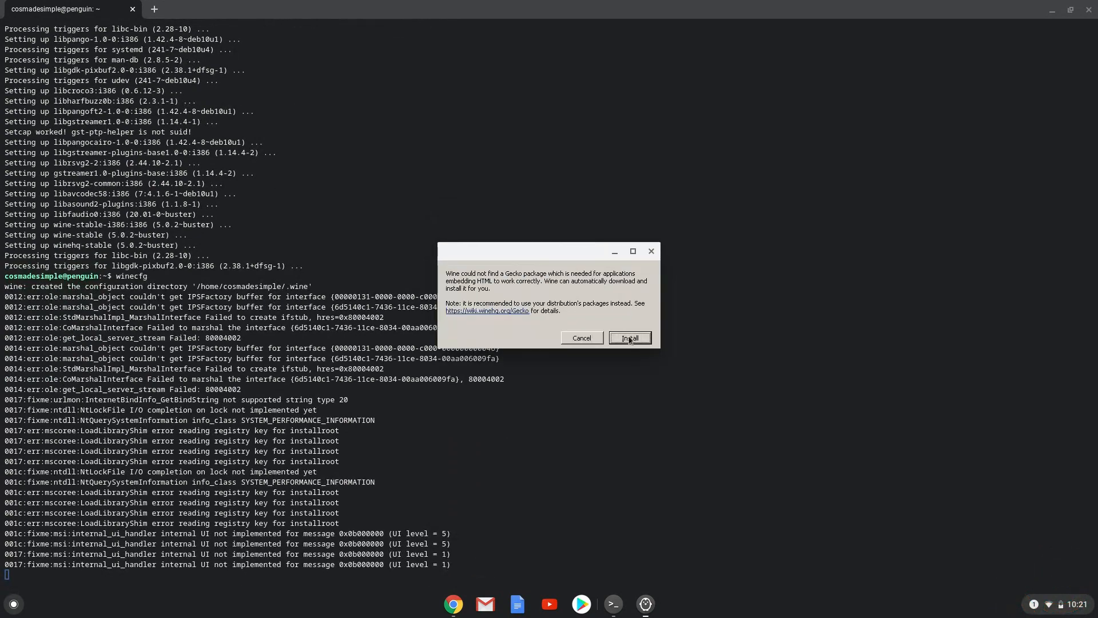
{"action": "left_click", "coordinate": [628, 338]}
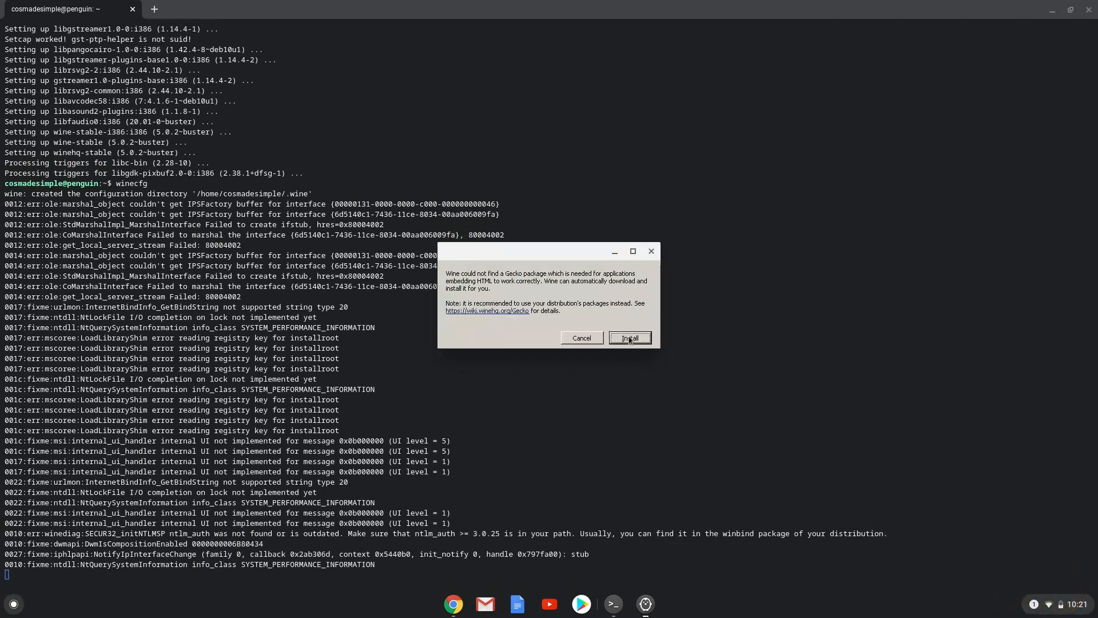
{"action": "left_click", "coordinate": [628, 337]}
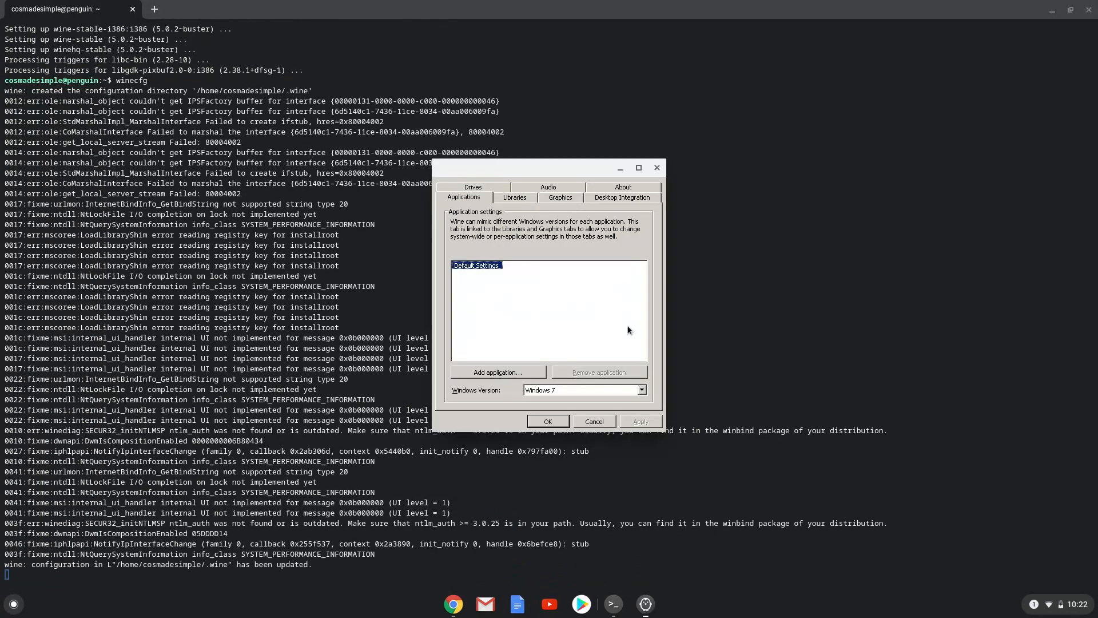
{"action": "mouse_move", "coordinate": [625, 276]}
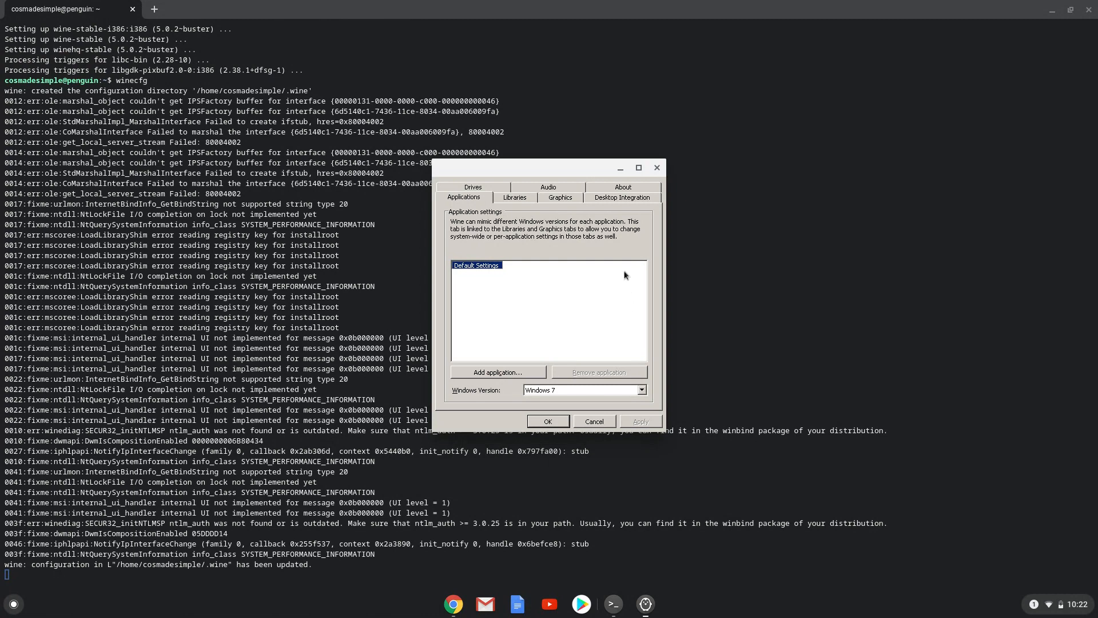
{"action": "left_click", "coordinate": [621, 187]}
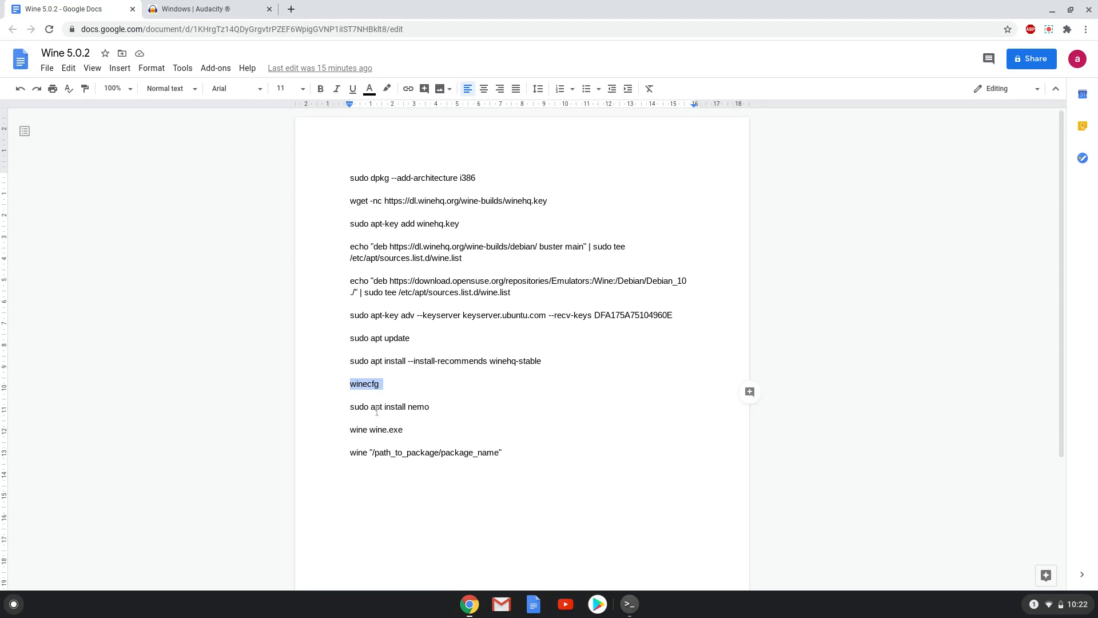
Run 'sudo apt install nemo' in Terminal to install the Nemo file manager
{"action": "right_click", "coordinate": [389, 406]}
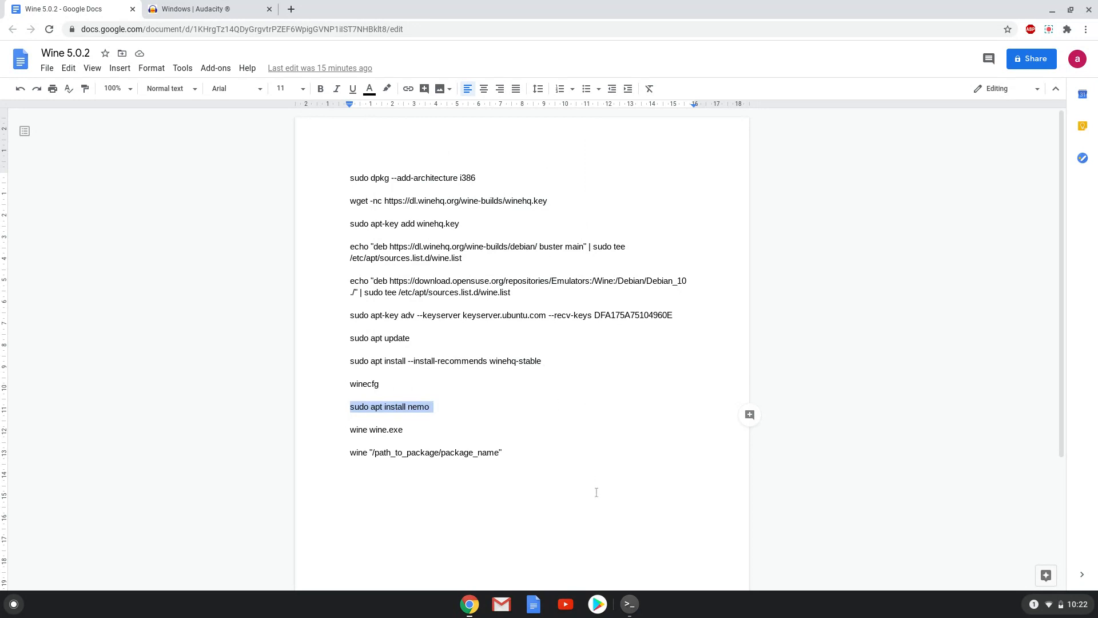
{"action": "left_click", "coordinate": [629, 605]}
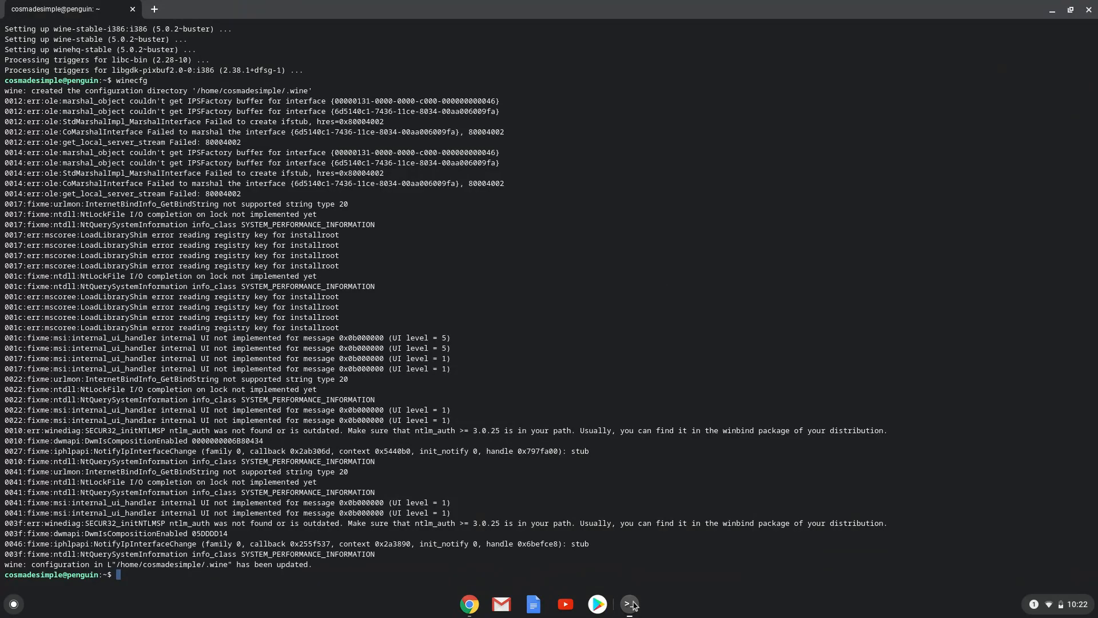
{"action": "type", "text": "sudo apt install nemo"}
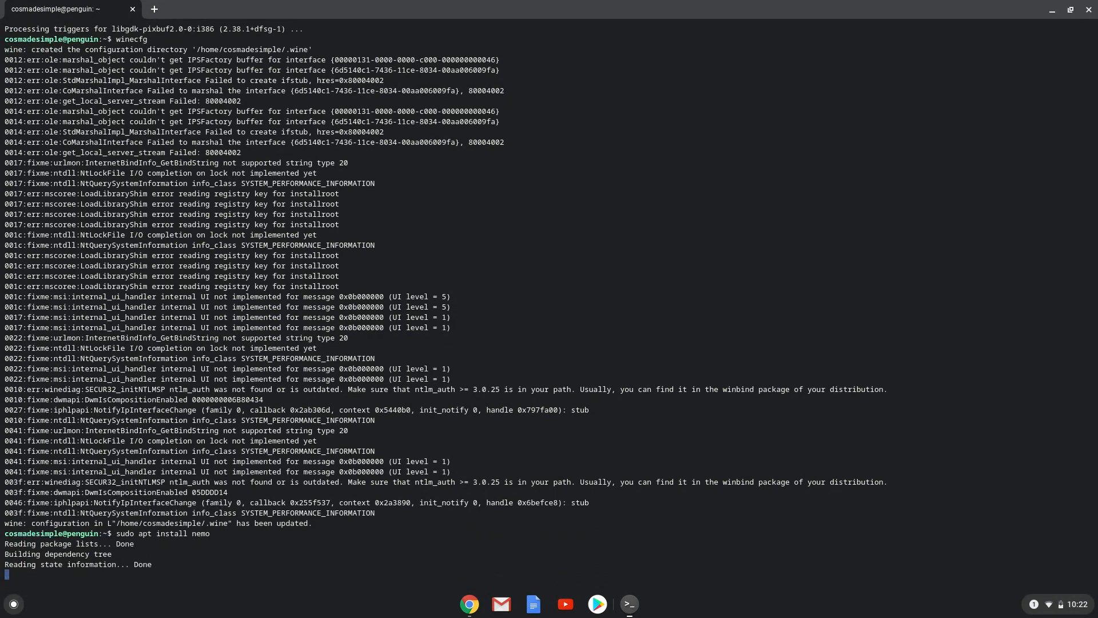
{"action": "key", "text": "Return"}
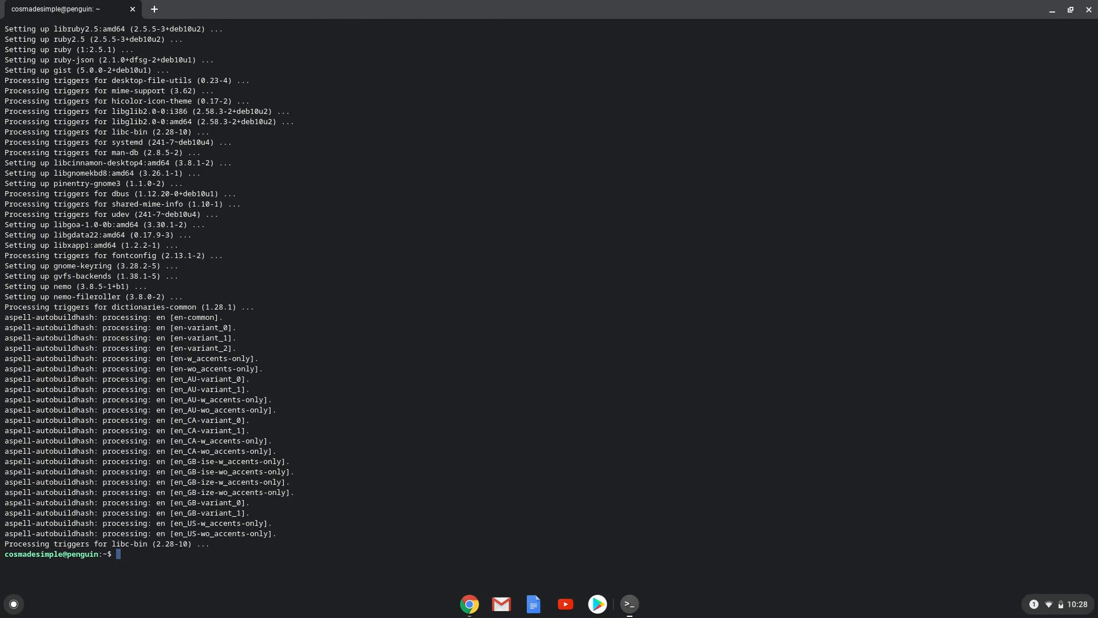
{"action": "mouse_move", "coordinate": [481, 603]}
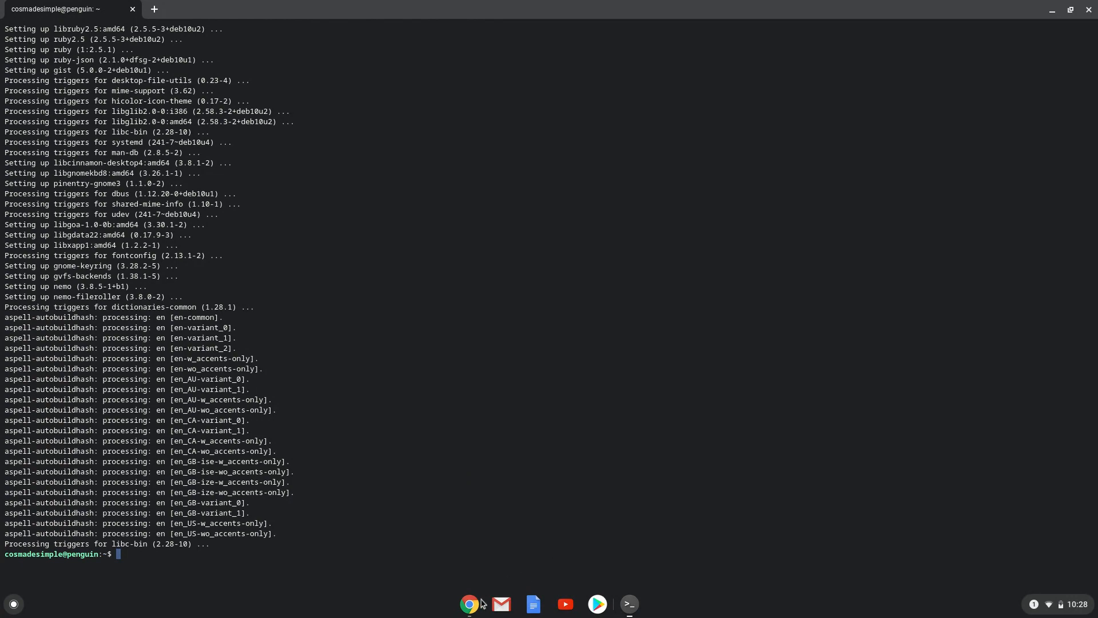
Reach the Audacity 2.4.2 installer download page on FossHub in the browser
{"action": "left_click", "coordinate": [469, 604]}
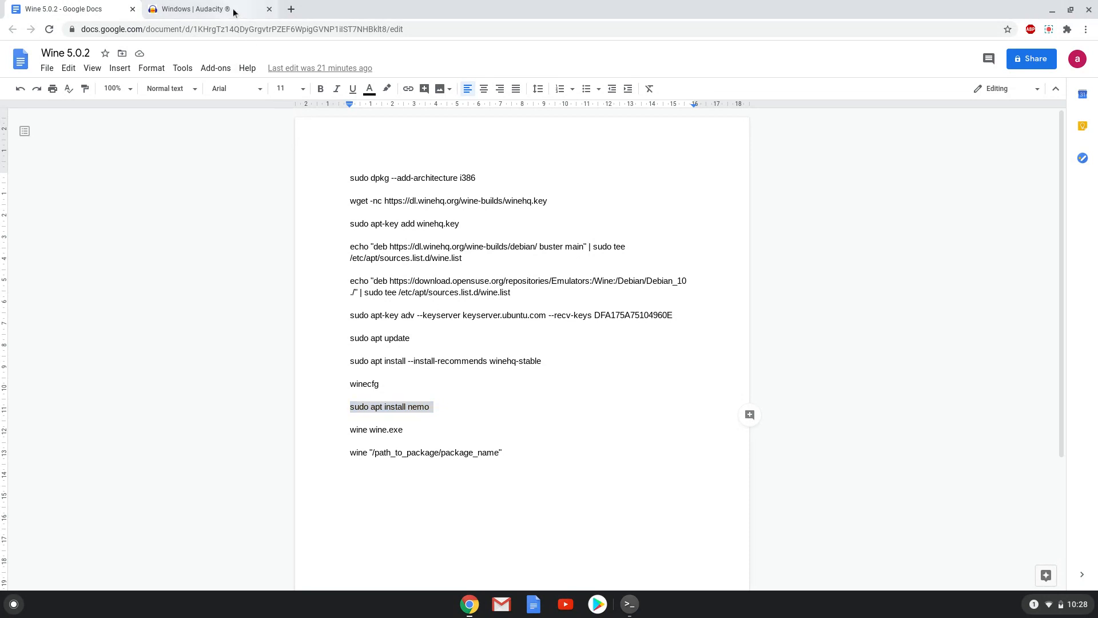
{"action": "left_click", "coordinate": [204, 8]}
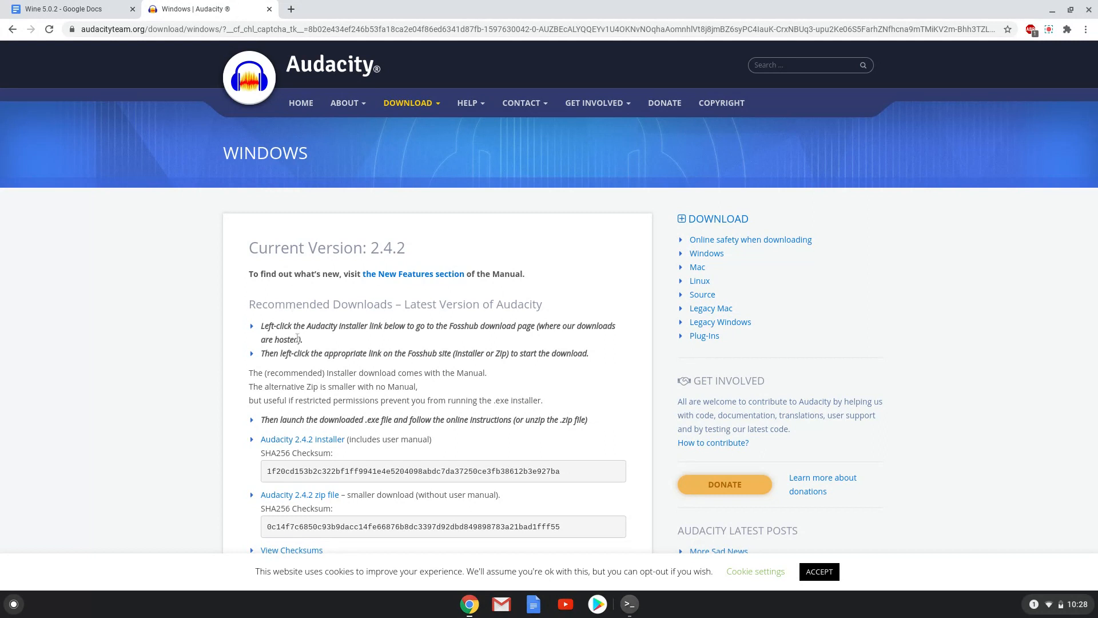
{"action": "left_click", "coordinate": [303, 440]}
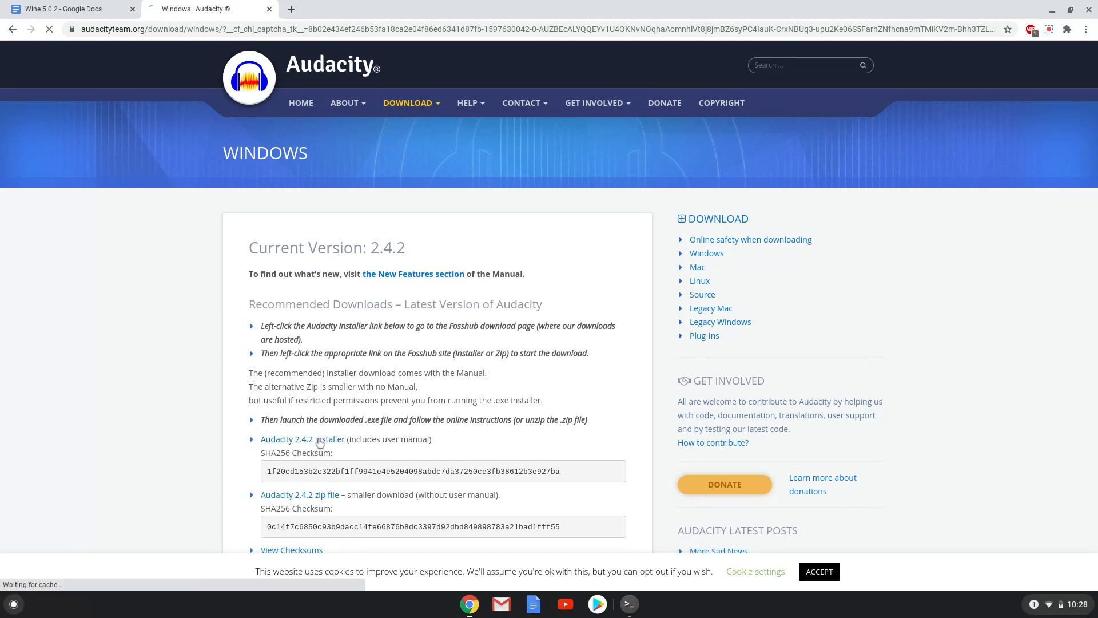
{"action": "left_click", "coordinate": [302, 439]}
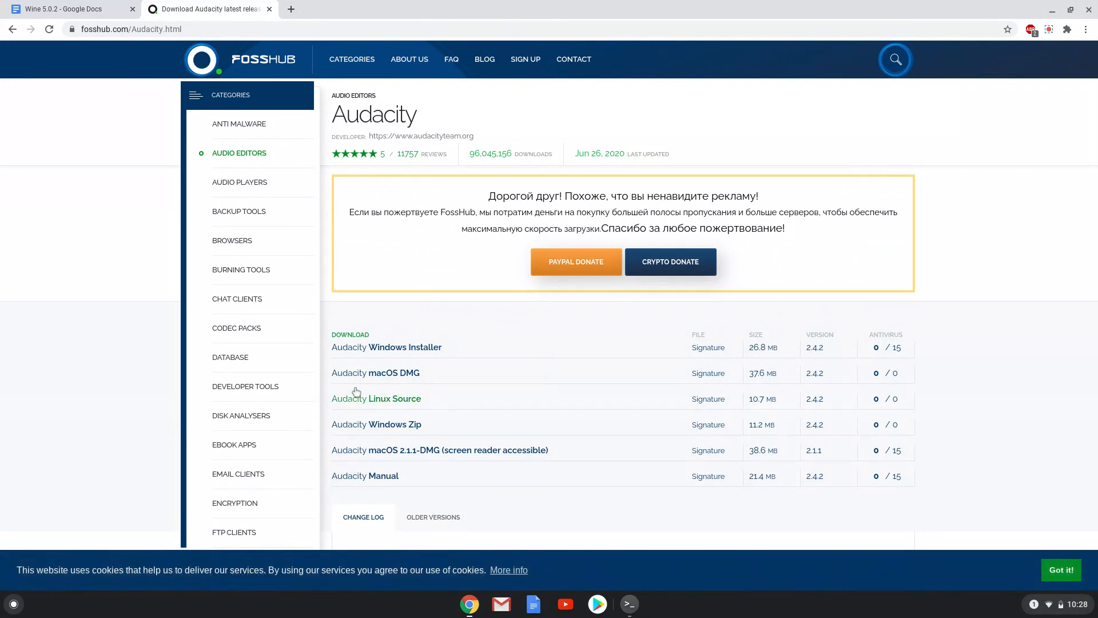
Download the Audacity Windows Installer and show it in its Downloads folder
{"action": "left_click", "coordinate": [405, 346]}
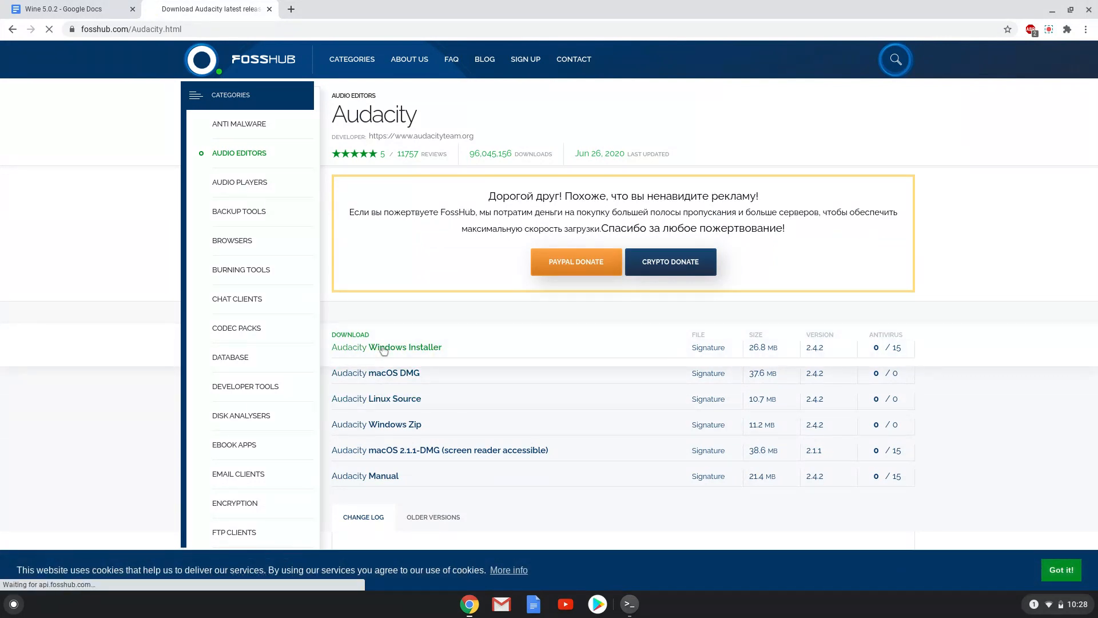
{"action": "left_click", "coordinate": [385, 347]}
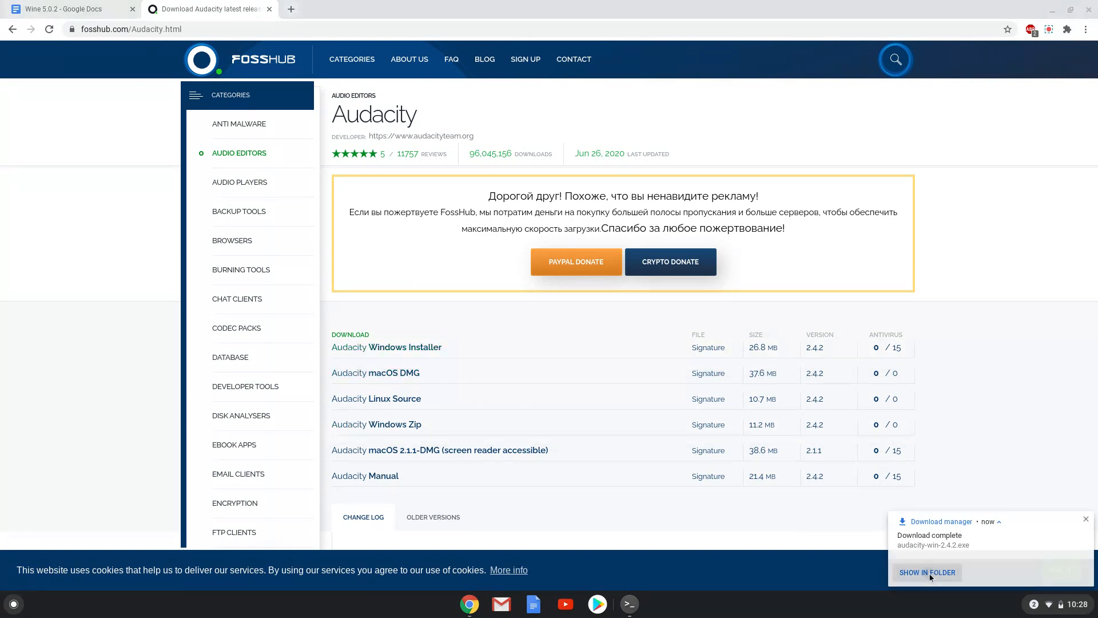
{"action": "left_click", "coordinate": [925, 572]}
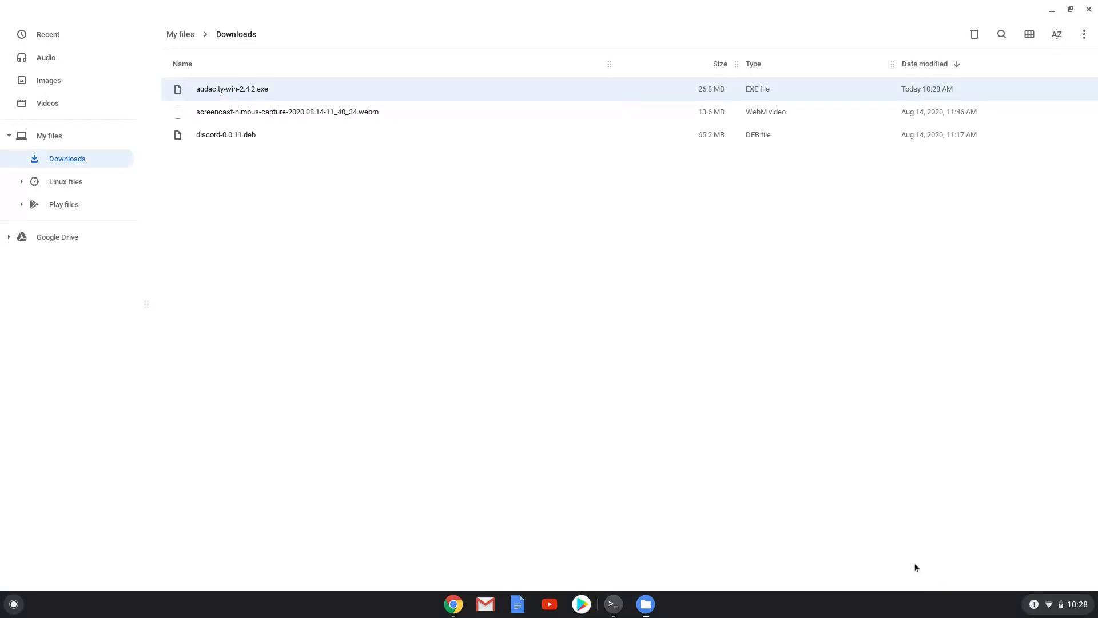
{"action": "mouse_move", "coordinate": [278, 118]}
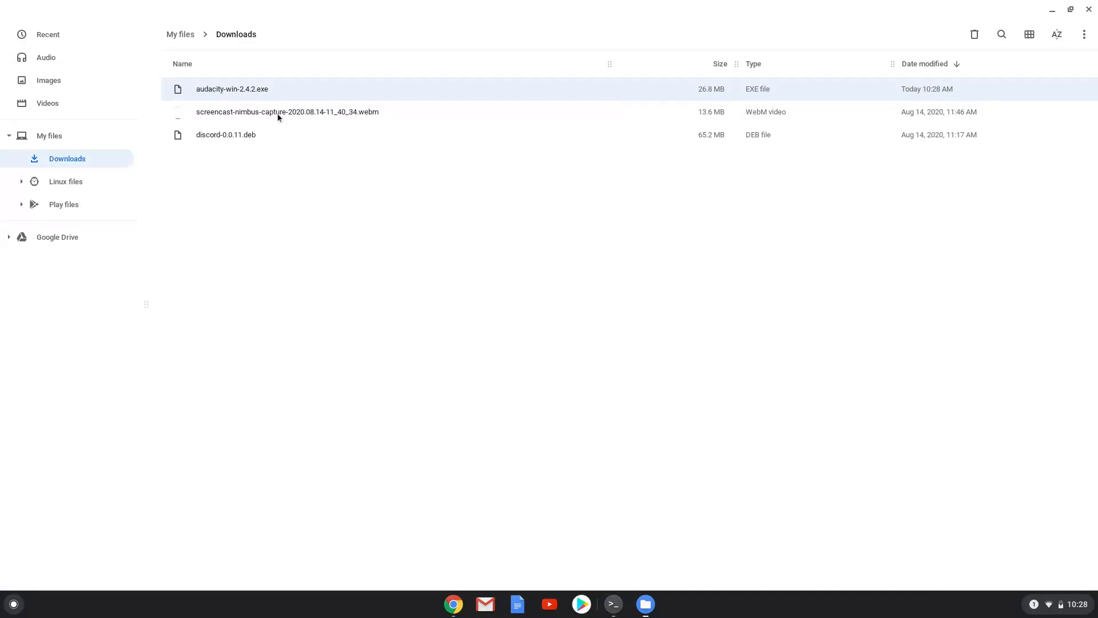
Move the downloaded Audacity installer from Downloads into Linux files
{"action": "right_click", "coordinate": [250, 90]}
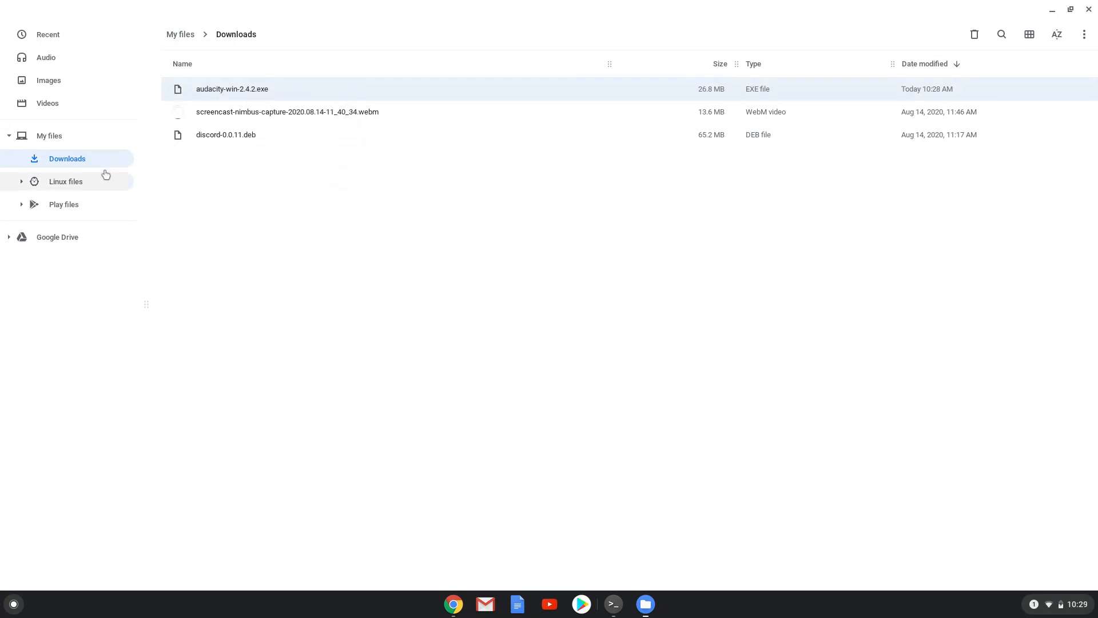
{"action": "left_click", "coordinate": [65, 182]}
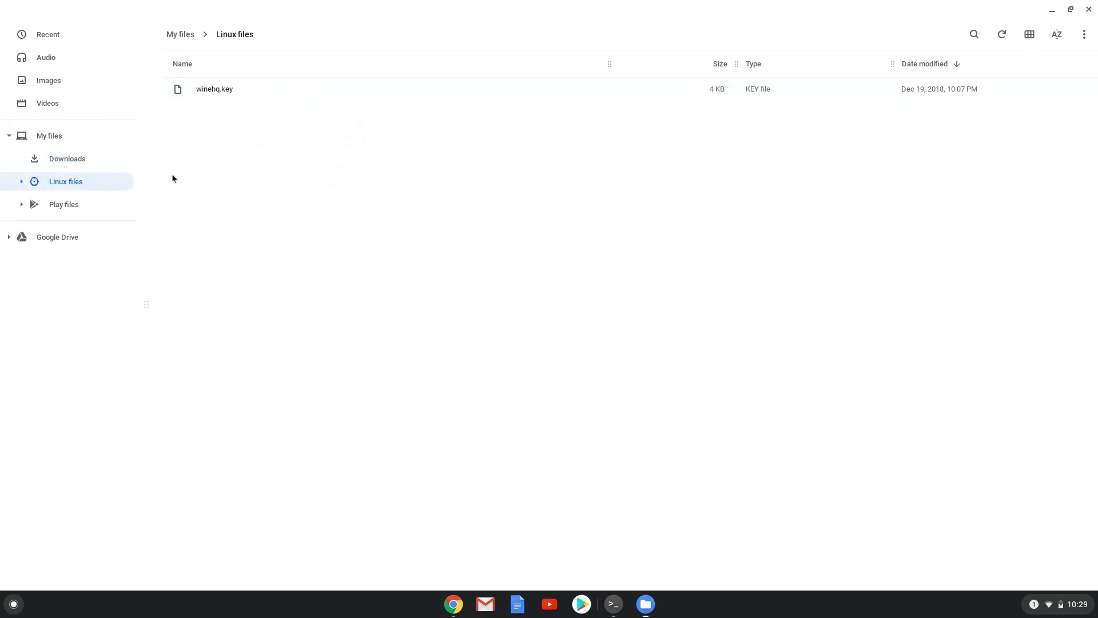
{"action": "right_click", "coordinate": [204, 179]}
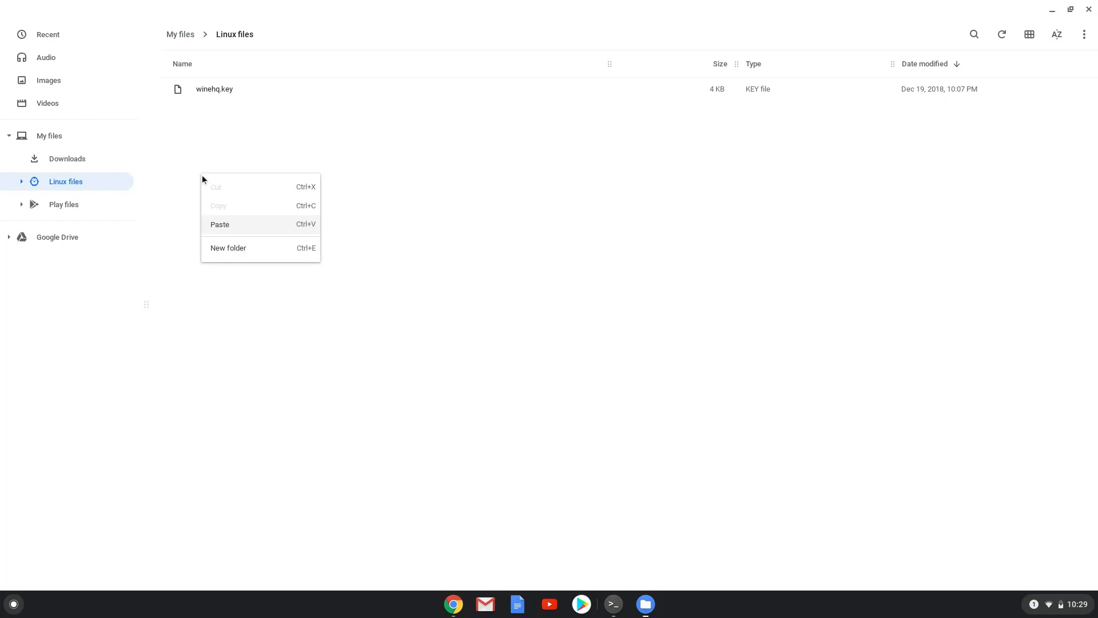
{"action": "left_click", "coordinate": [220, 224]}
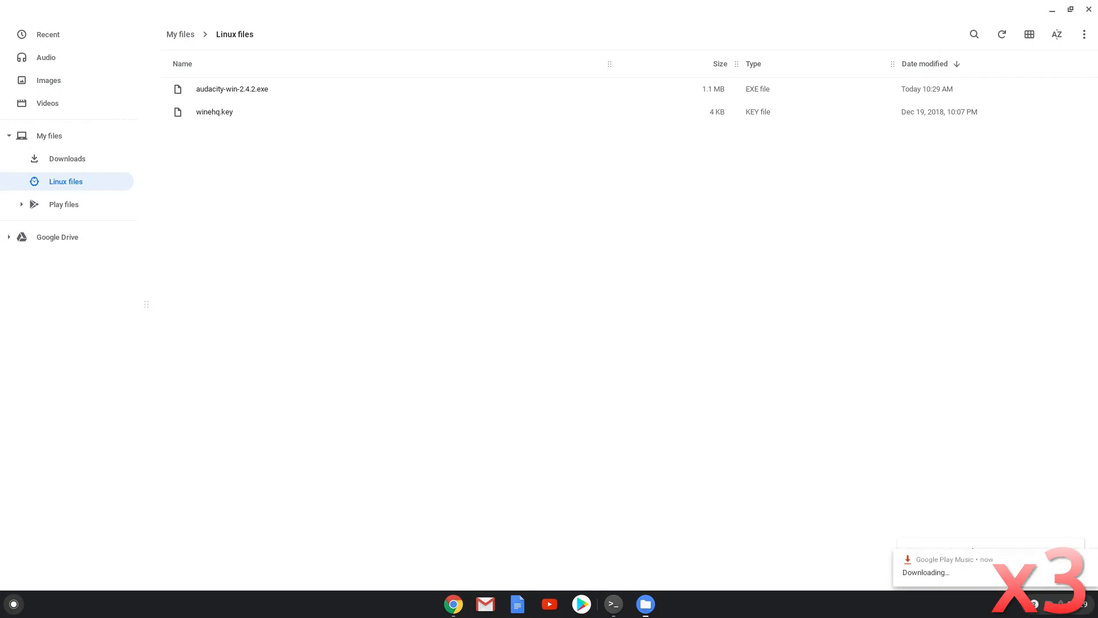
Rename audacity-win-2.4.2.exe to wine.exe
{"action": "right_click", "coordinate": [232, 90]}
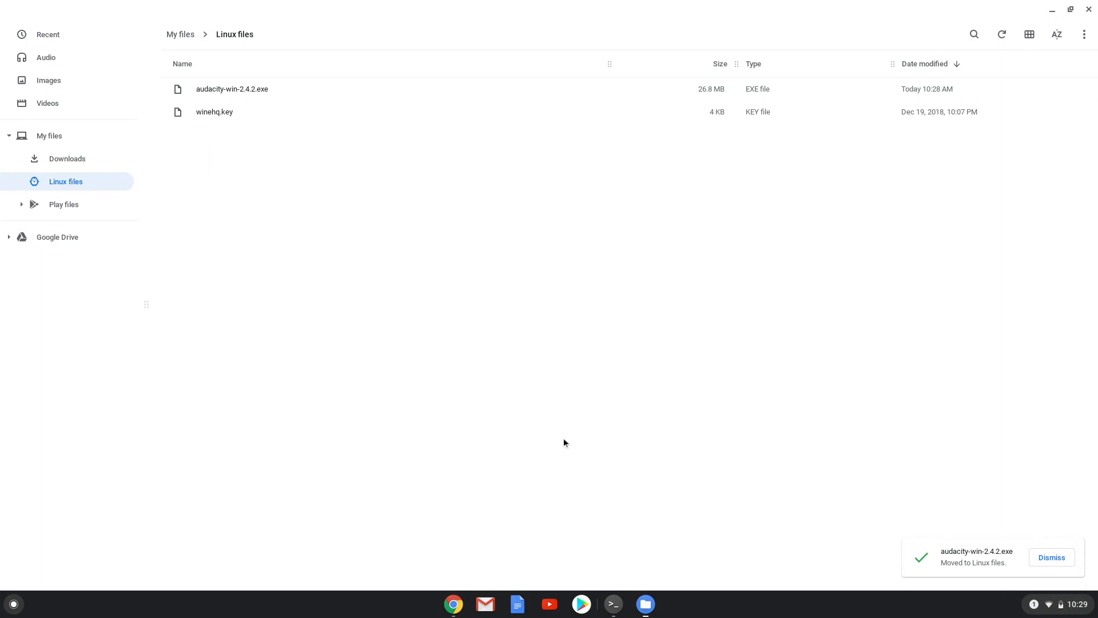
{"action": "mouse_move", "coordinate": [404, 281]}
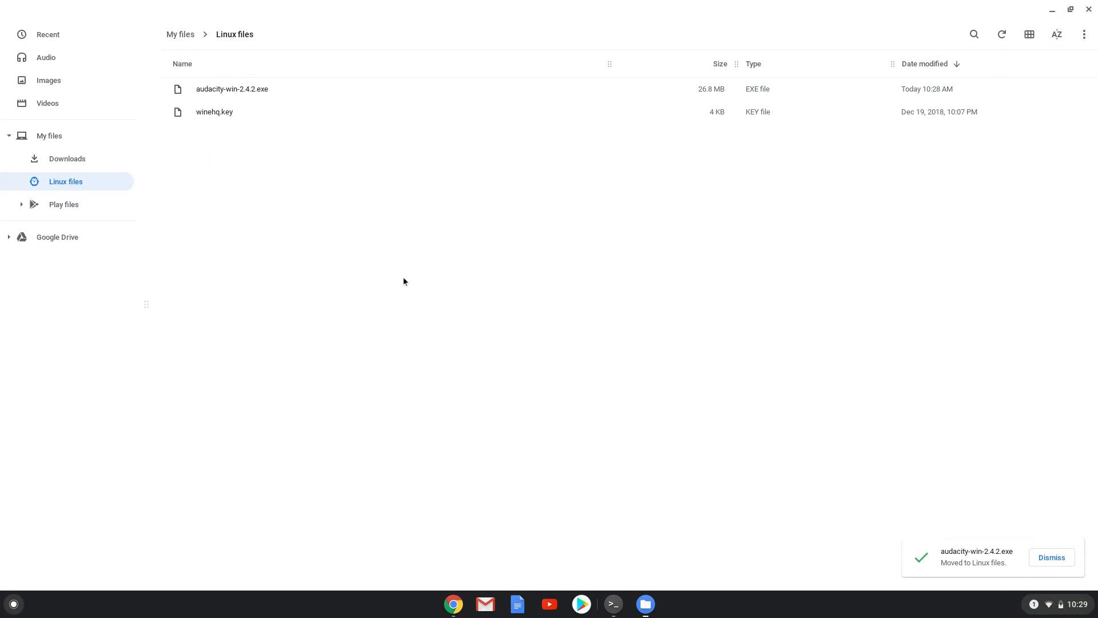
{"action": "left_click", "coordinate": [233, 89]}
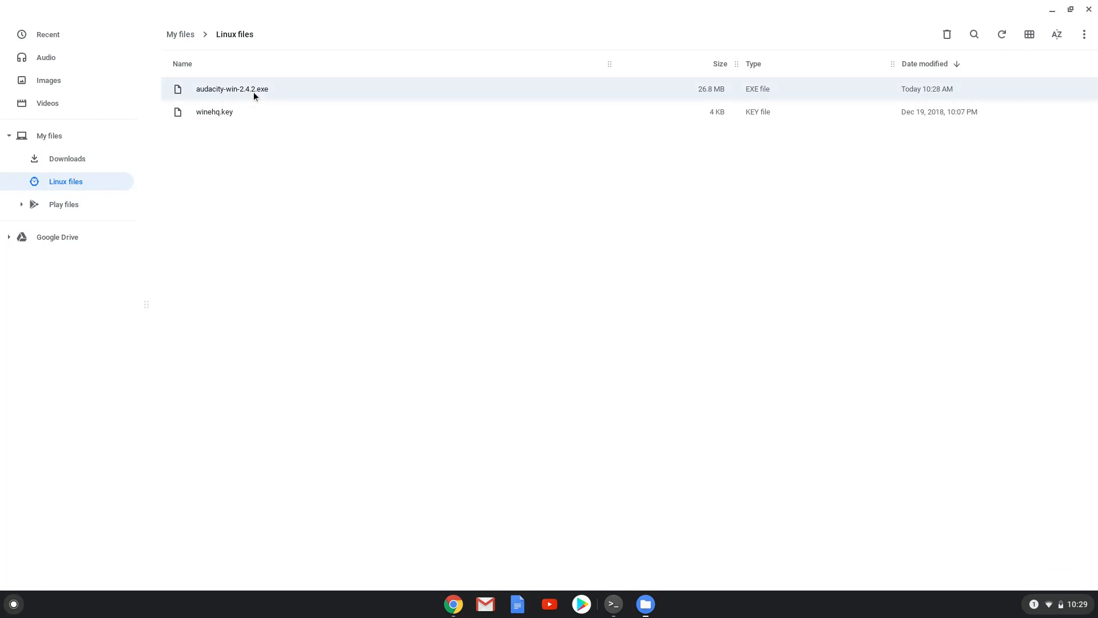
{"action": "right_click", "coordinate": [231, 89]}
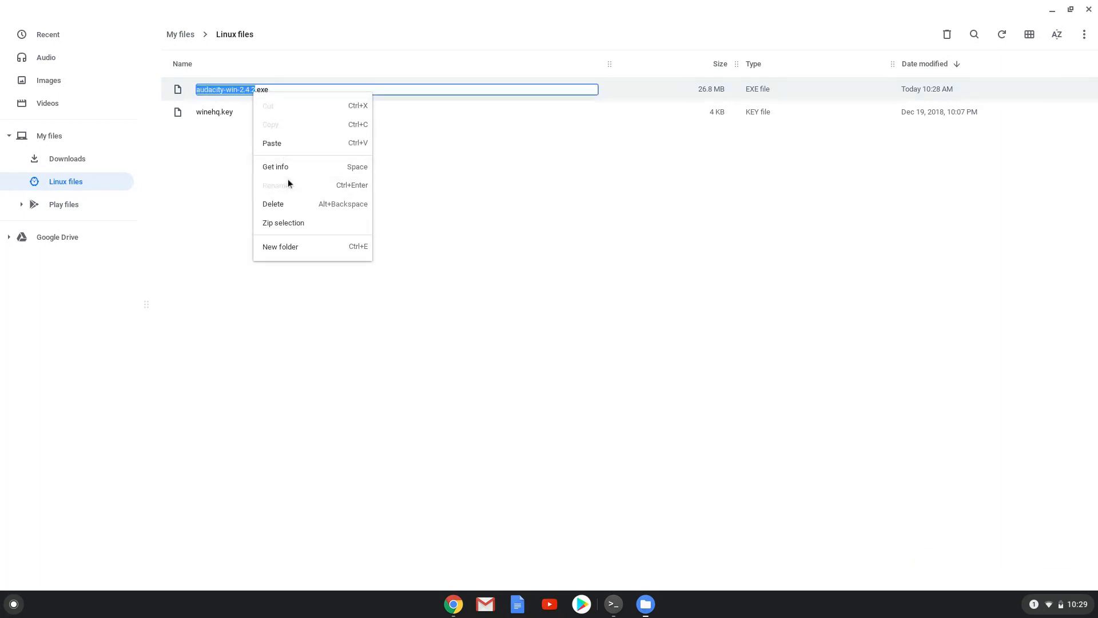
{"action": "type", "text": "wine.exe"}
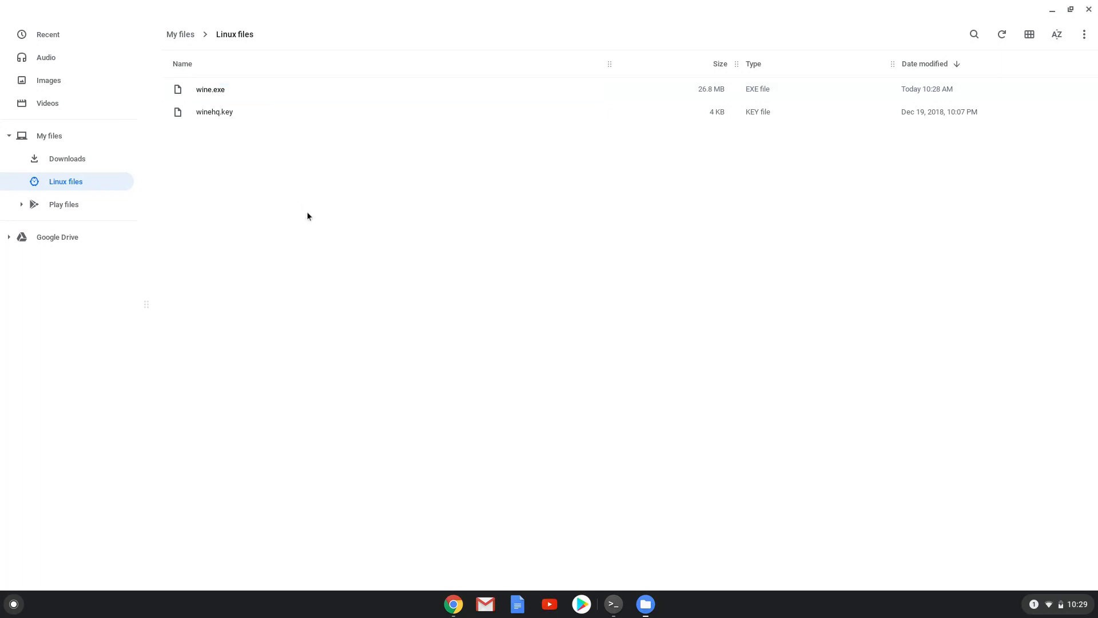
{"action": "left_click", "coordinate": [210, 89]}
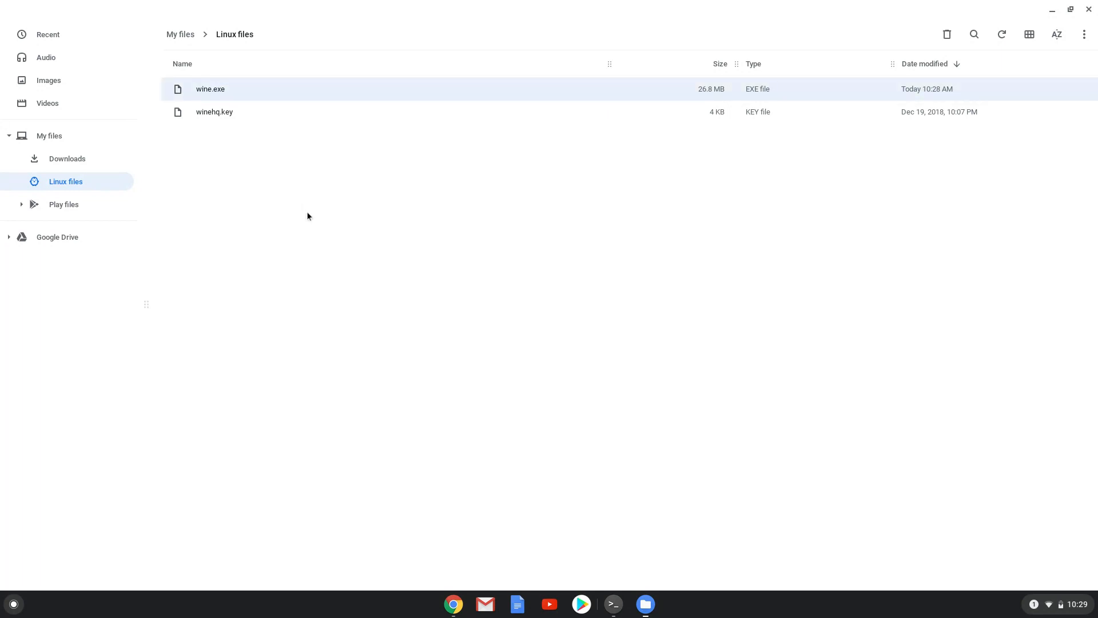
{"action": "mouse_move", "coordinate": [454, 604]}
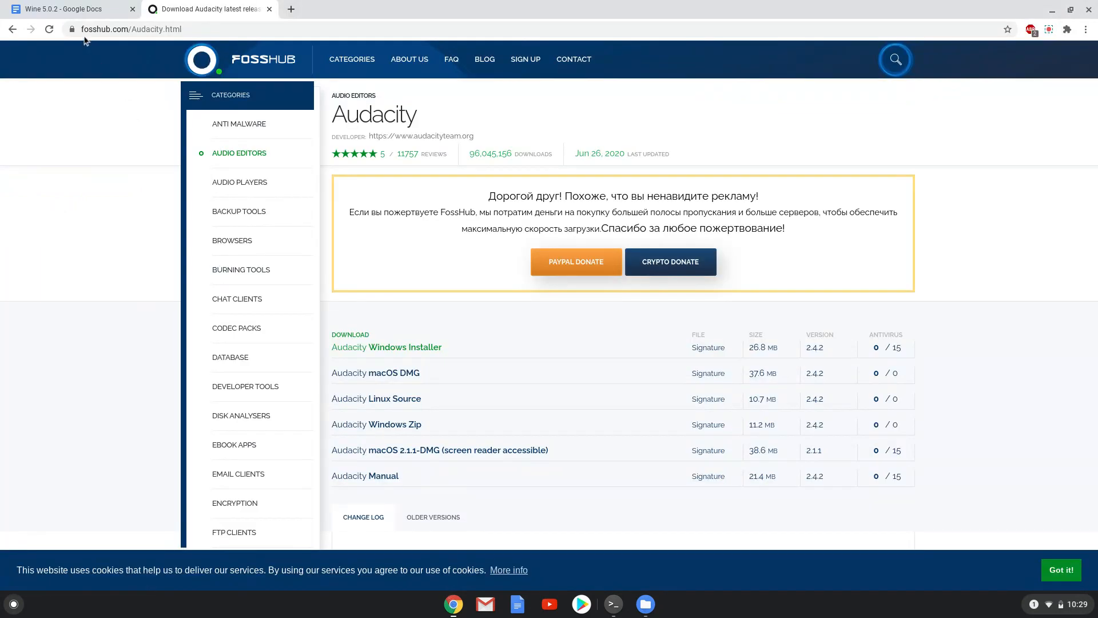
Copy 'wine wine.exe' from the notes document and enter it in the Linux terminal
{"action": "left_click", "coordinate": [67, 8]}
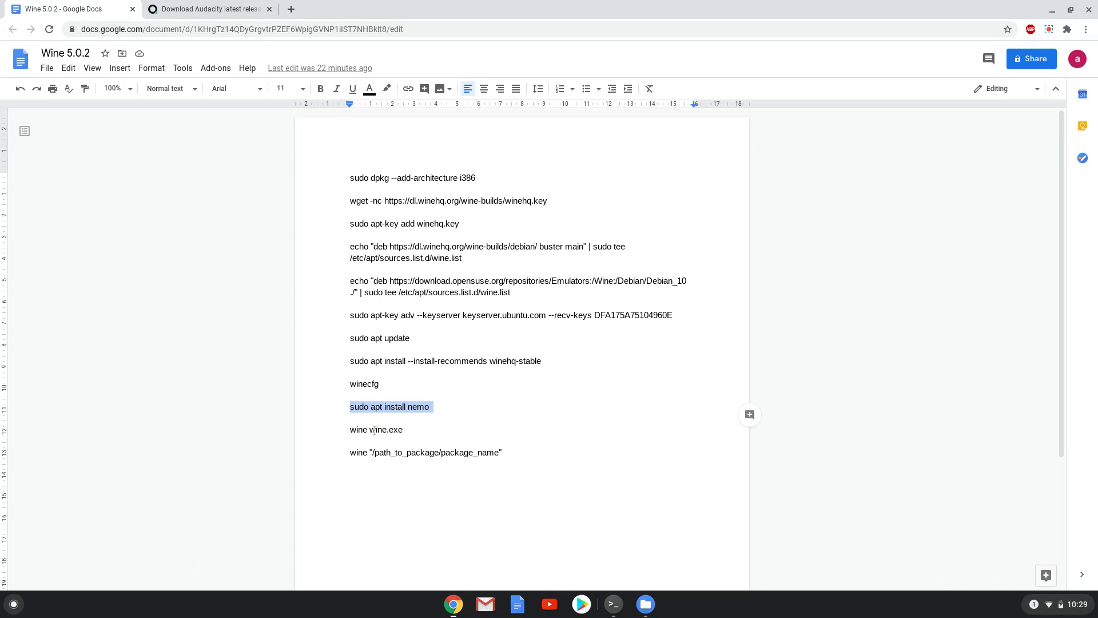
{"action": "right_click", "coordinate": [377, 429]}
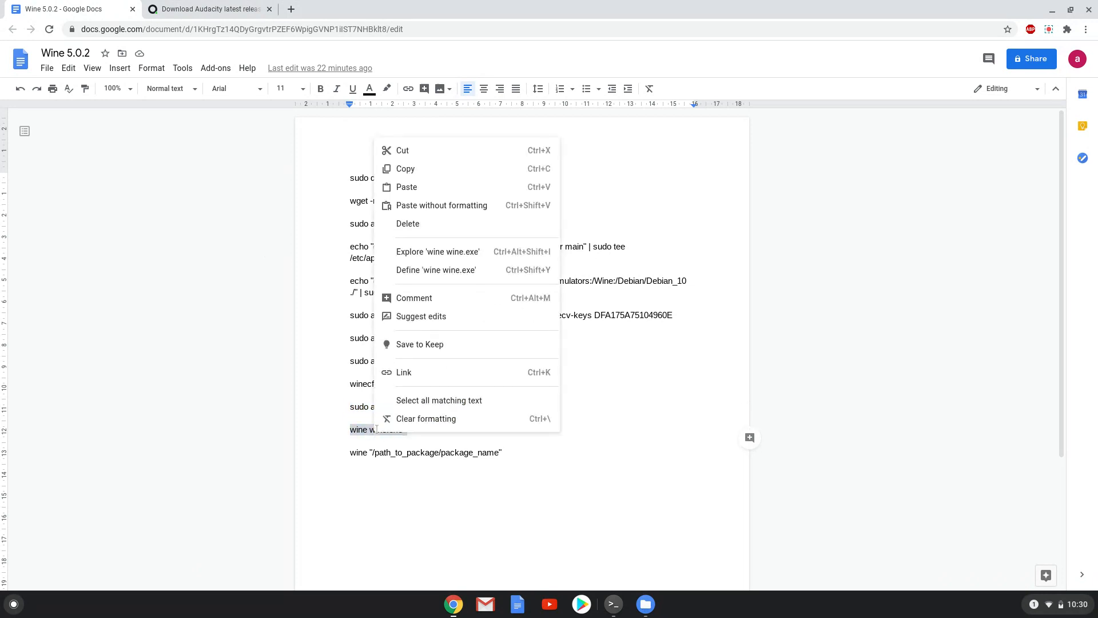
{"action": "mouse_move", "coordinate": [405, 169]}
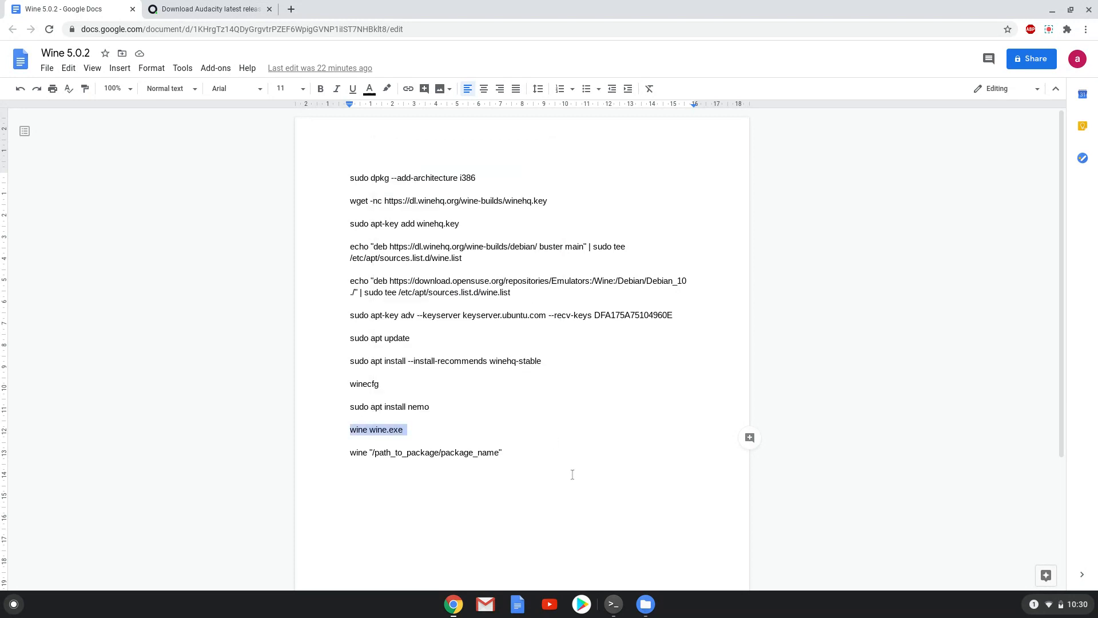
{"action": "left_click", "coordinate": [612, 604]}
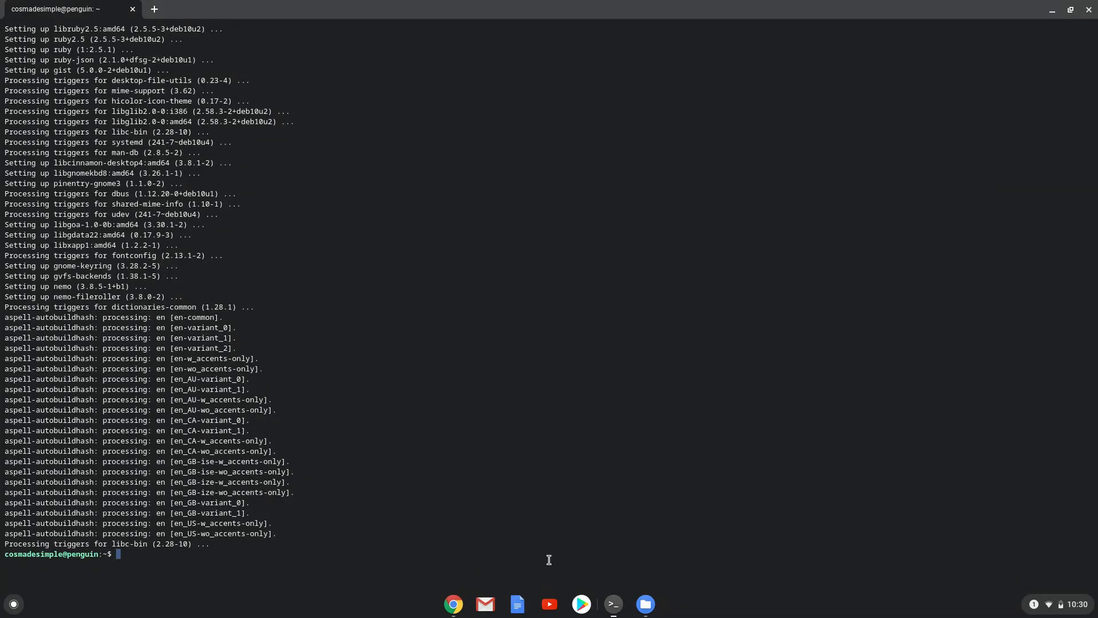
{"action": "type", "text": "wine wine.exe"}
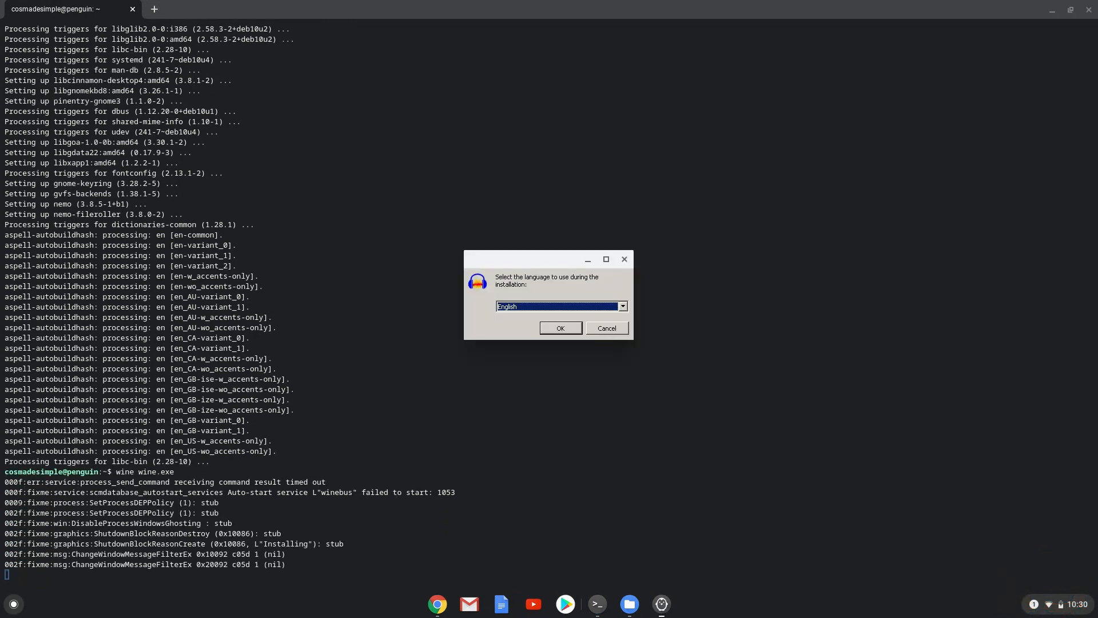
{"action": "mouse_move", "coordinate": [543, 542]}
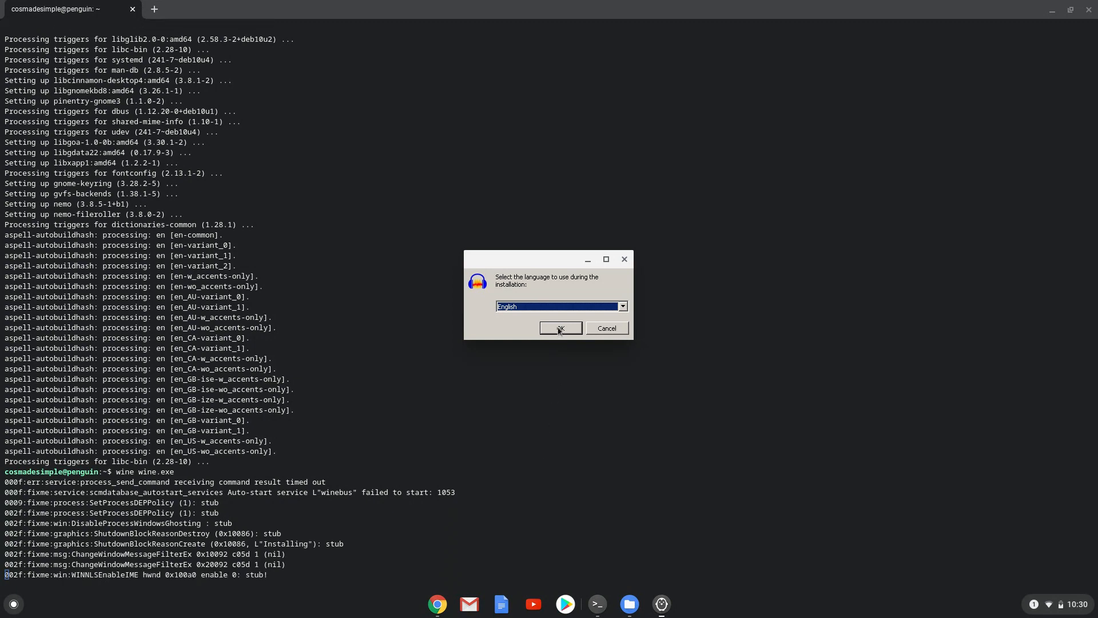
Run through Audacity Setup in English, skipping the desktop shortcut, and start the installation
{"action": "left_click", "coordinate": [560, 328]}
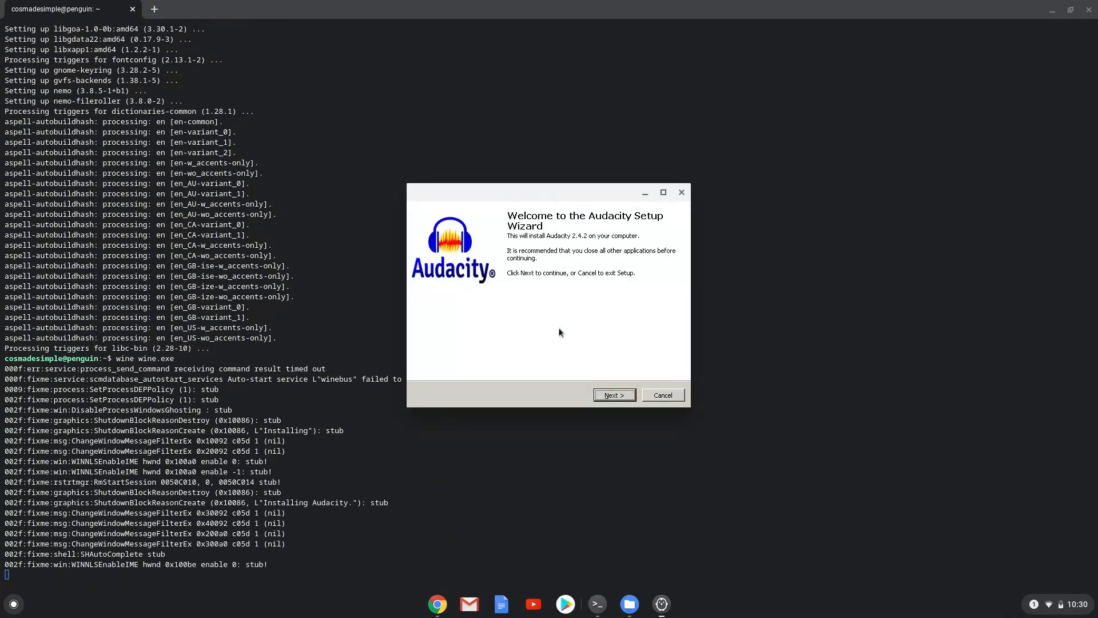
{"action": "left_click", "coordinate": [613, 395]}
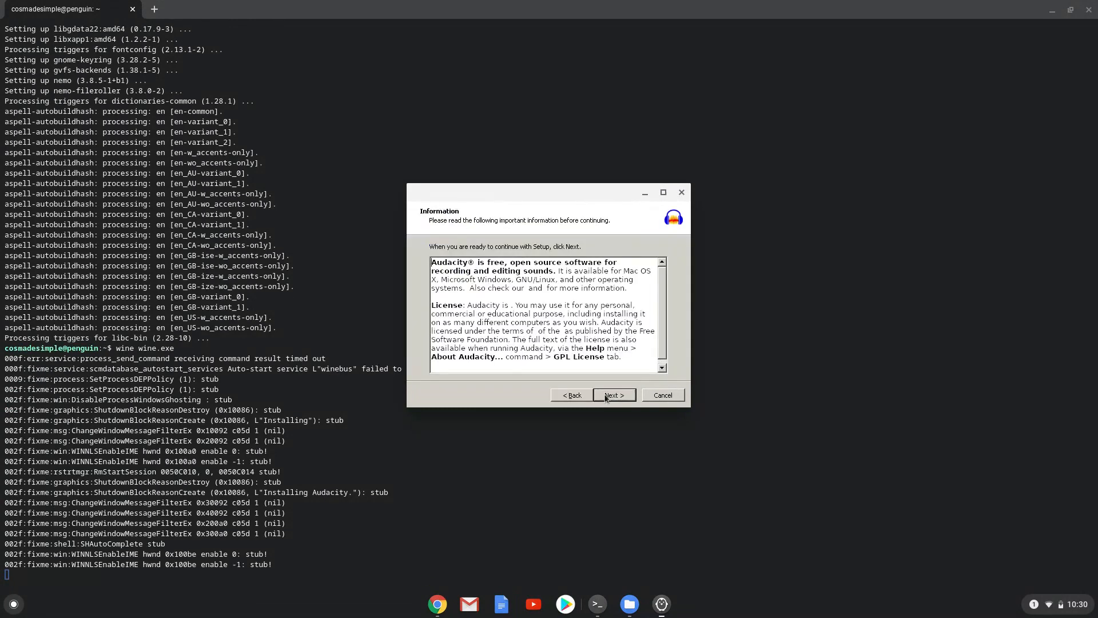
{"action": "left_click", "coordinate": [613, 395]}
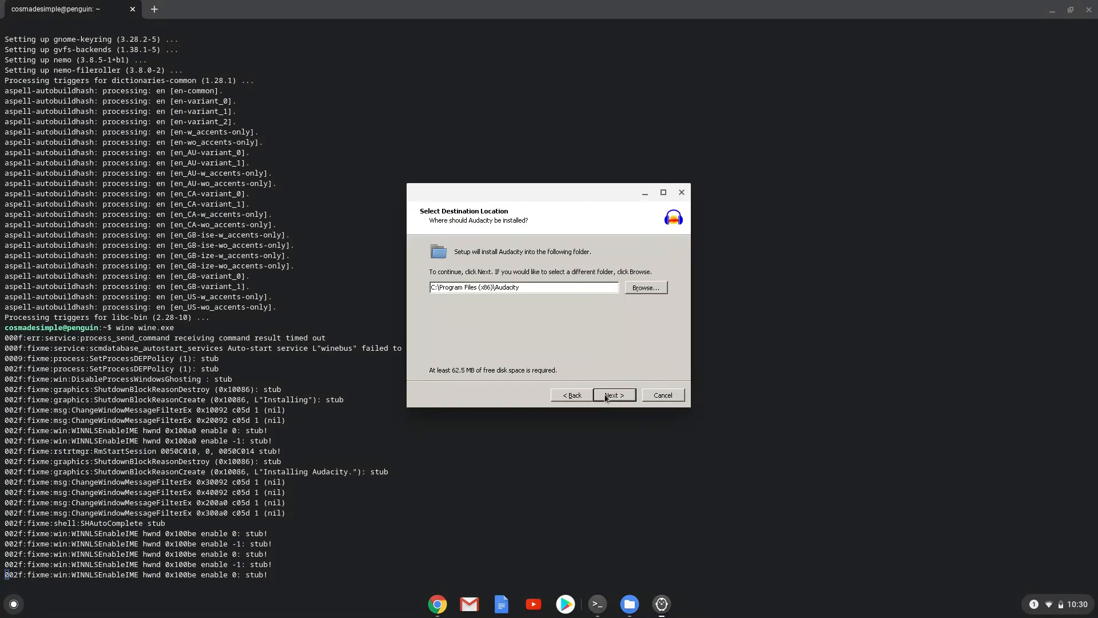
{"action": "left_click", "coordinate": [614, 395]}
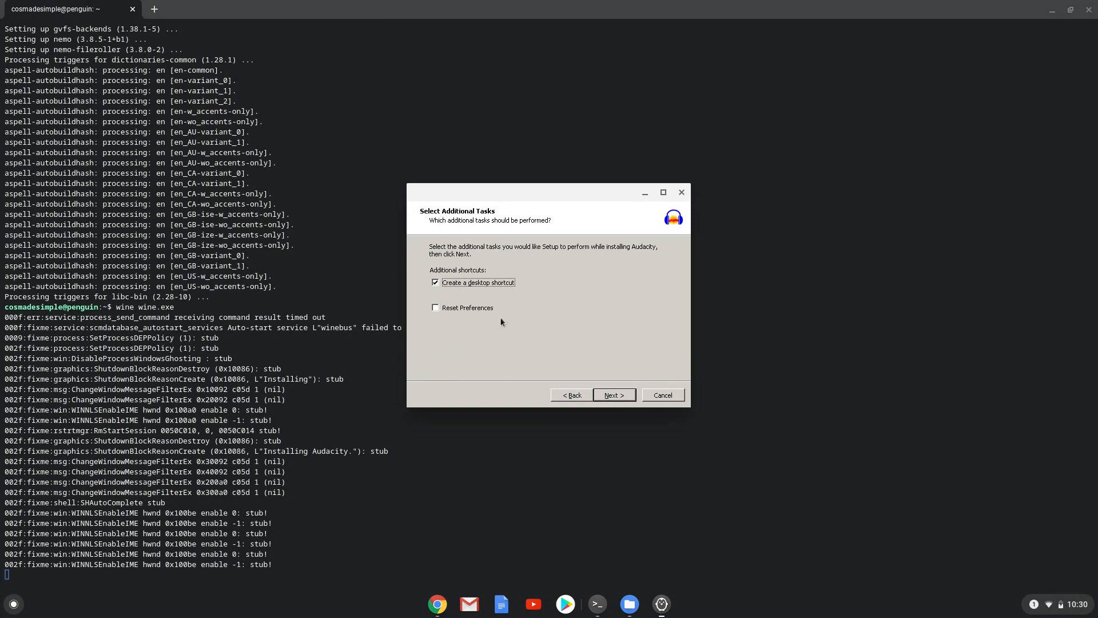
{"action": "left_click", "coordinate": [435, 283]}
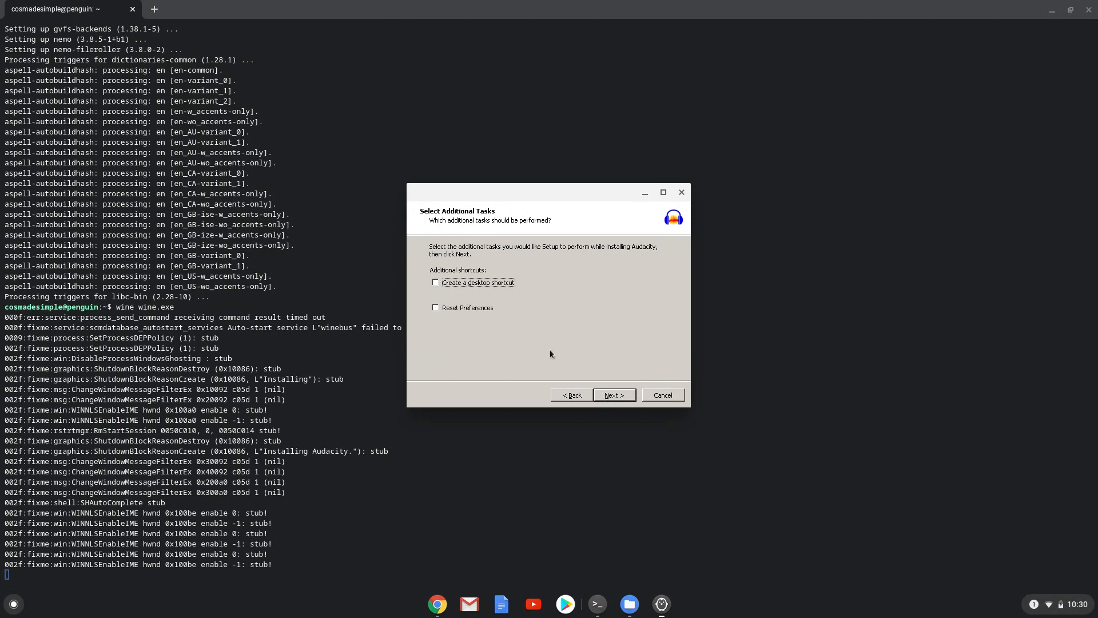
{"action": "left_click", "coordinate": [613, 395]}
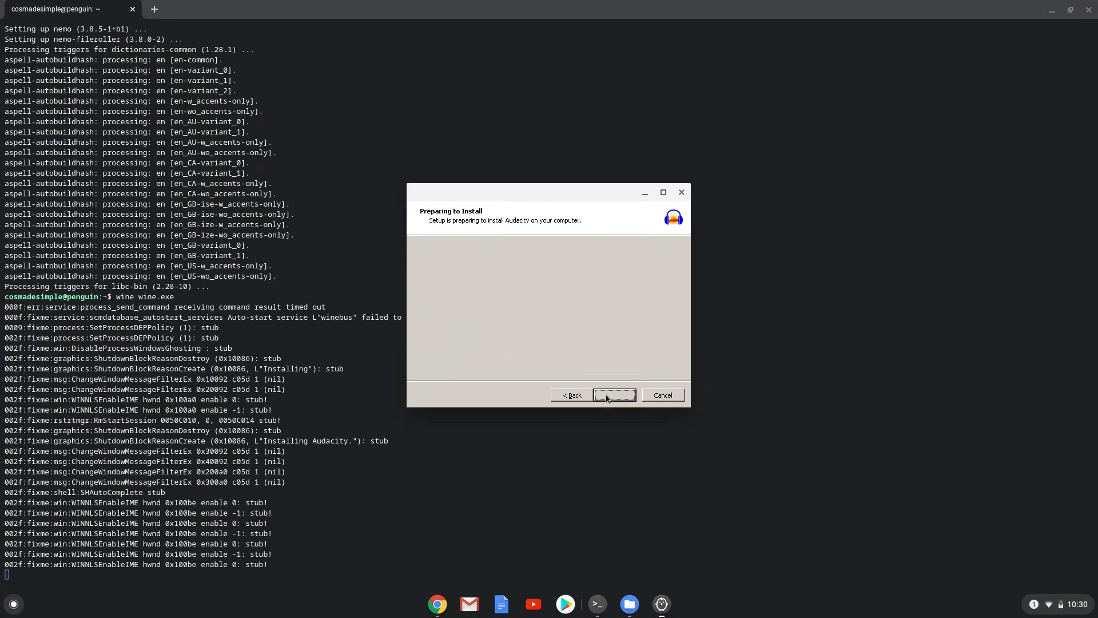
{"action": "left_click", "coordinate": [613, 395]}
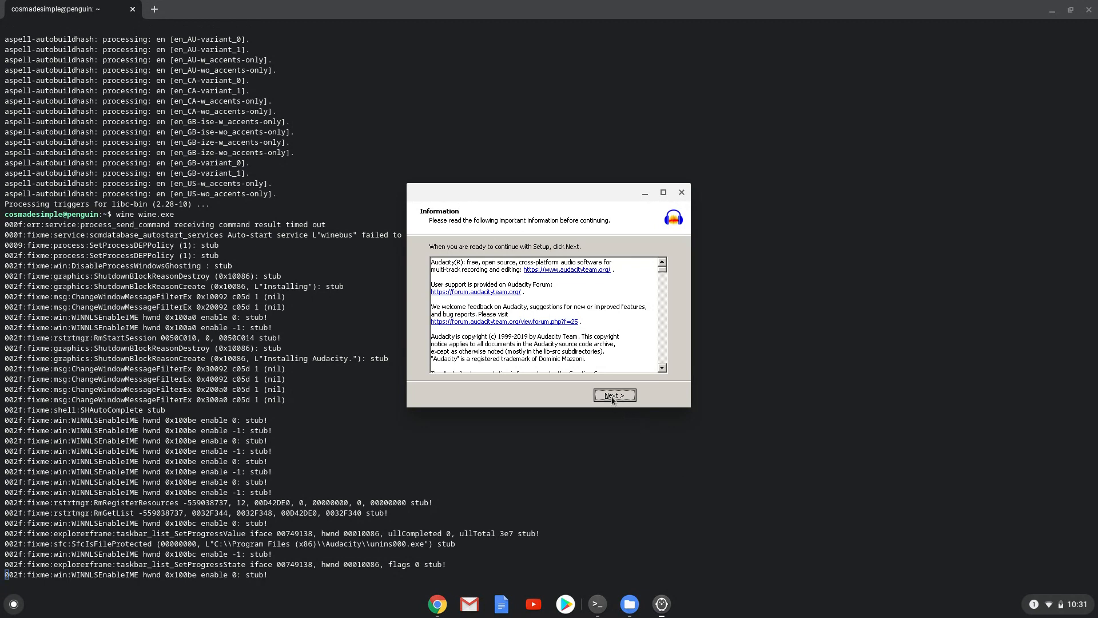
Finish the setup wizard with 'Launch Audacity' unchecked, returning to the terminal prompt
{"action": "left_click", "coordinate": [614, 394]}
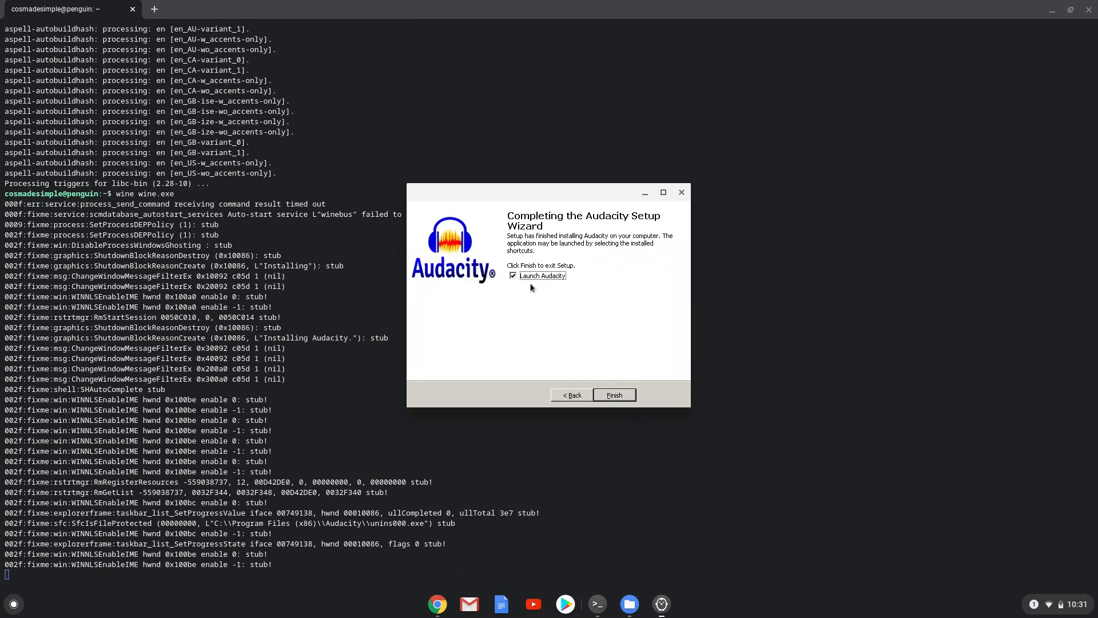
{"action": "left_click", "coordinate": [513, 276]}
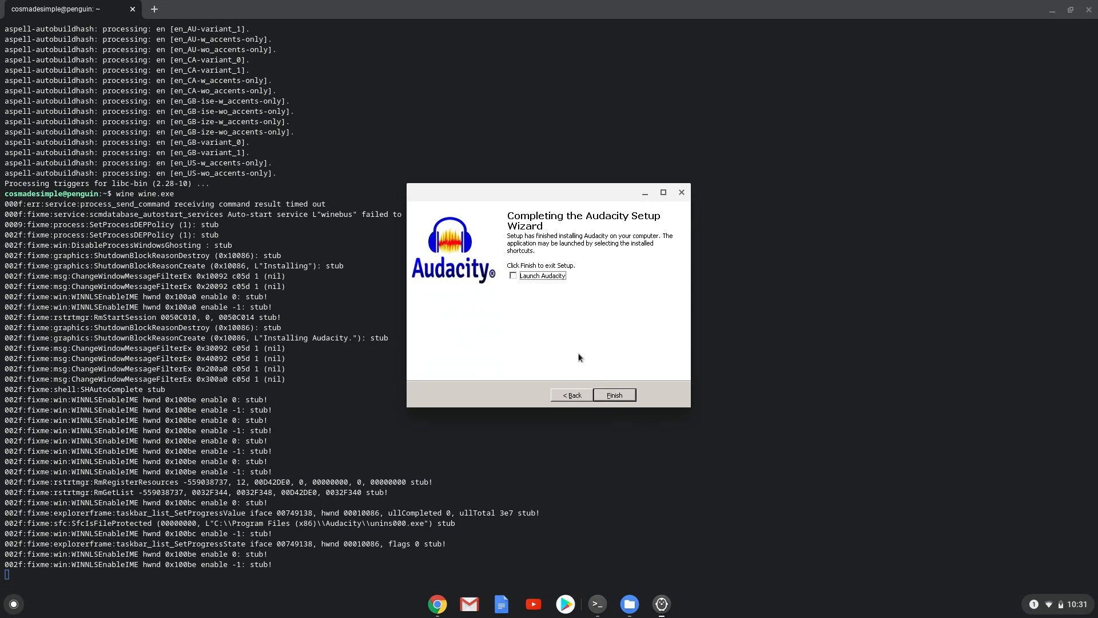
{"action": "left_click", "coordinate": [614, 394]}
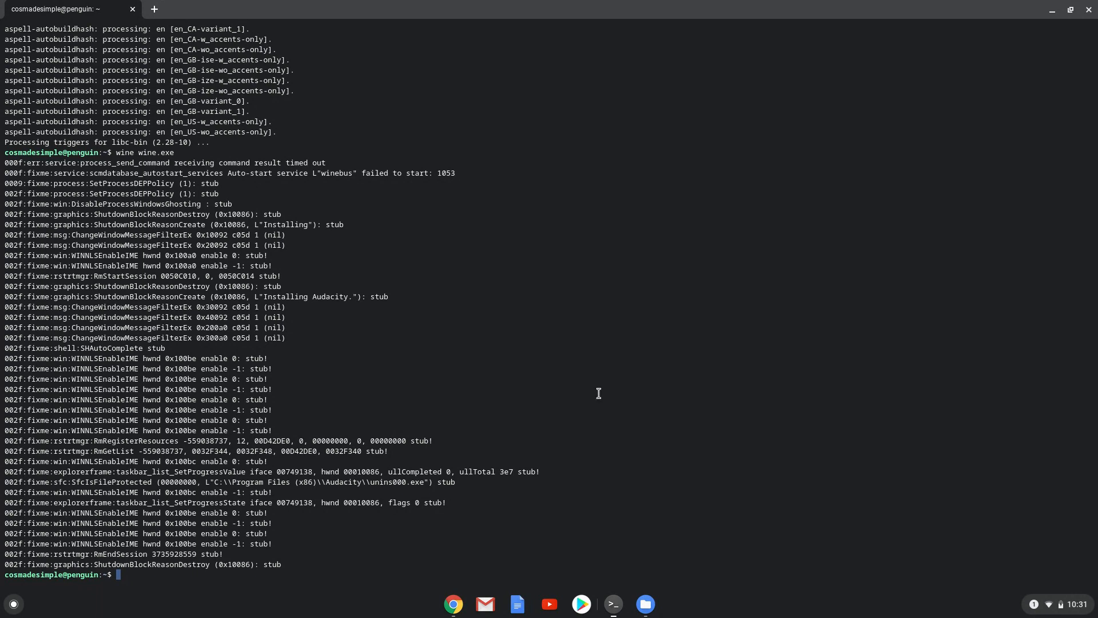
{"action": "mouse_move", "coordinate": [49, 611]}
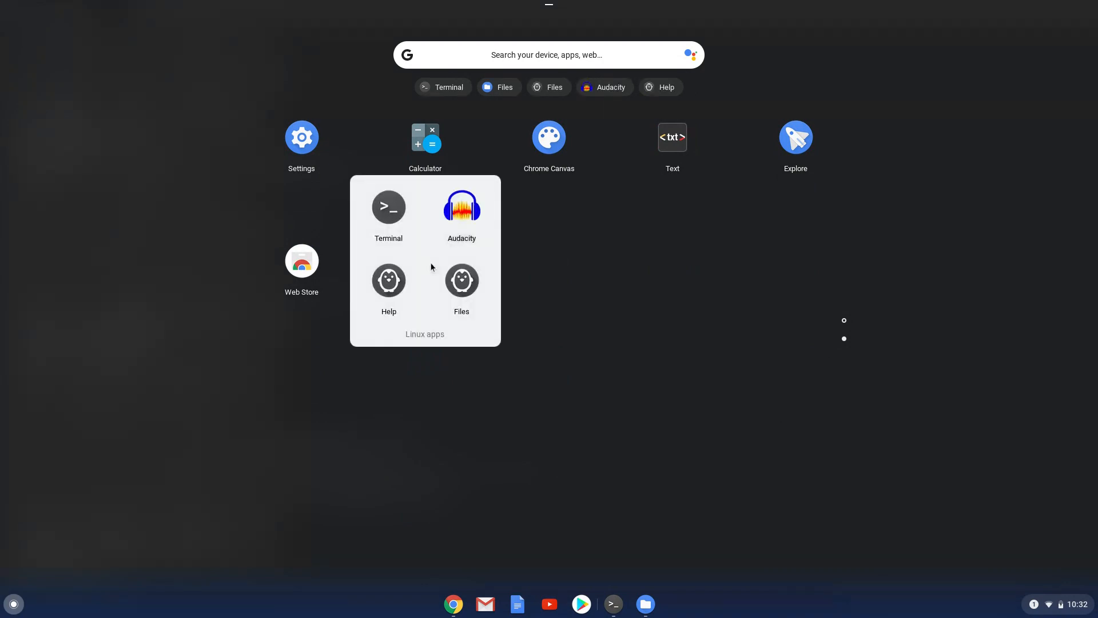
Launch the Linux Files app from the launcher to show the home folder
{"action": "left_click", "coordinate": [388, 213]}
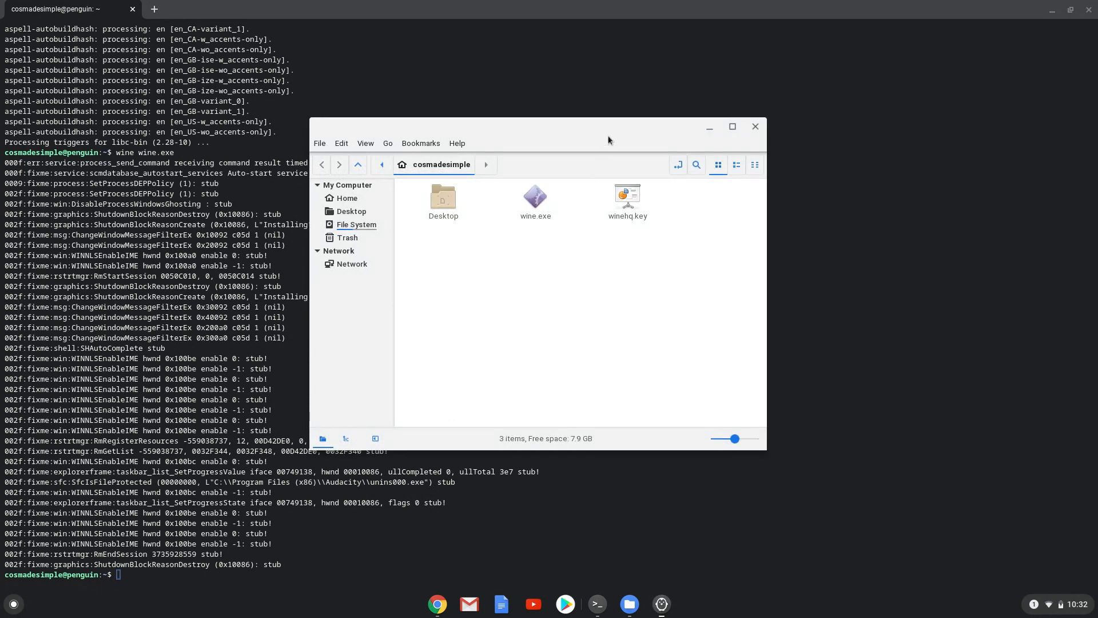
{"action": "mouse_move", "coordinate": [616, 126]}
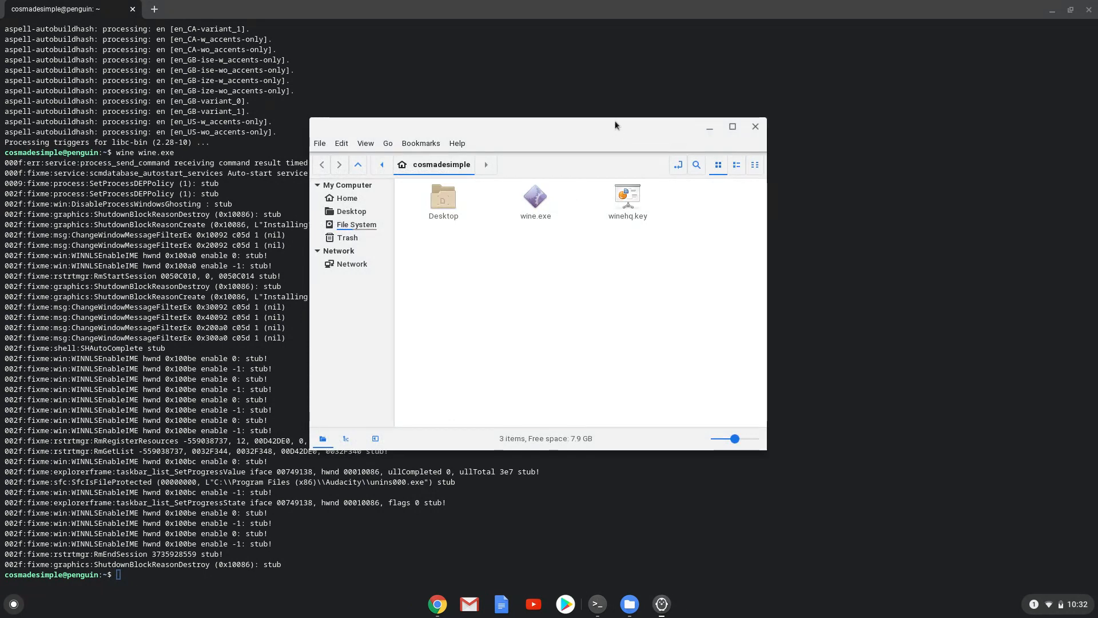
Maximize Nemo, show hidden files and browse into .wine/drive_c/Program Files (x86)
{"action": "left_click", "coordinate": [732, 127]}
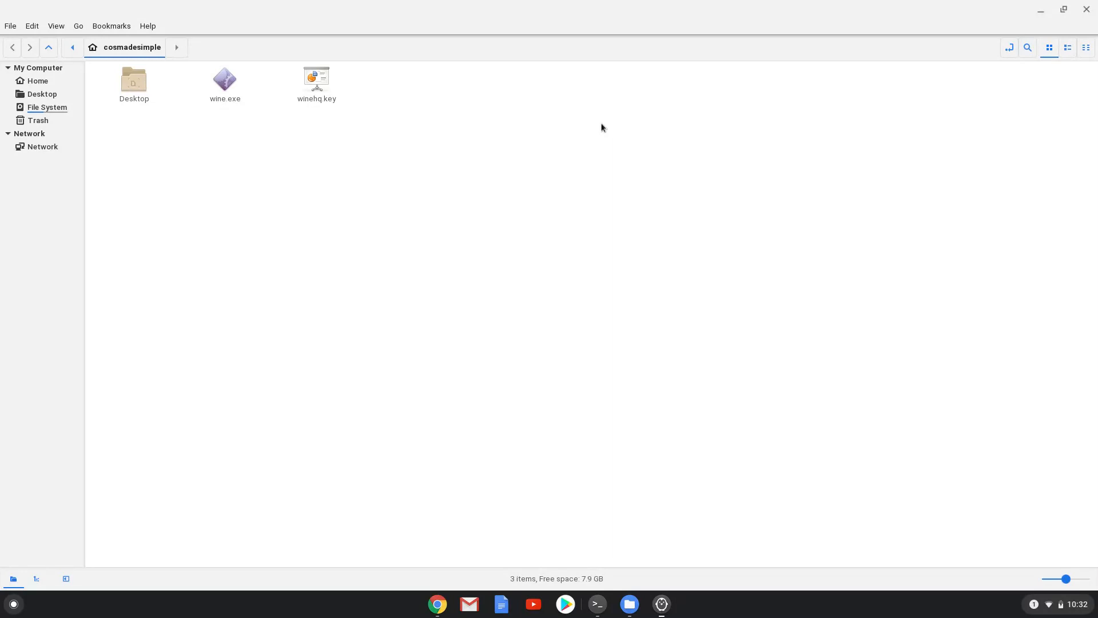
{"action": "mouse_move", "coordinate": [334, 94]}
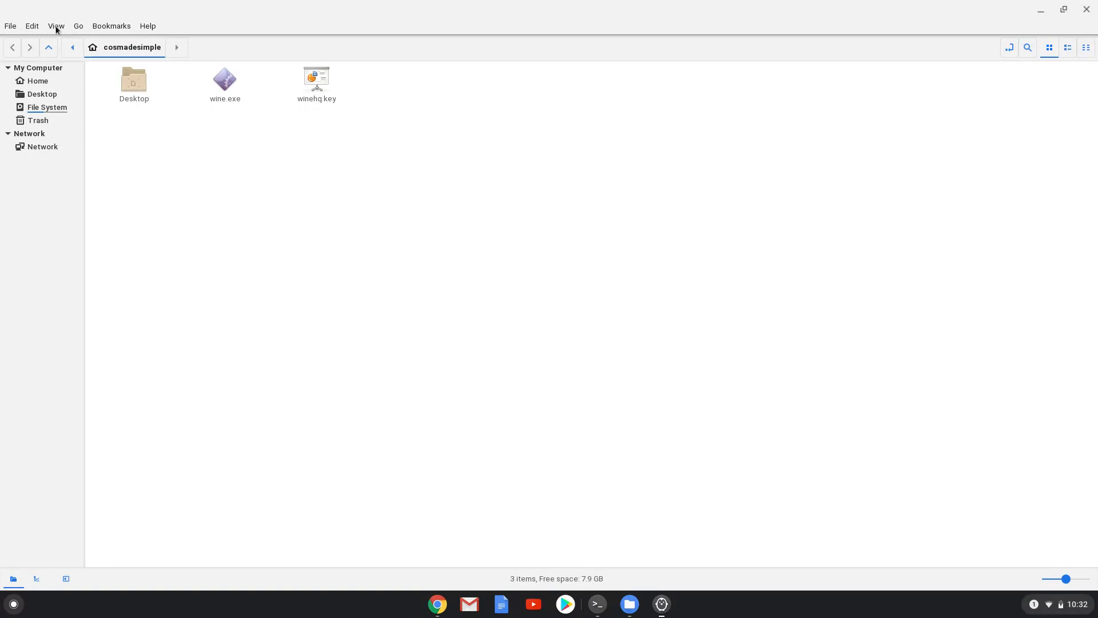
{"action": "mouse_move", "coordinate": [56, 29]}
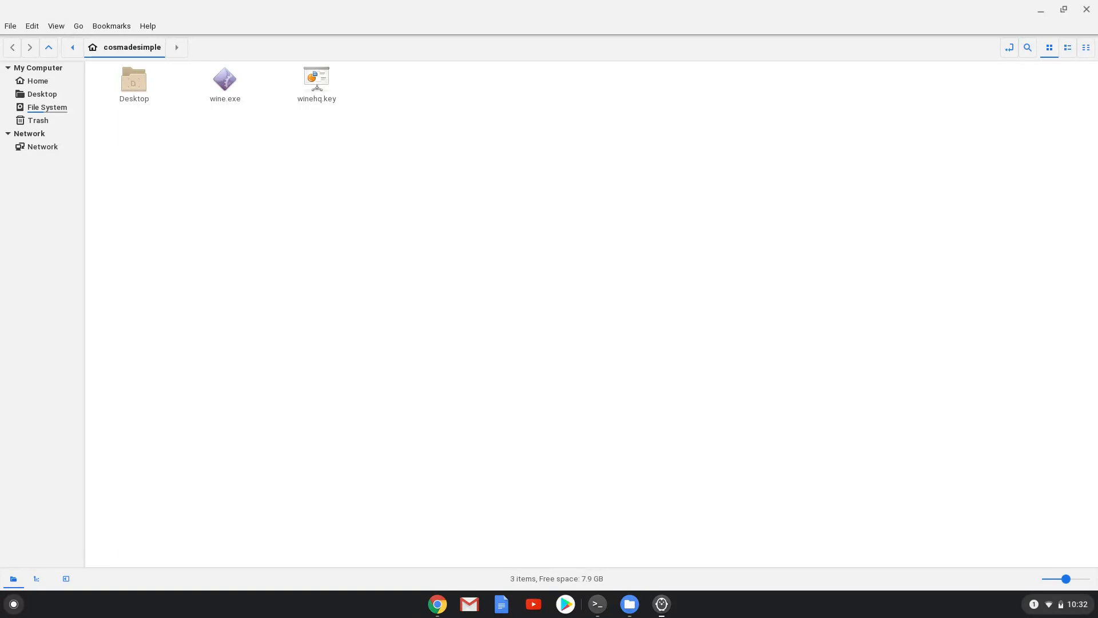
{"action": "left_click", "coordinate": [55, 26]}
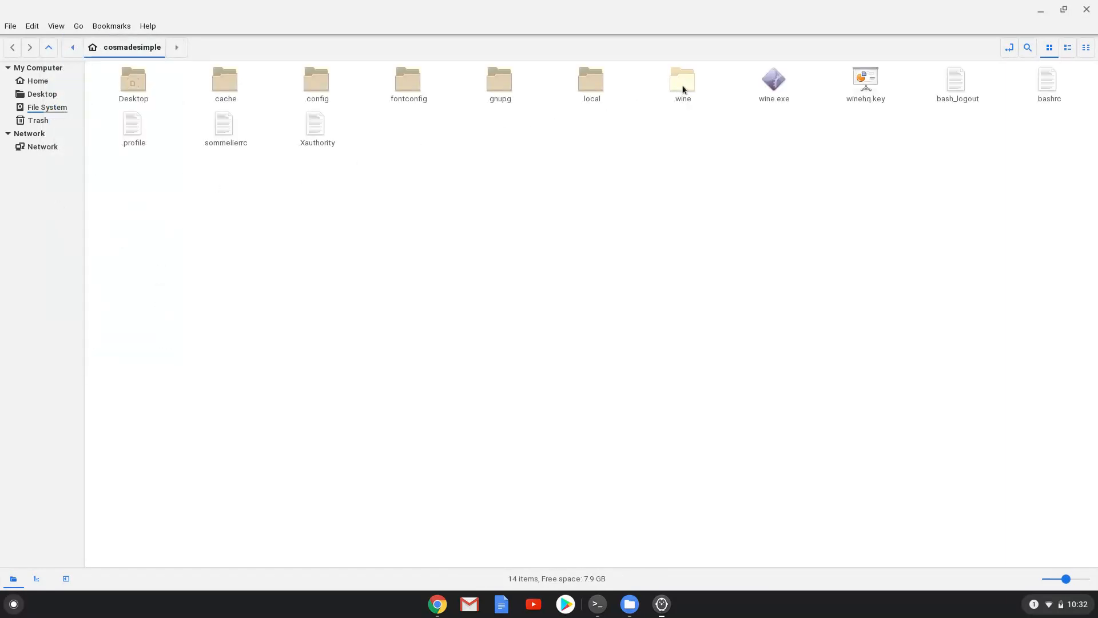
{"action": "double_click", "coordinate": [681, 79]}
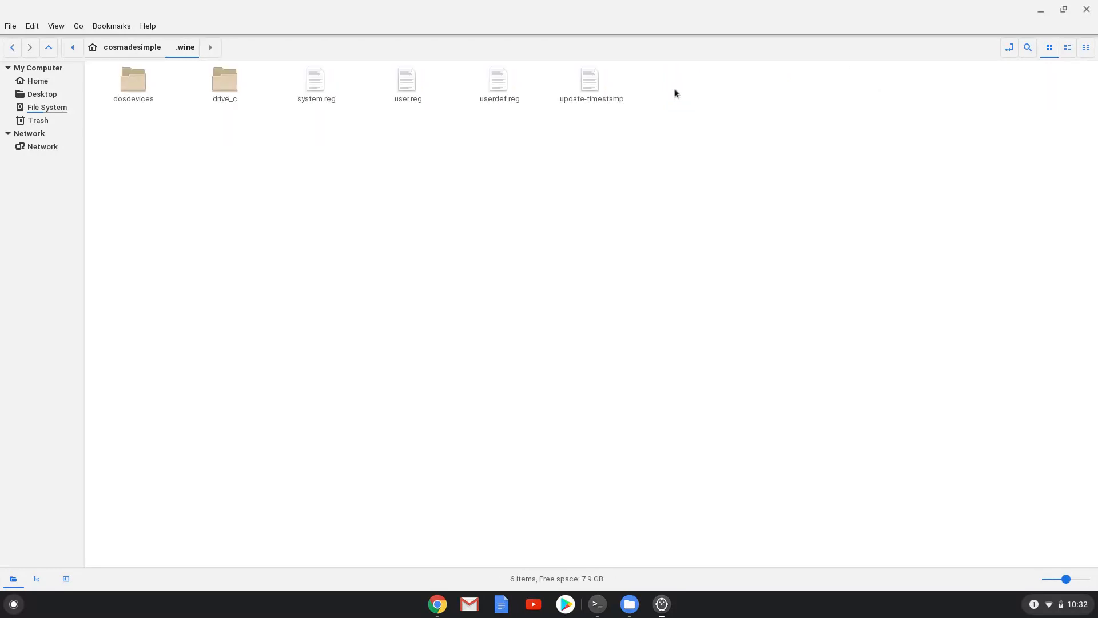
{"action": "mouse_move", "coordinate": [292, 90]}
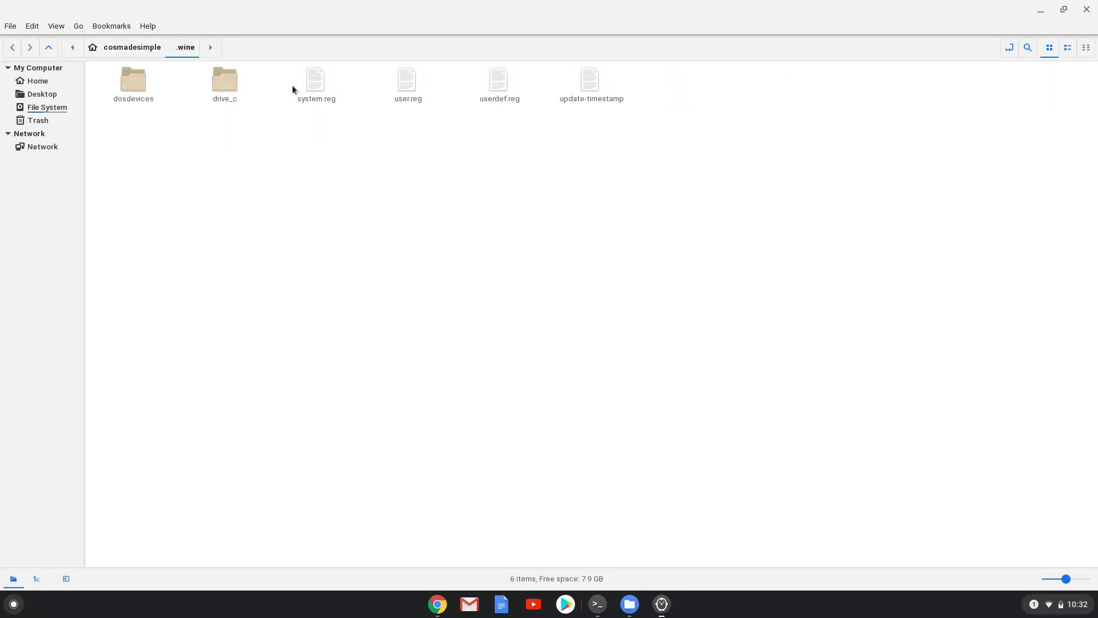
{"action": "double_click", "coordinate": [225, 79]}
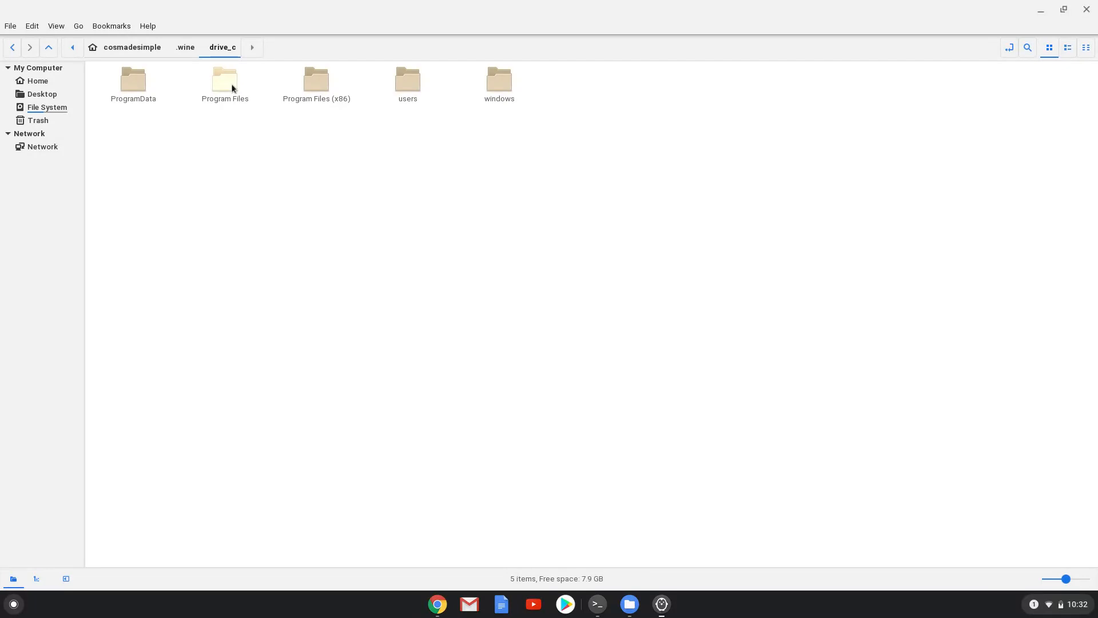
{"action": "mouse_move", "coordinate": [317, 79]}
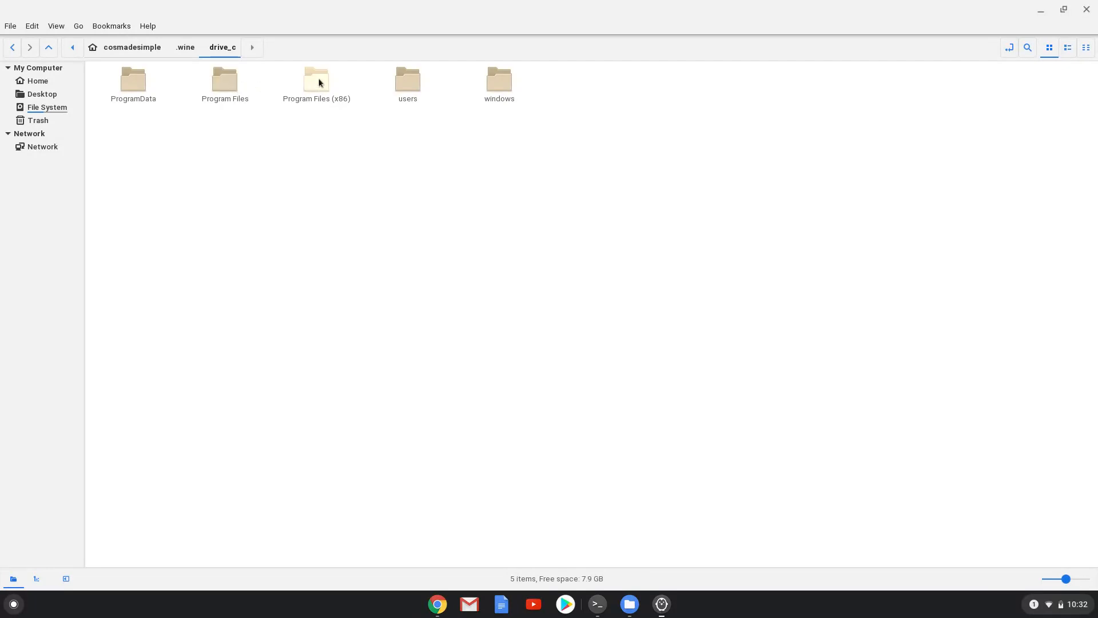
{"action": "double_click", "coordinate": [316, 79]}
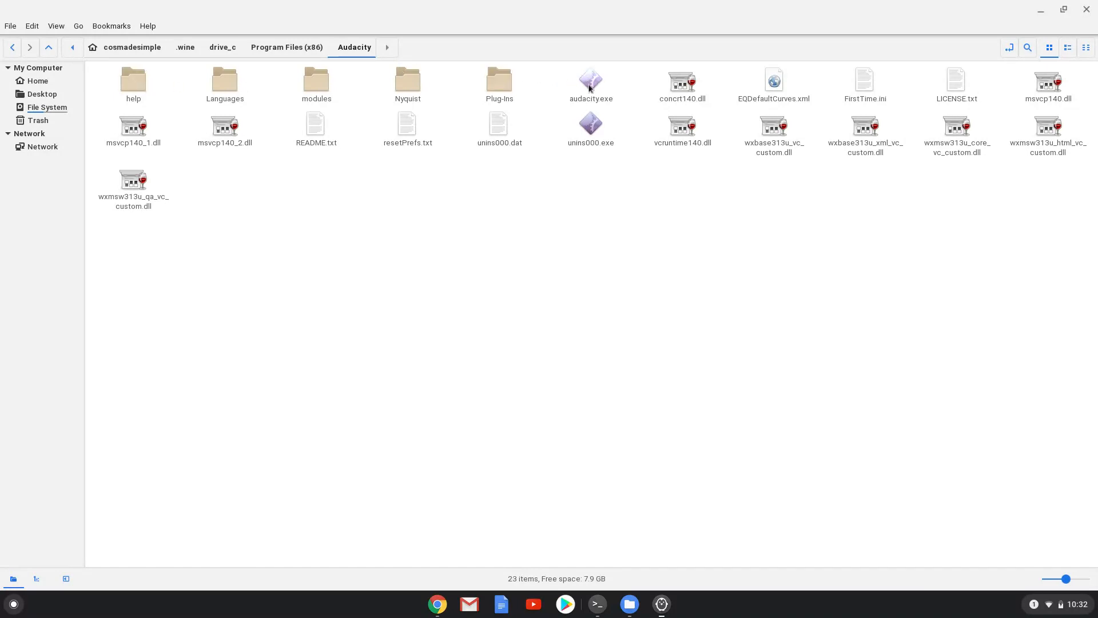
Copy the install location of audacity.exe from its Properties dialog
{"action": "right_click", "coordinate": [590, 80]}
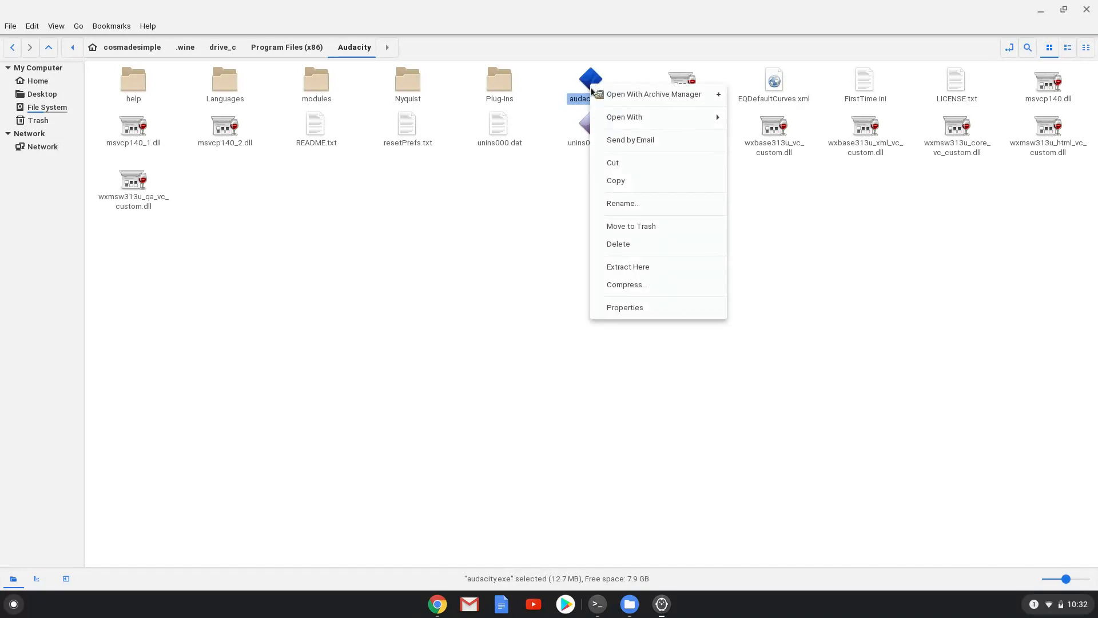
{"action": "mouse_move", "coordinate": [623, 308]}
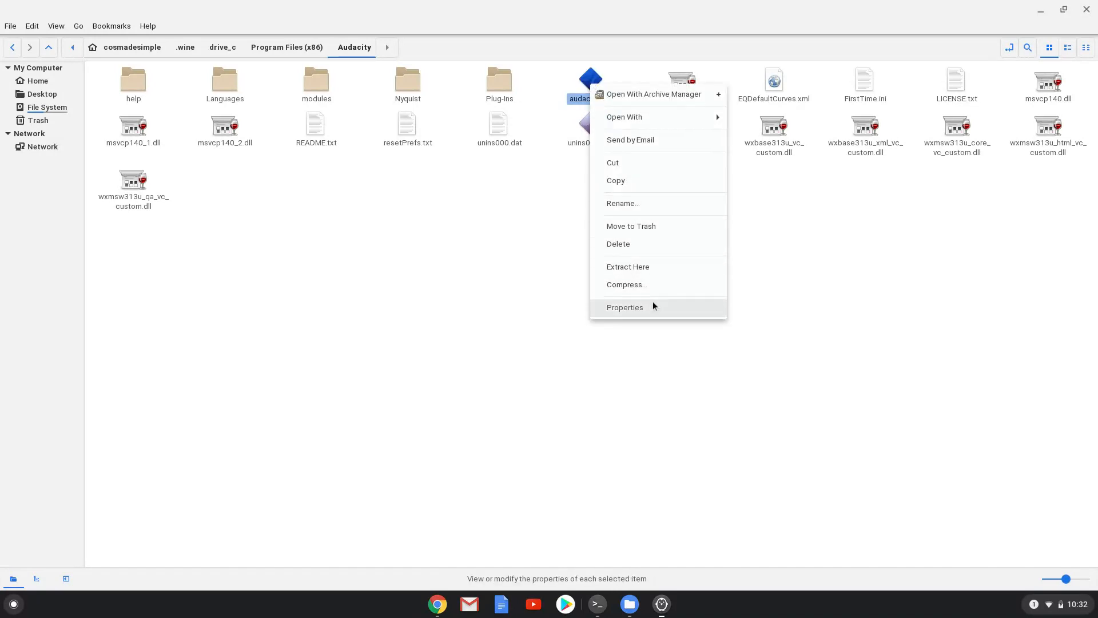
{"action": "left_click", "coordinate": [624, 307]}
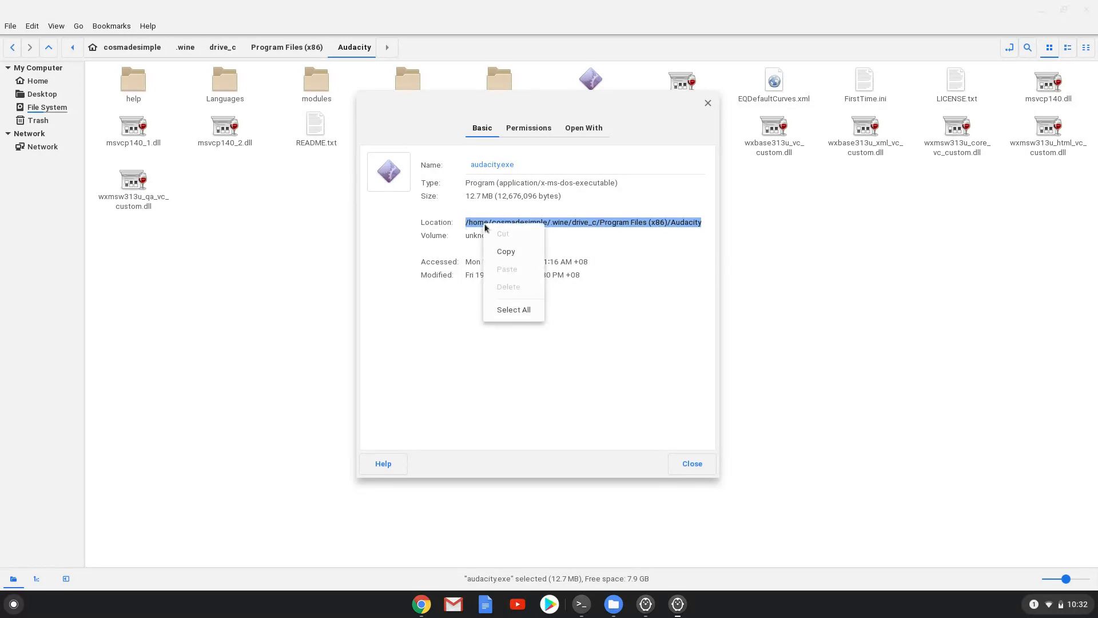
{"action": "left_click", "coordinate": [505, 251]}
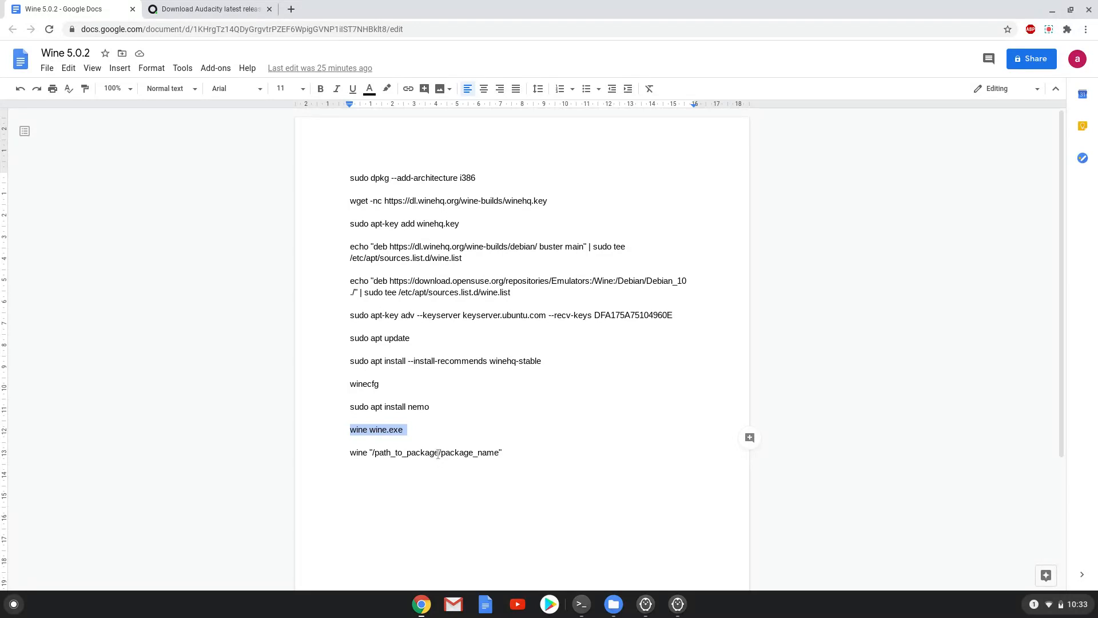
Paste the Audacity folder path over the path_to_package placeholder in the wine command
{"action": "left_click", "coordinate": [438, 452]}
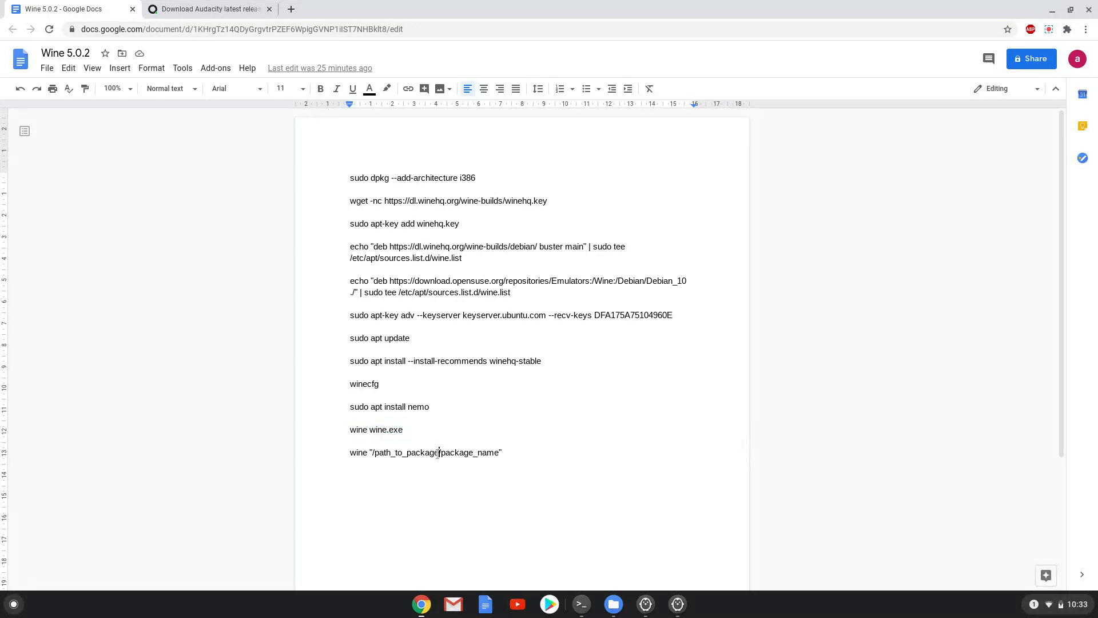
{"action": "double_click", "coordinate": [405, 452]}
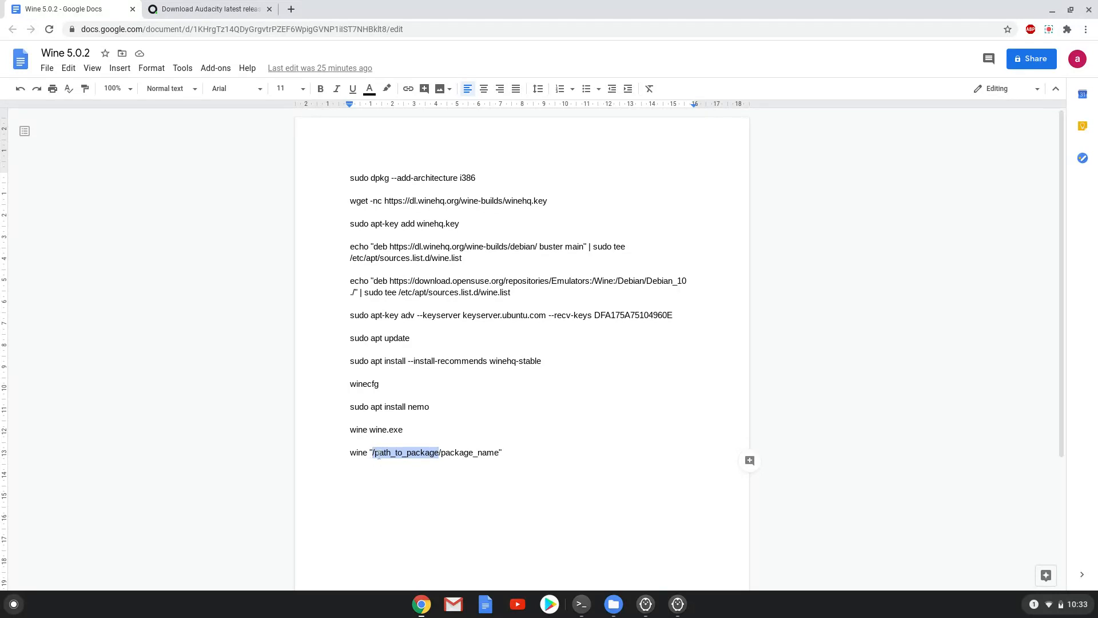
{"action": "right_click", "coordinate": [405, 452]}
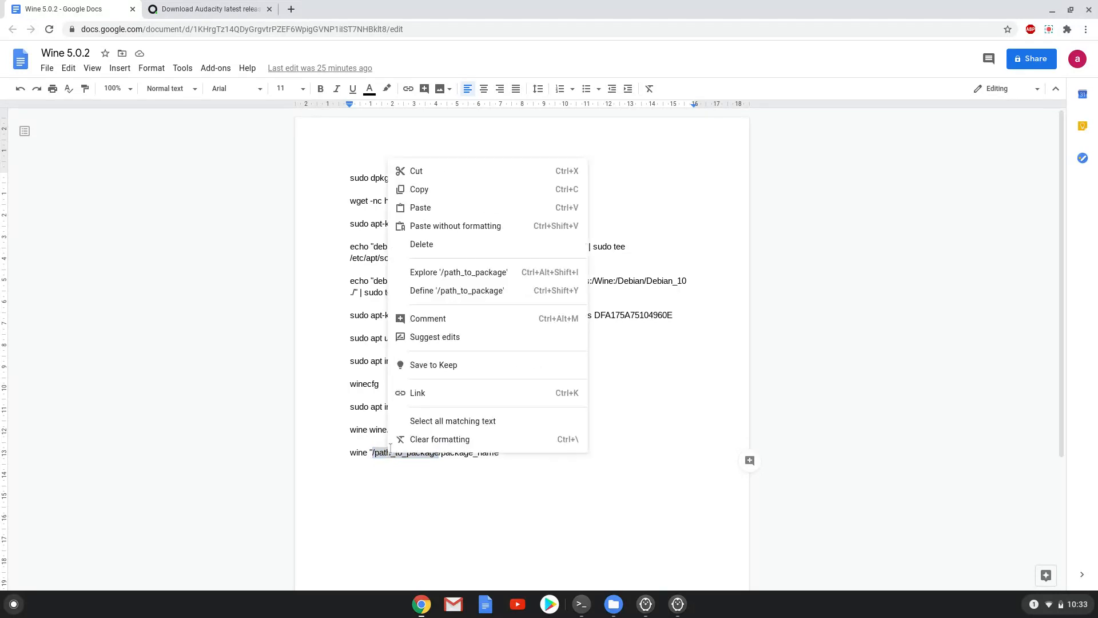
{"action": "mouse_move", "coordinate": [472, 207]}
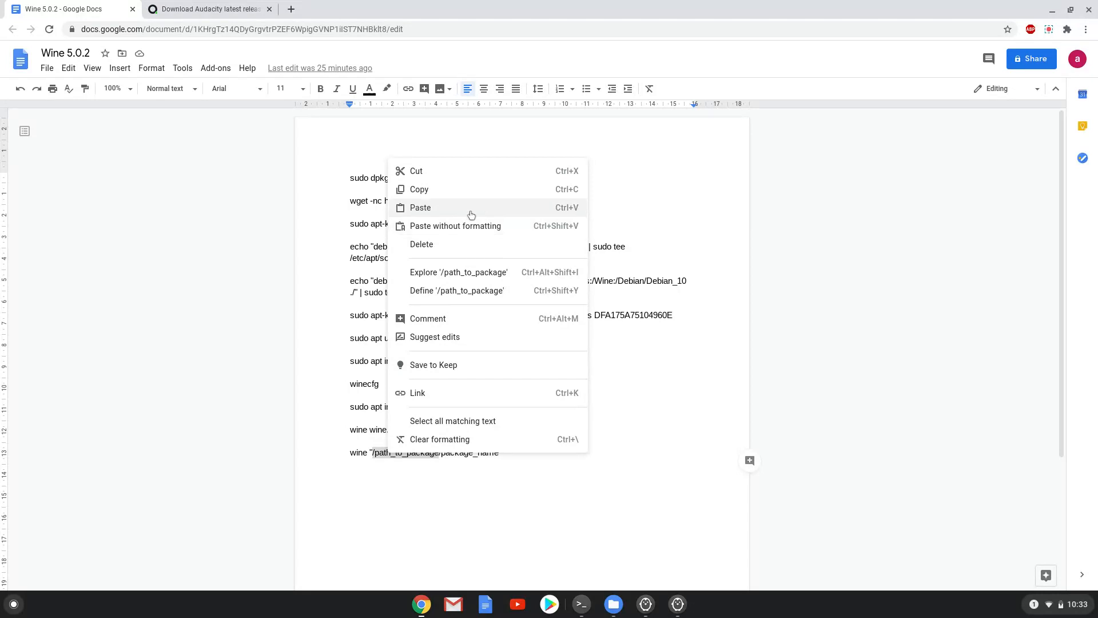
{"action": "left_click", "coordinate": [420, 207]}
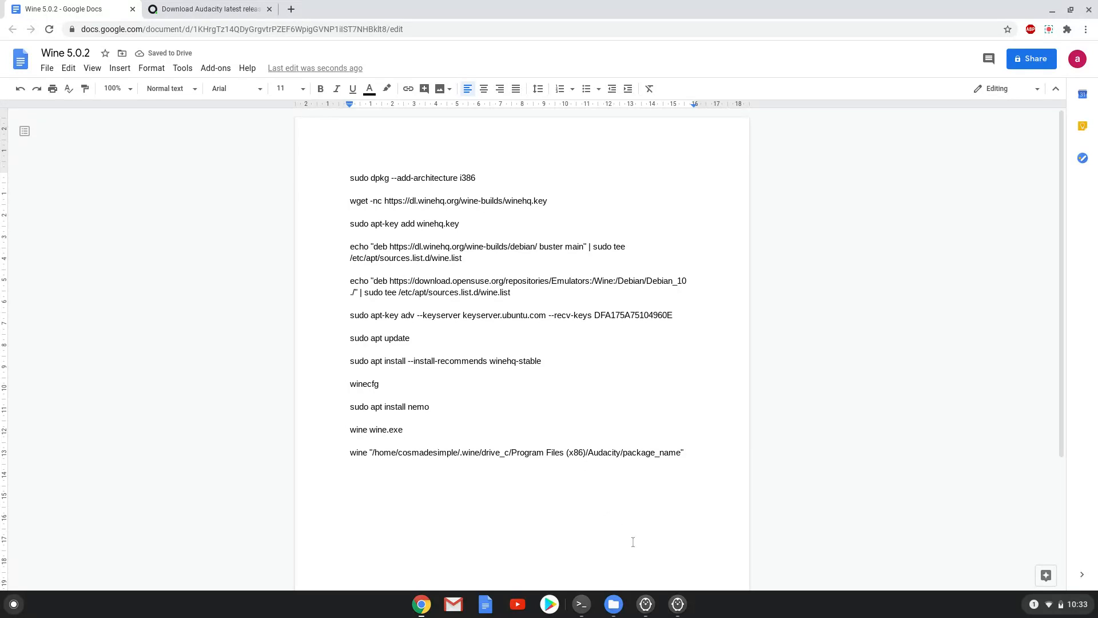
{"action": "mouse_move", "coordinate": [676, 604]}
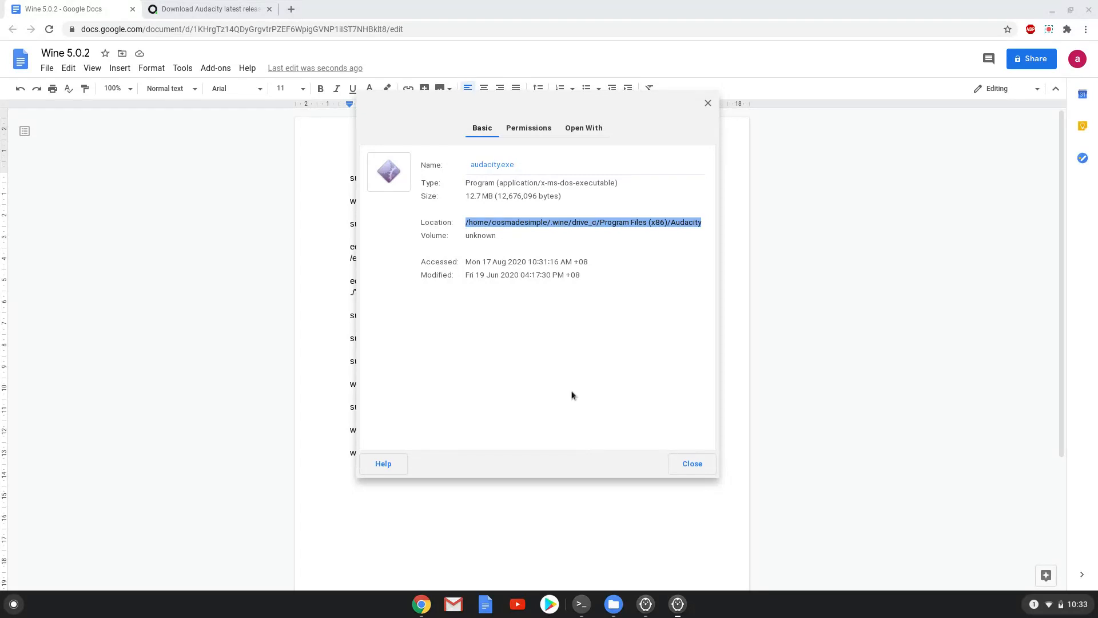
{"action": "mouse_move", "coordinate": [456, 160]}
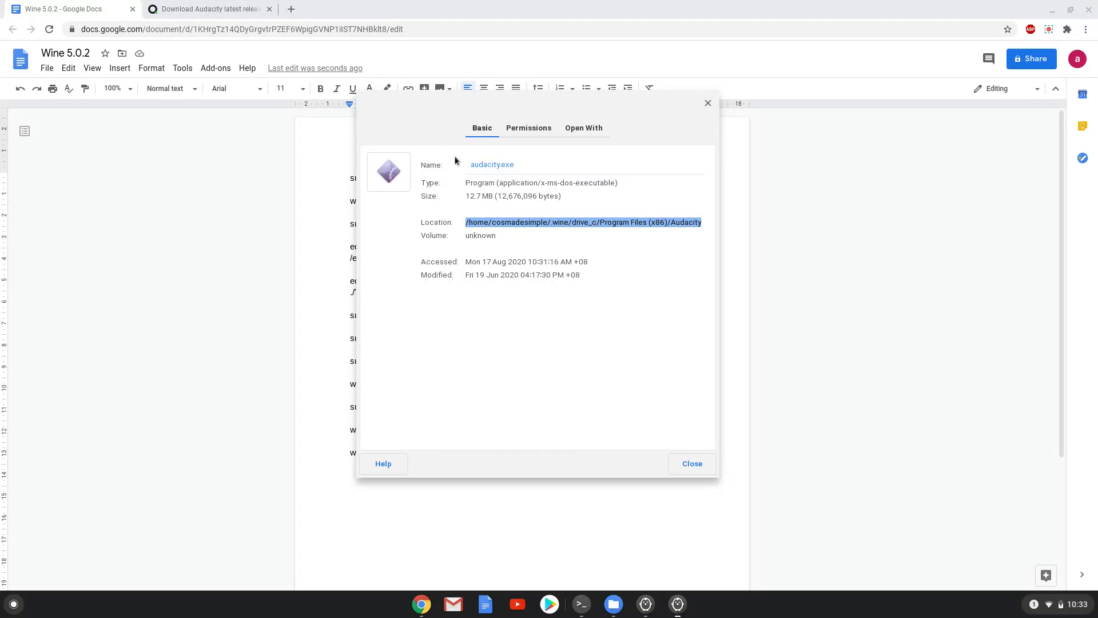
Select the audacity.exe name in its Properties dialog and close the dialog
{"action": "left_click", "coordinate": [492, 164]}
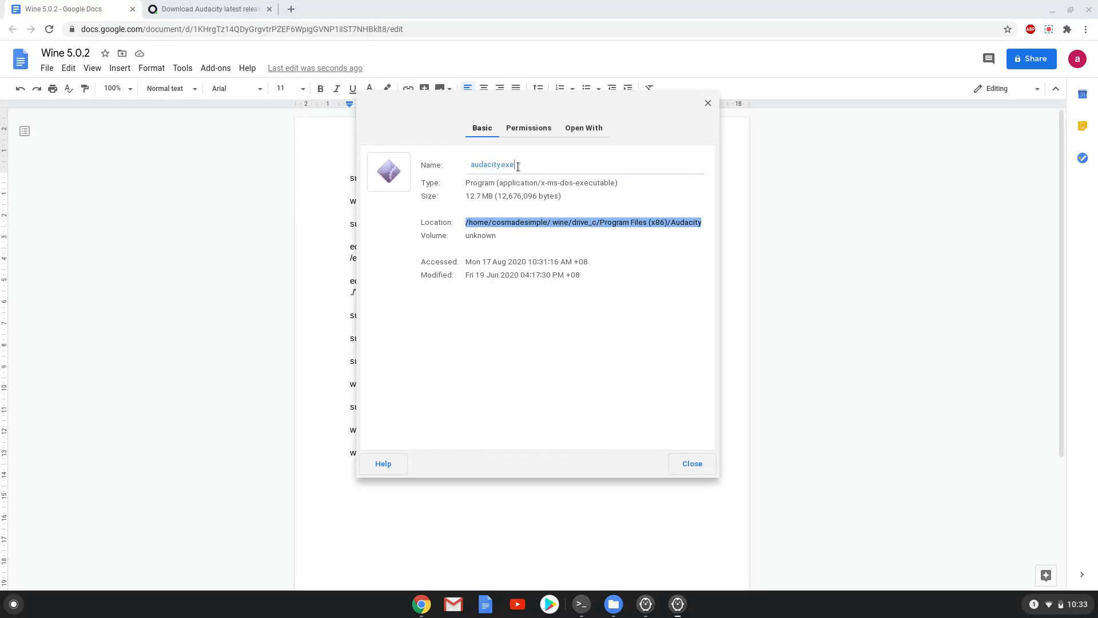
{"action": "double_click", "coordinate": [491, 164]}
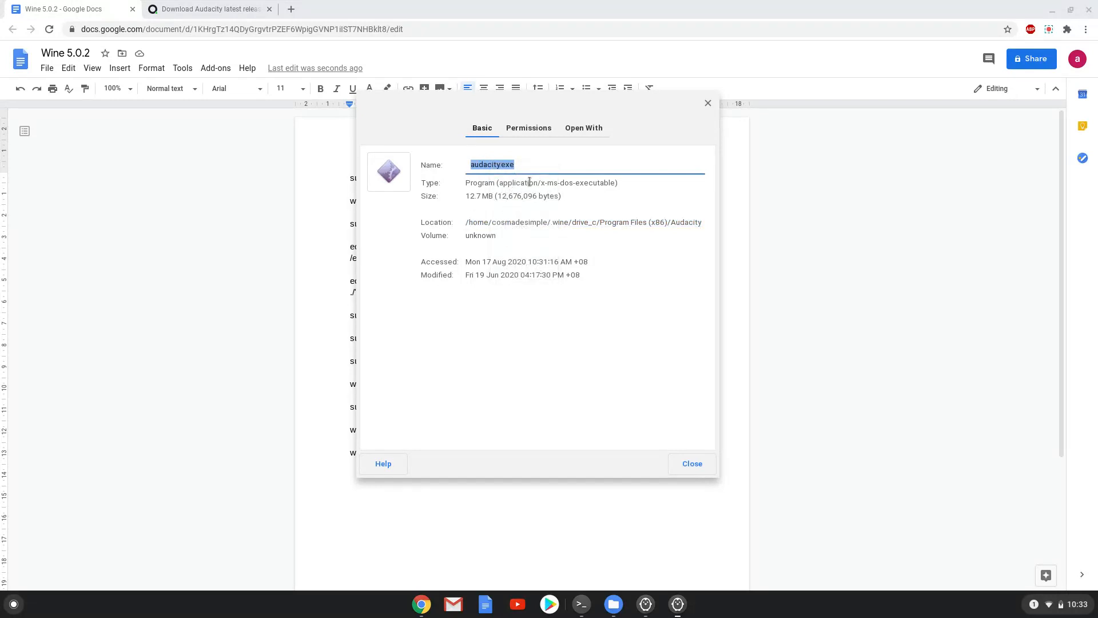
{"action": "left_click", "coordinate": [691, 463]}
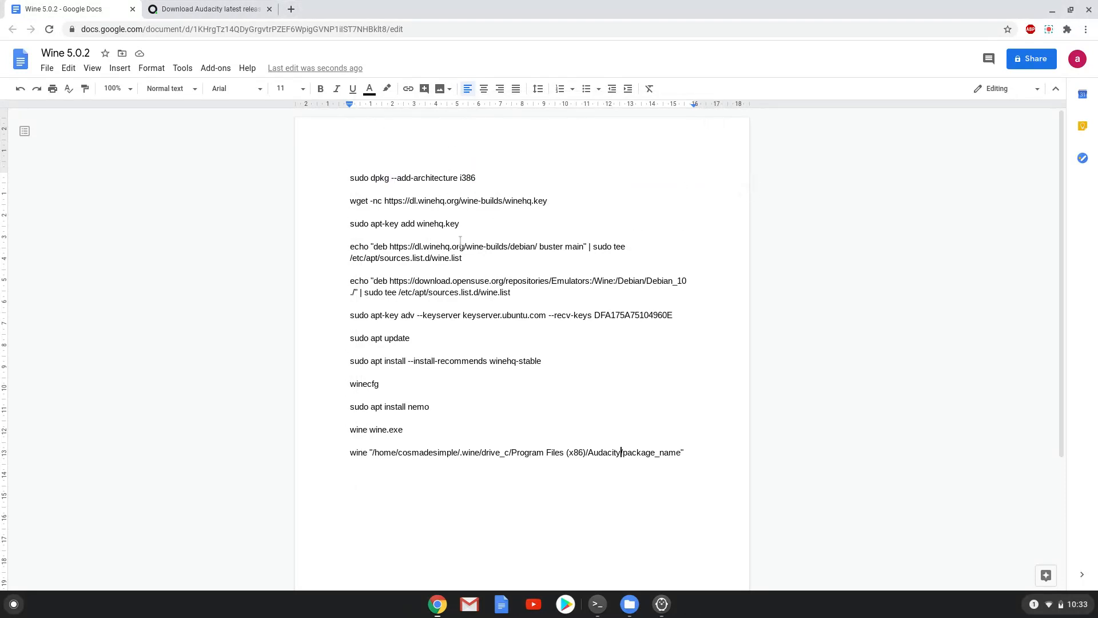
{"action": "mouse_move", "coordinate": [666, 452]}
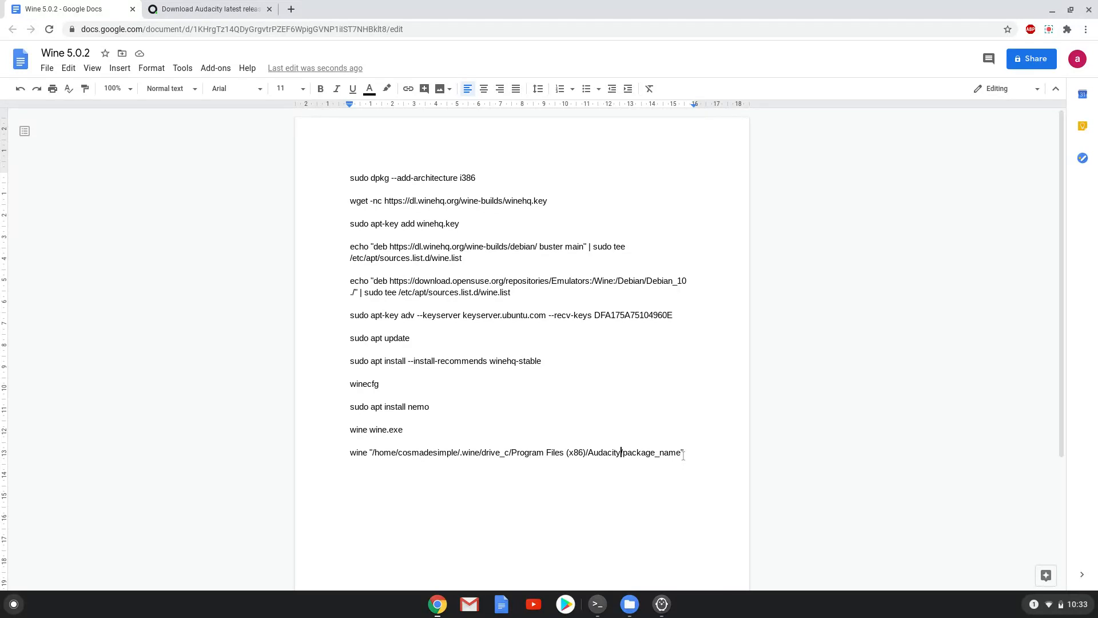
Replace the package_name placeholder with audacity.exe in the wine command
{"action": "double_click", "coordinate": [670, 453]}
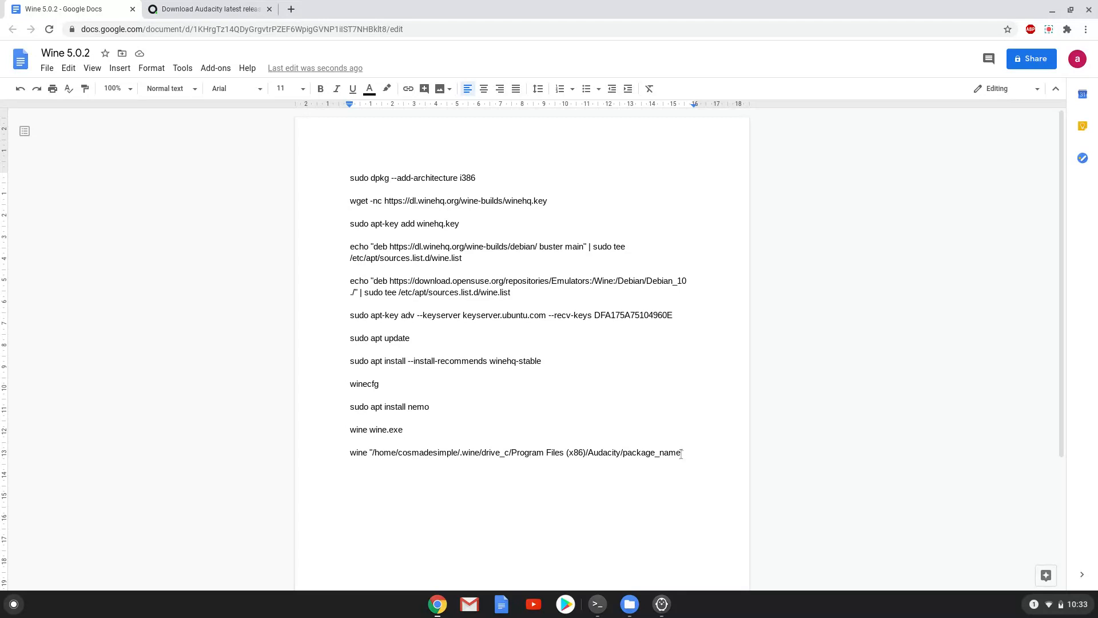
{"action": "double_click", "coordinate": [654, 452]}
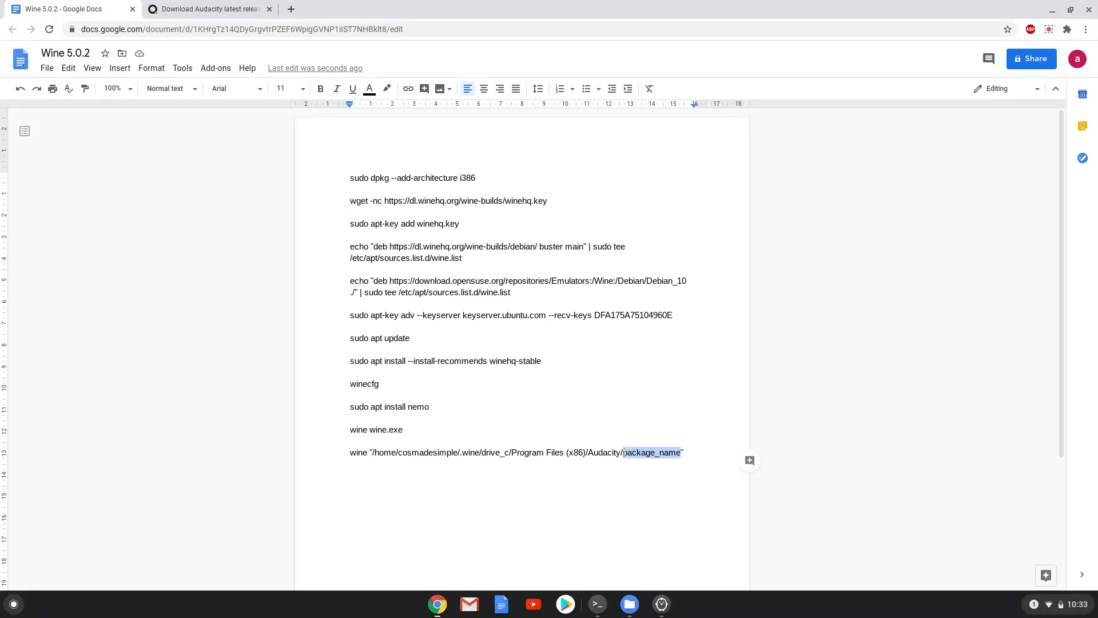
{"action": "right_click", "coordinate": [651, 452]}
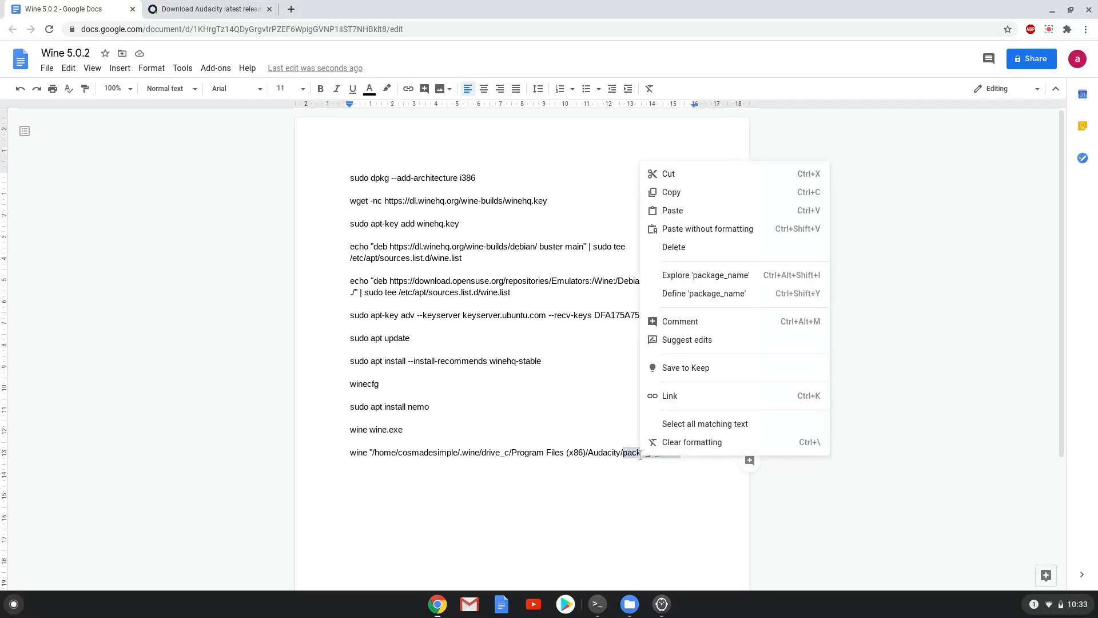
{"action": "mouse_move", "coordinate": [707, 229]}
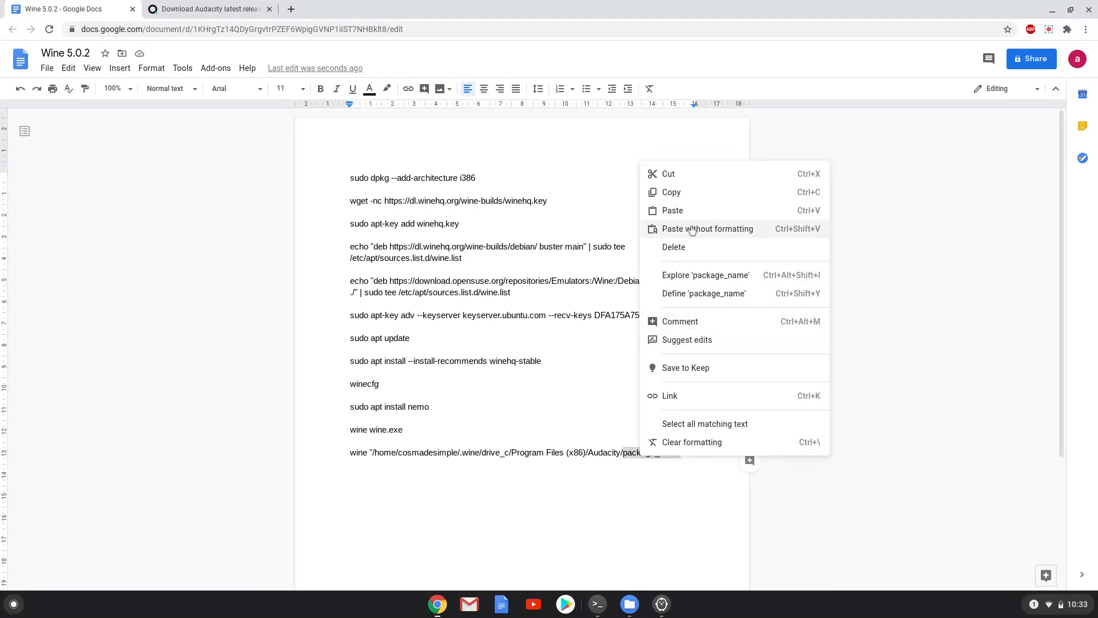
{"action": "left_click", "coordinate": [707, 228]}
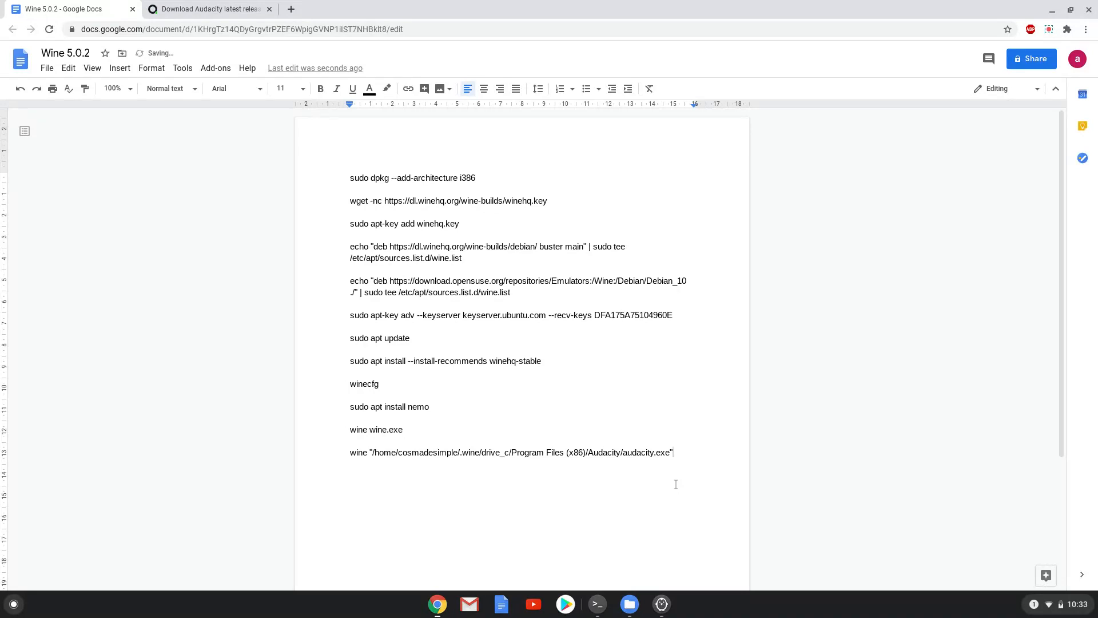
Copy the completed wine command line ending in Audacity/audacity.exe
{"action": "double_click", "coordinate": [647, 452]}
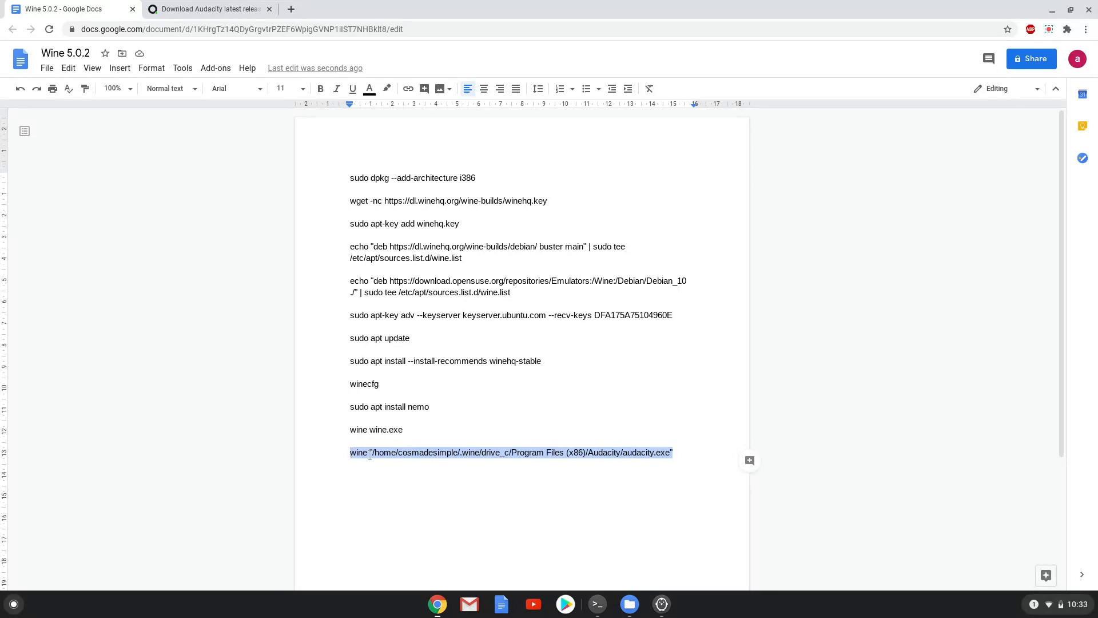
{"action": "right_click", "coordinate": [510, 452]}
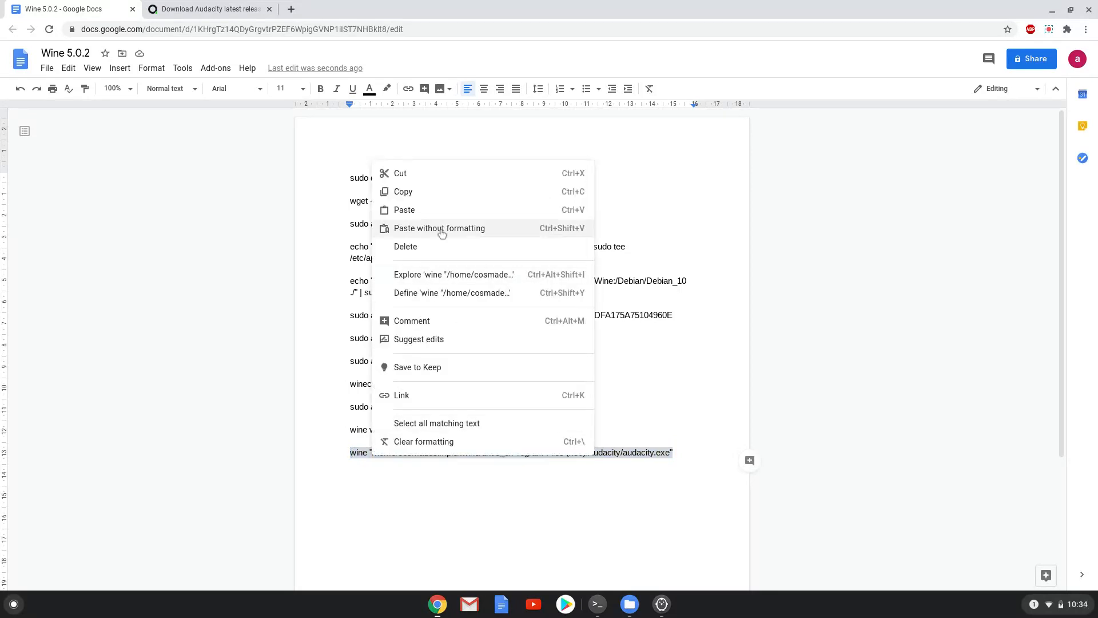
{"action": "left_click", "coordinate": [509, 330]}
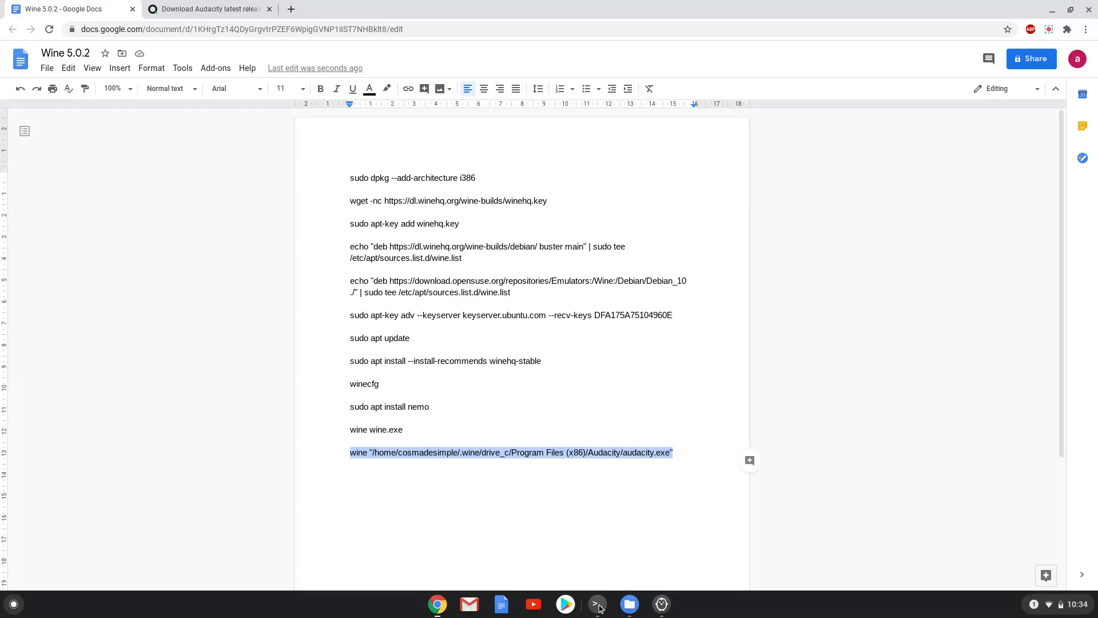
Run wine "/home/cosmadesimple/.wine/drive_c/Program Files (x86)/Audacity/audacity.exe" in the Terminal
{"action": "left_click", "coordinate": [596, 604]}
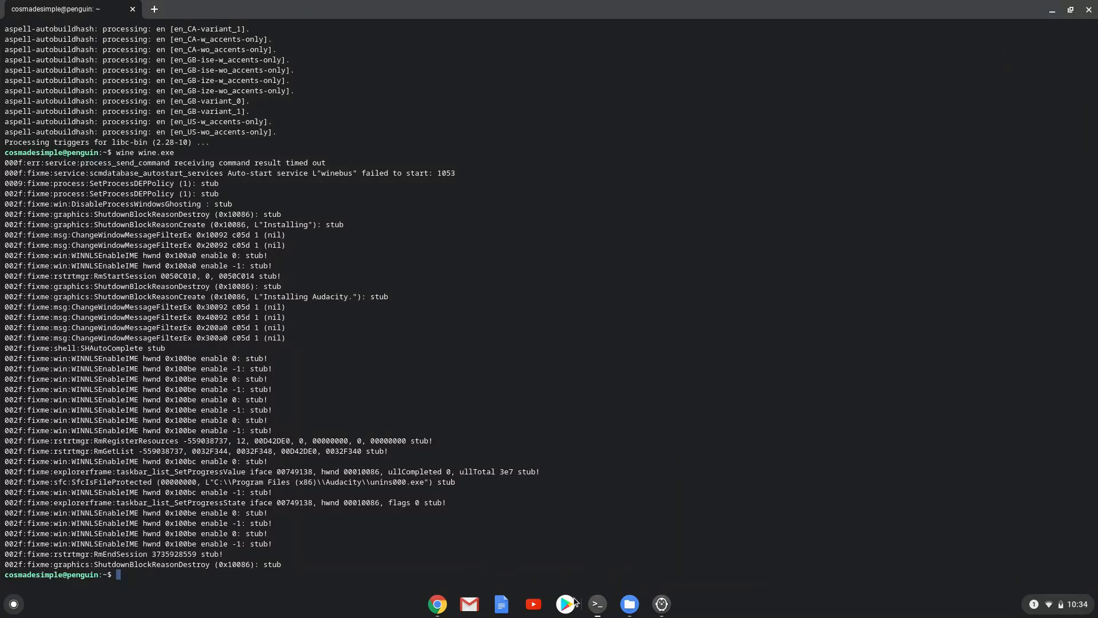
{"action": "type", "text": "wine \"/home/cosmadesimple/.wine/drive_c/Program Files (x86)/Audacity/audacity.exe\""}
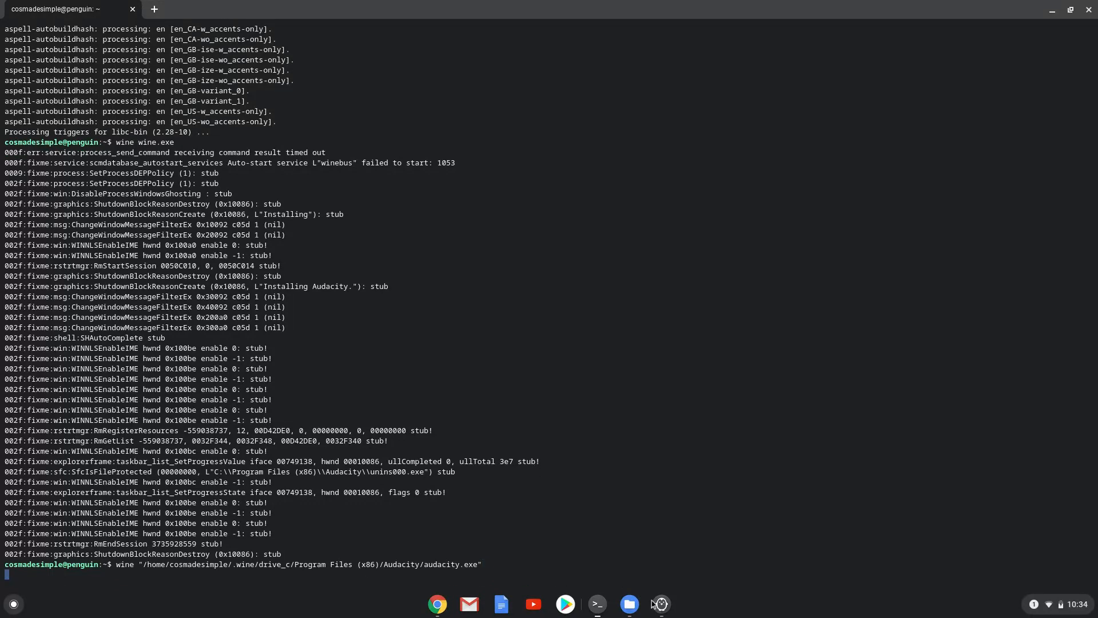
{"action": "left_click", "coordinate": [628, 604]}
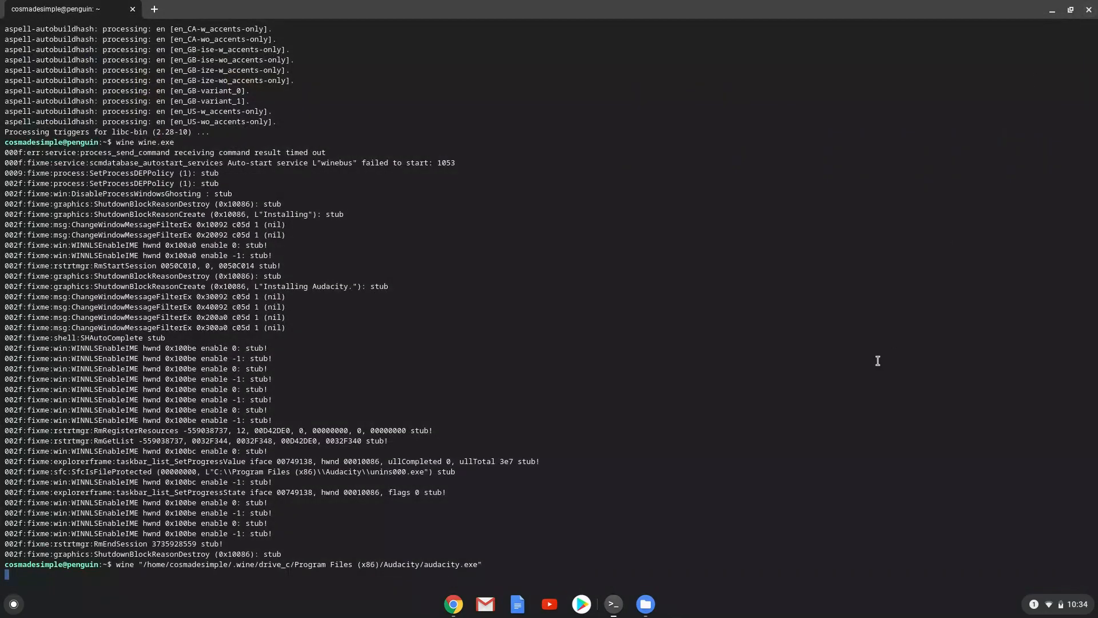
{"action": "mouse_move", "coordinate": [915, 250]}
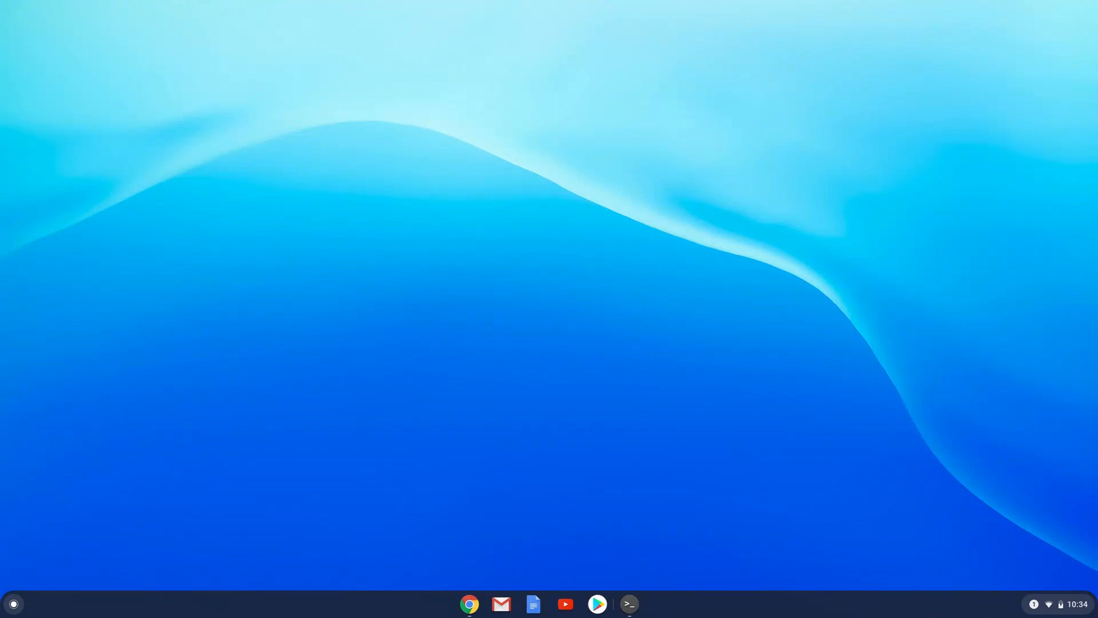
Dismiss Audacity 2.4.2's help welcome dialog and maximize the empty project window
{"action": "left_click", "coordinate": [628, 604]}
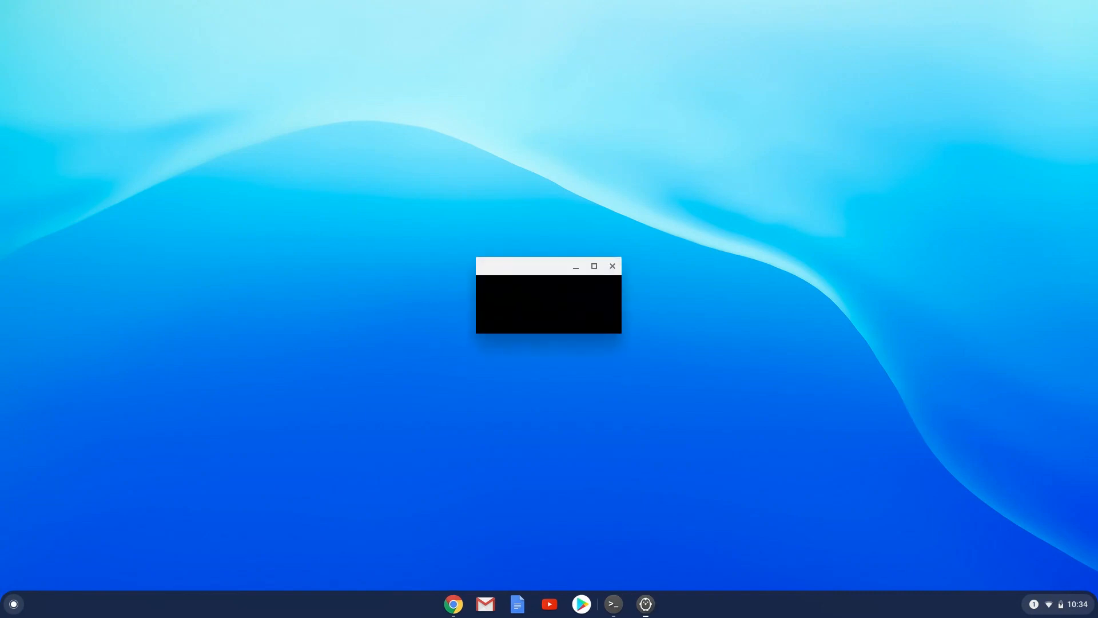
{"action": "left_click", "coordinate": [611, 267]}
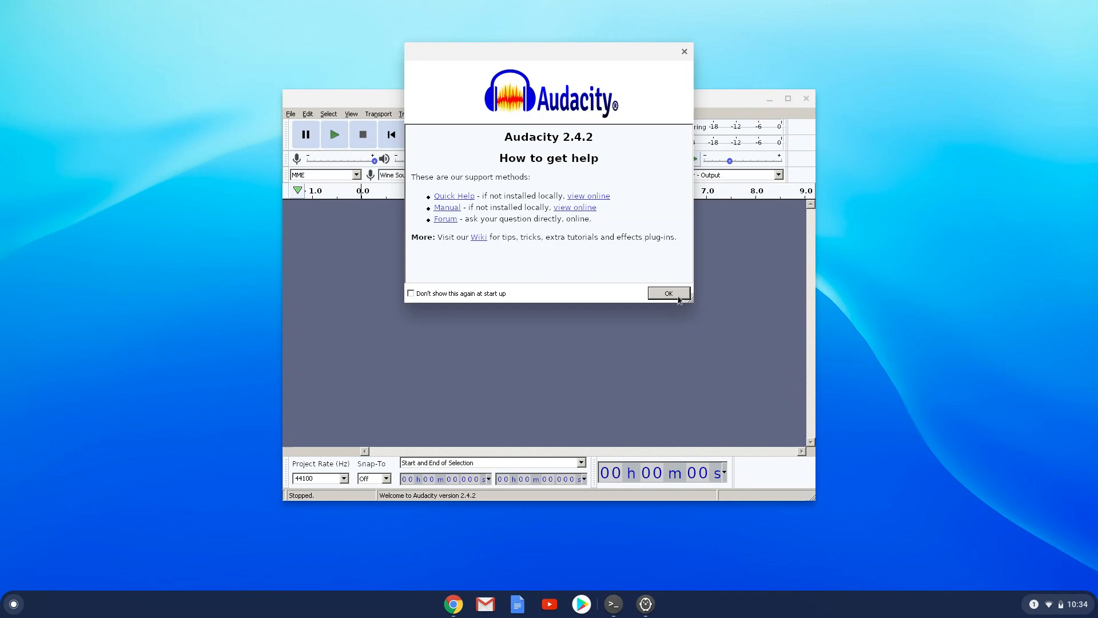
{"action": "left_click", "coordinate": [667, 292]}
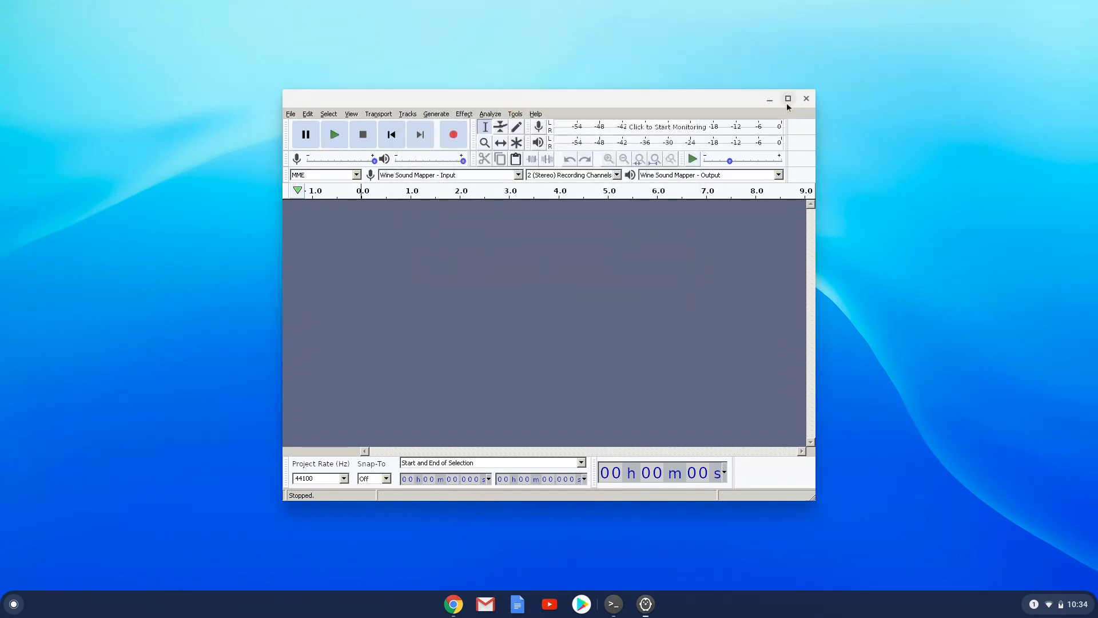
{"action": "left_click", "coordinate": [787, 98]}
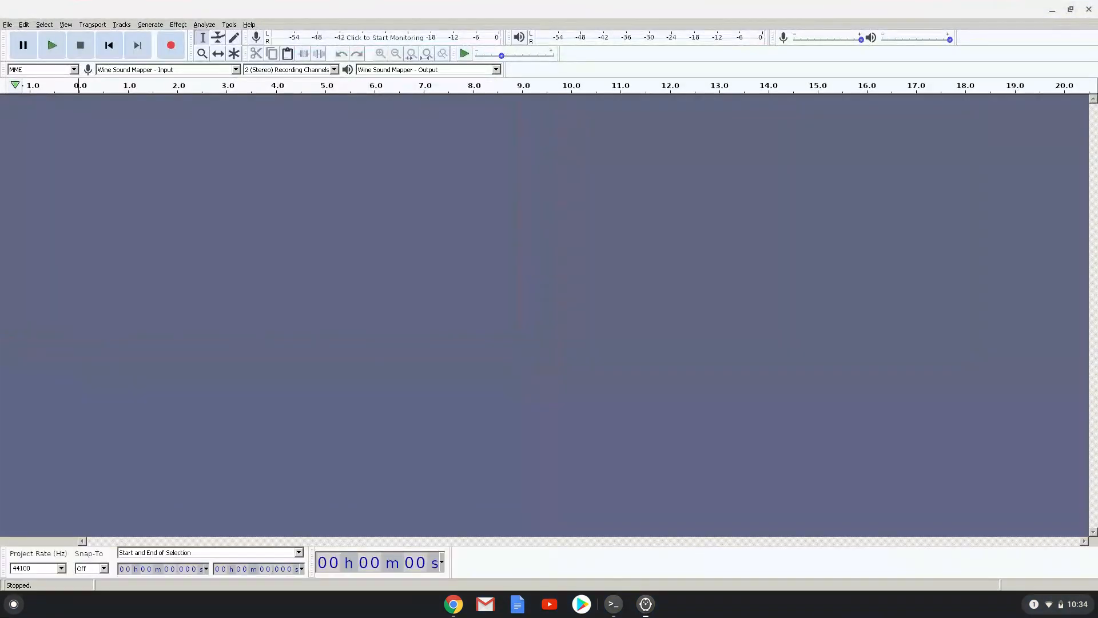